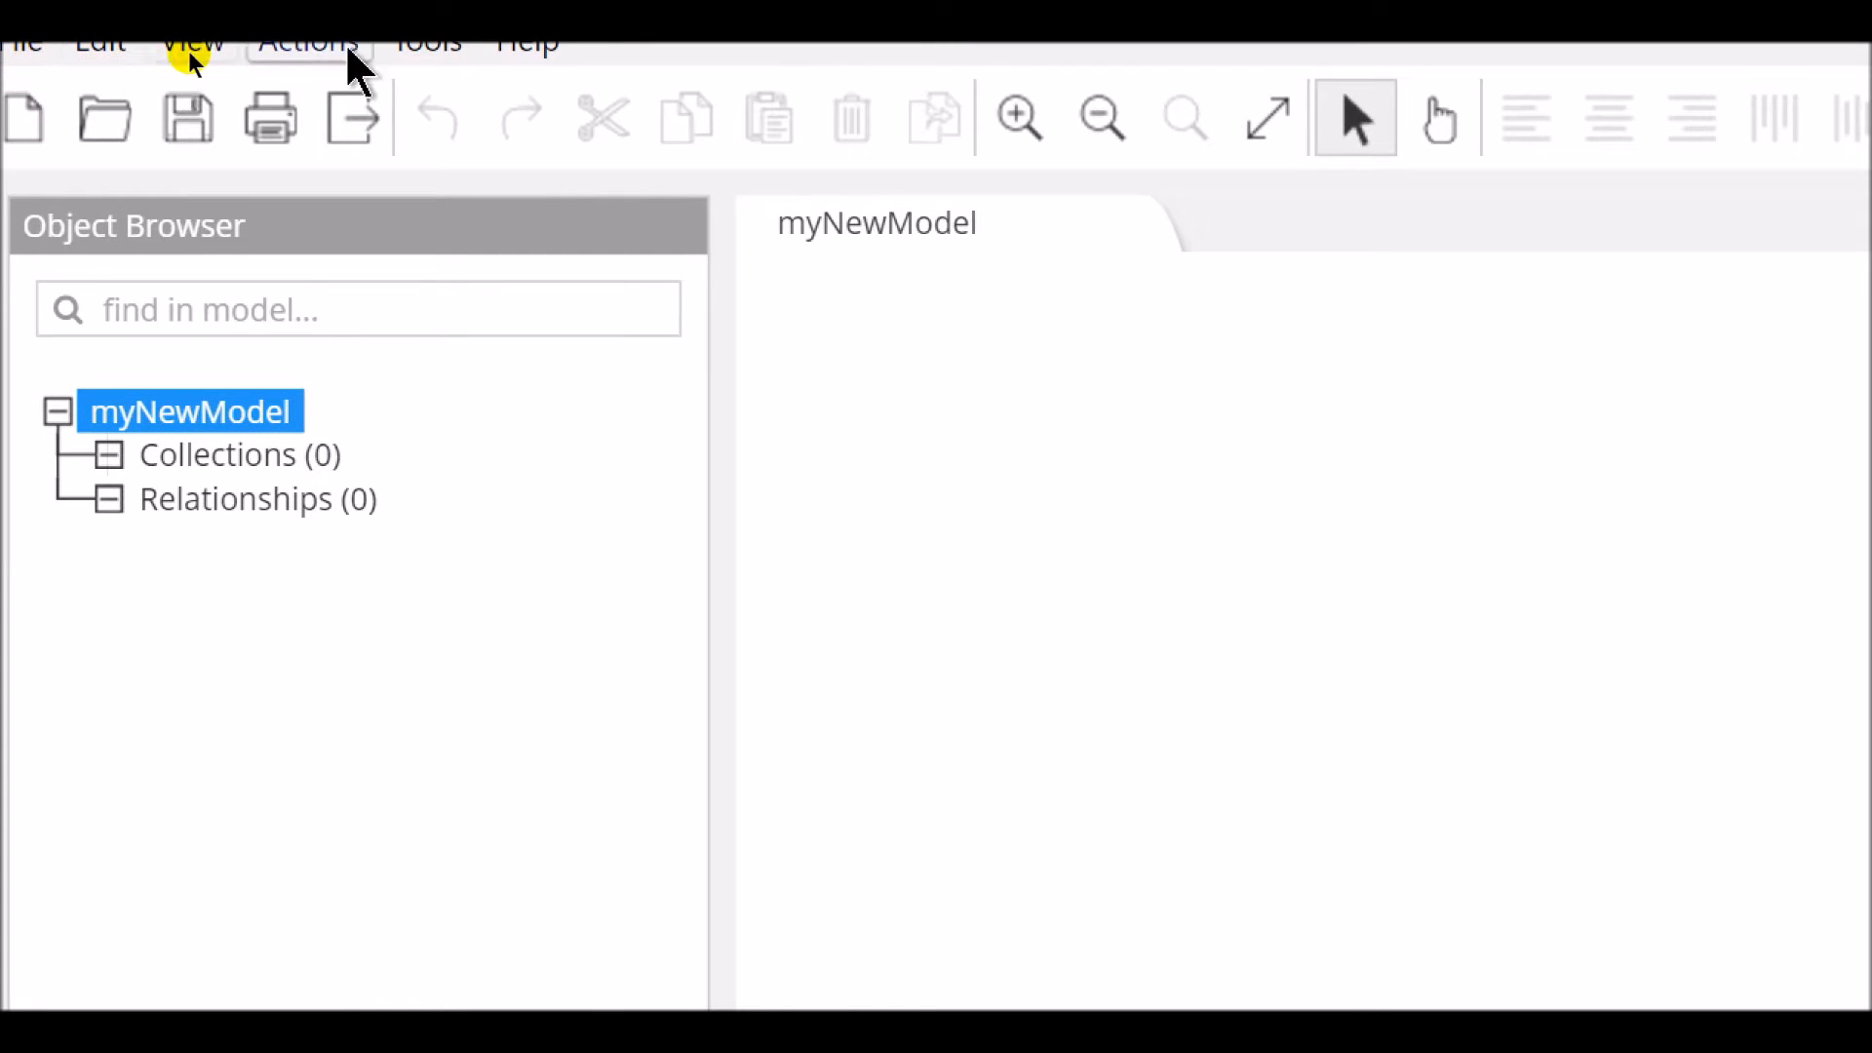
# Step: Bring up the empty myNewModel diagram's context menu offering Add Collection
pyautogui.click(308, 40)
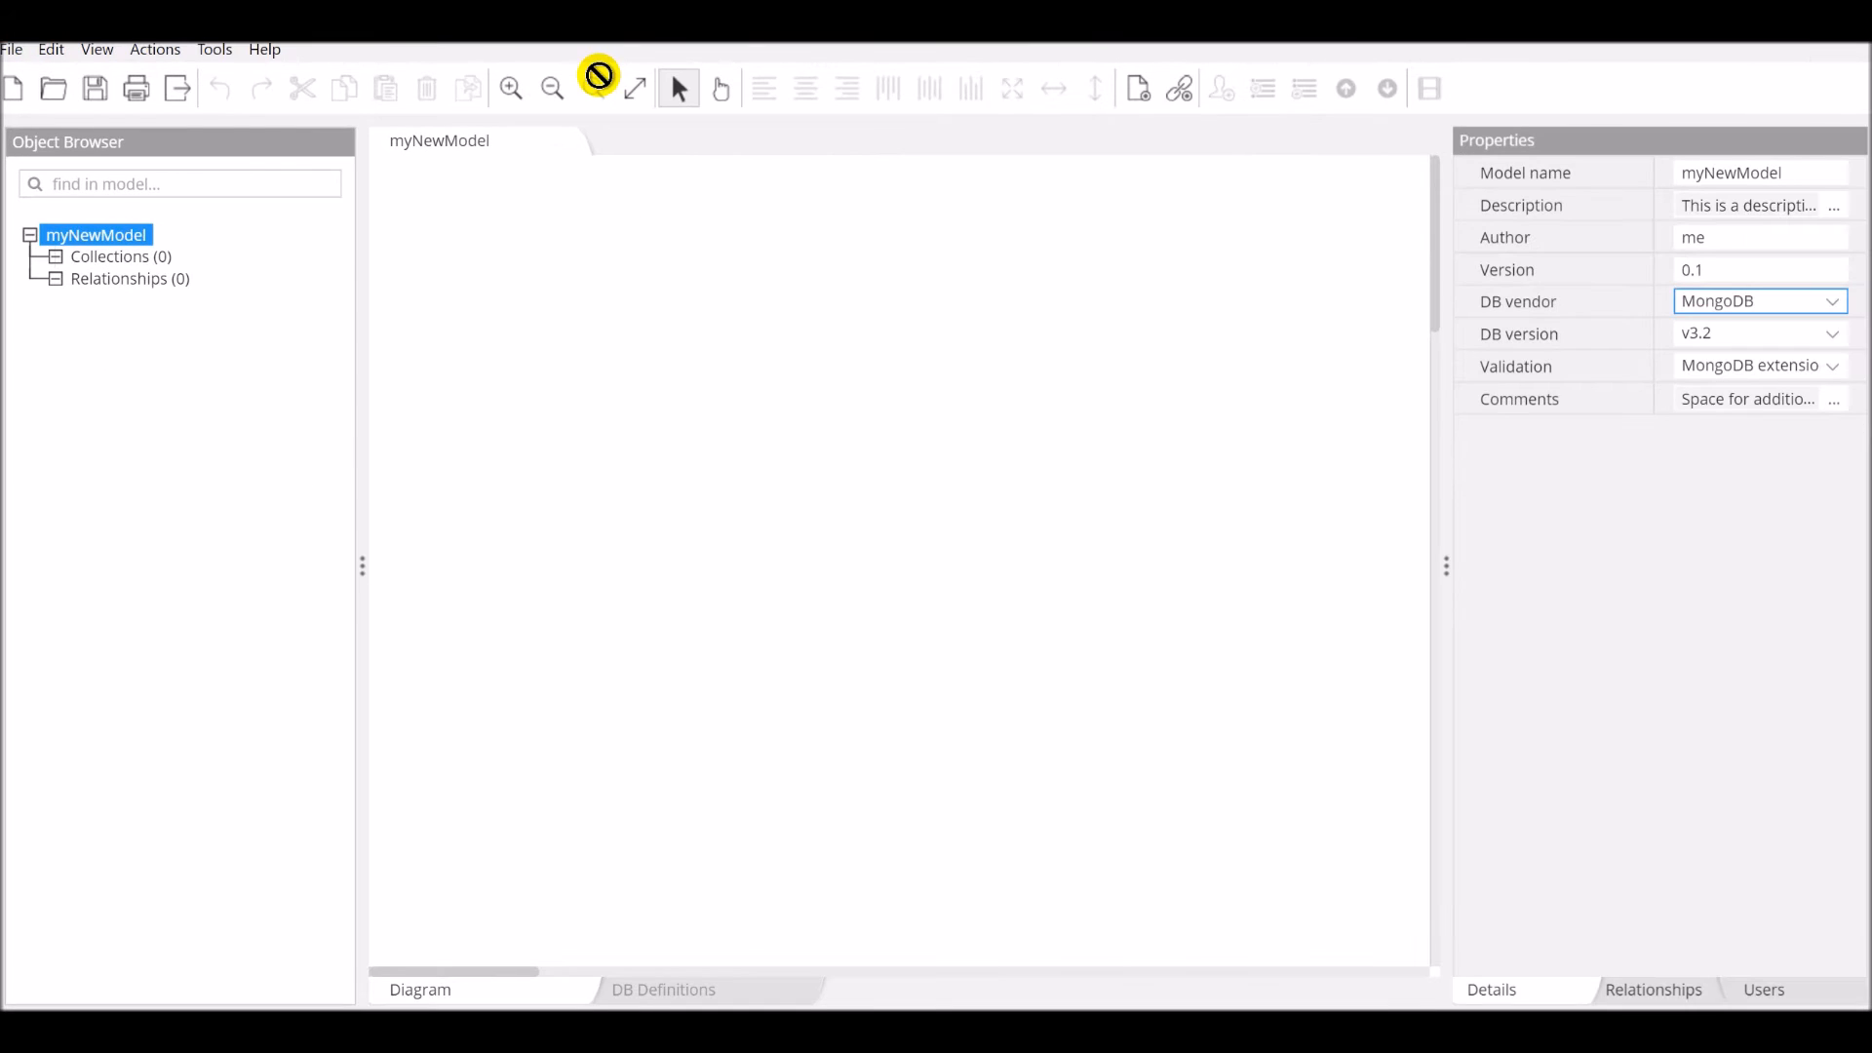
pyautogui.rightClick(613, 346)
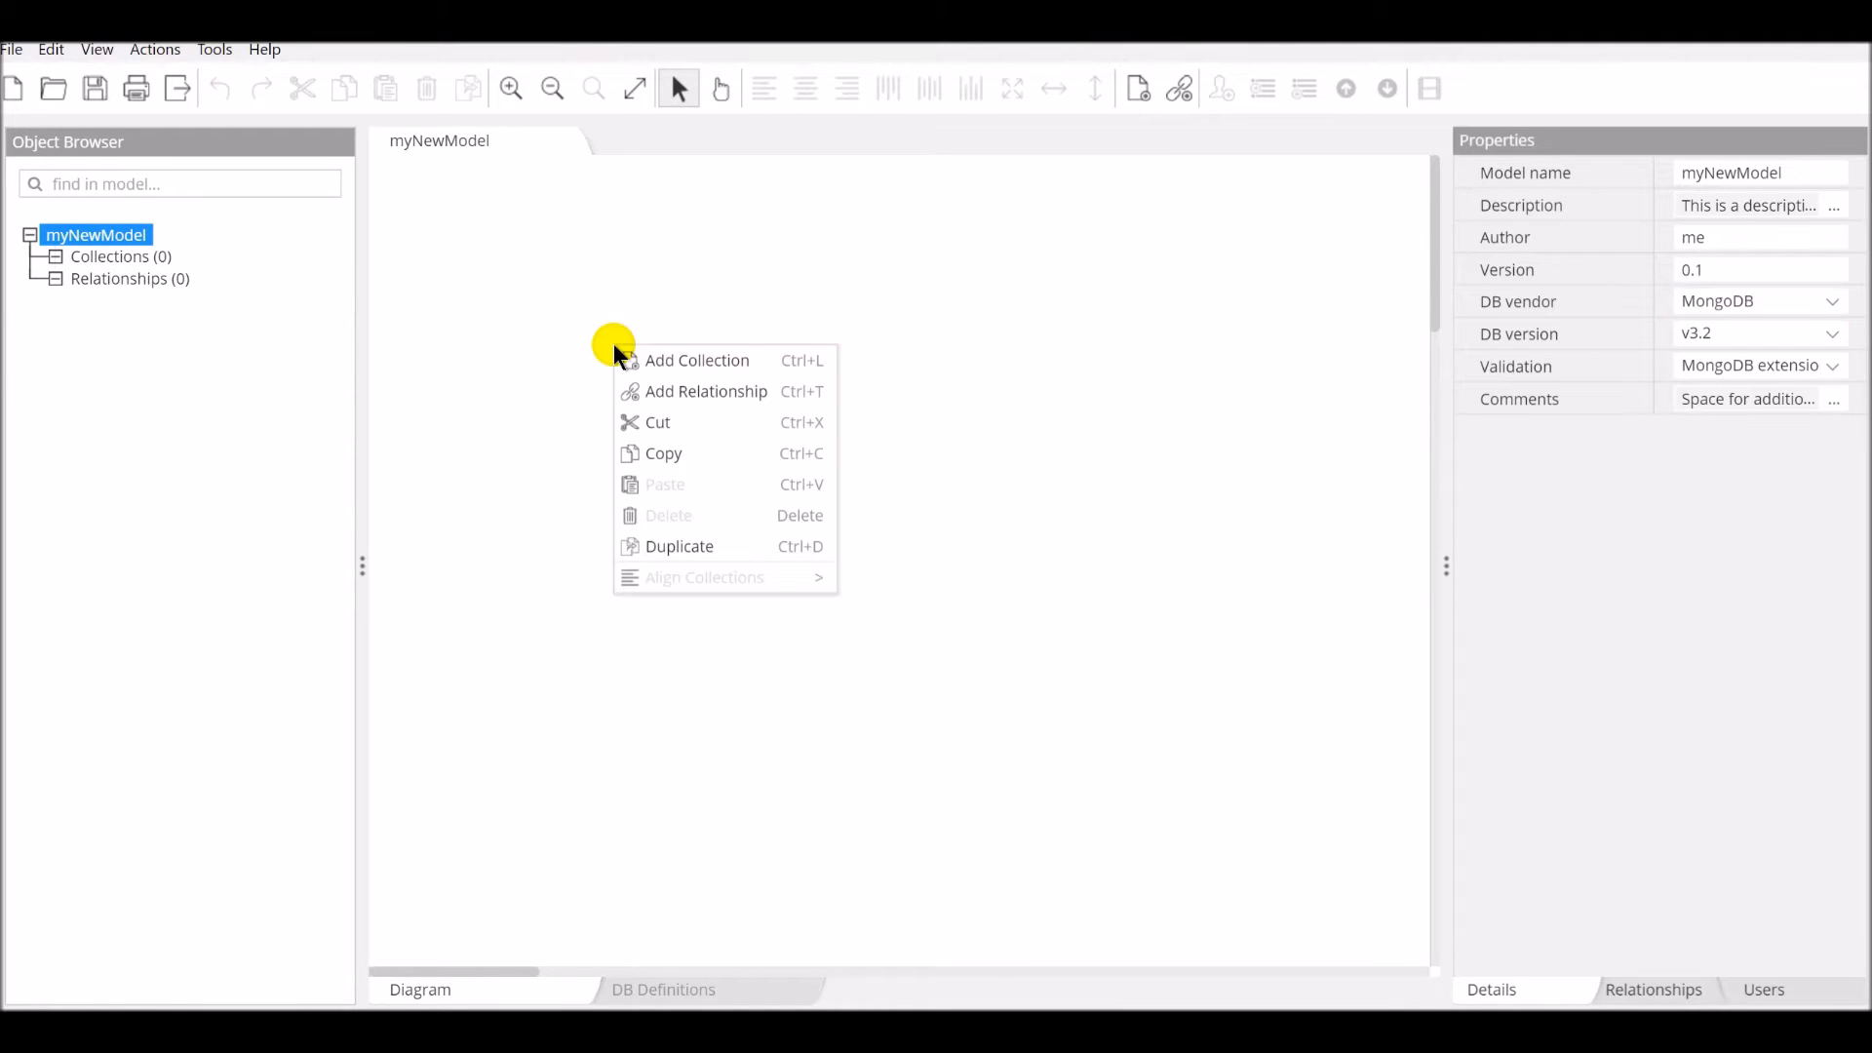
pyautogui.moveTo(696, 360)
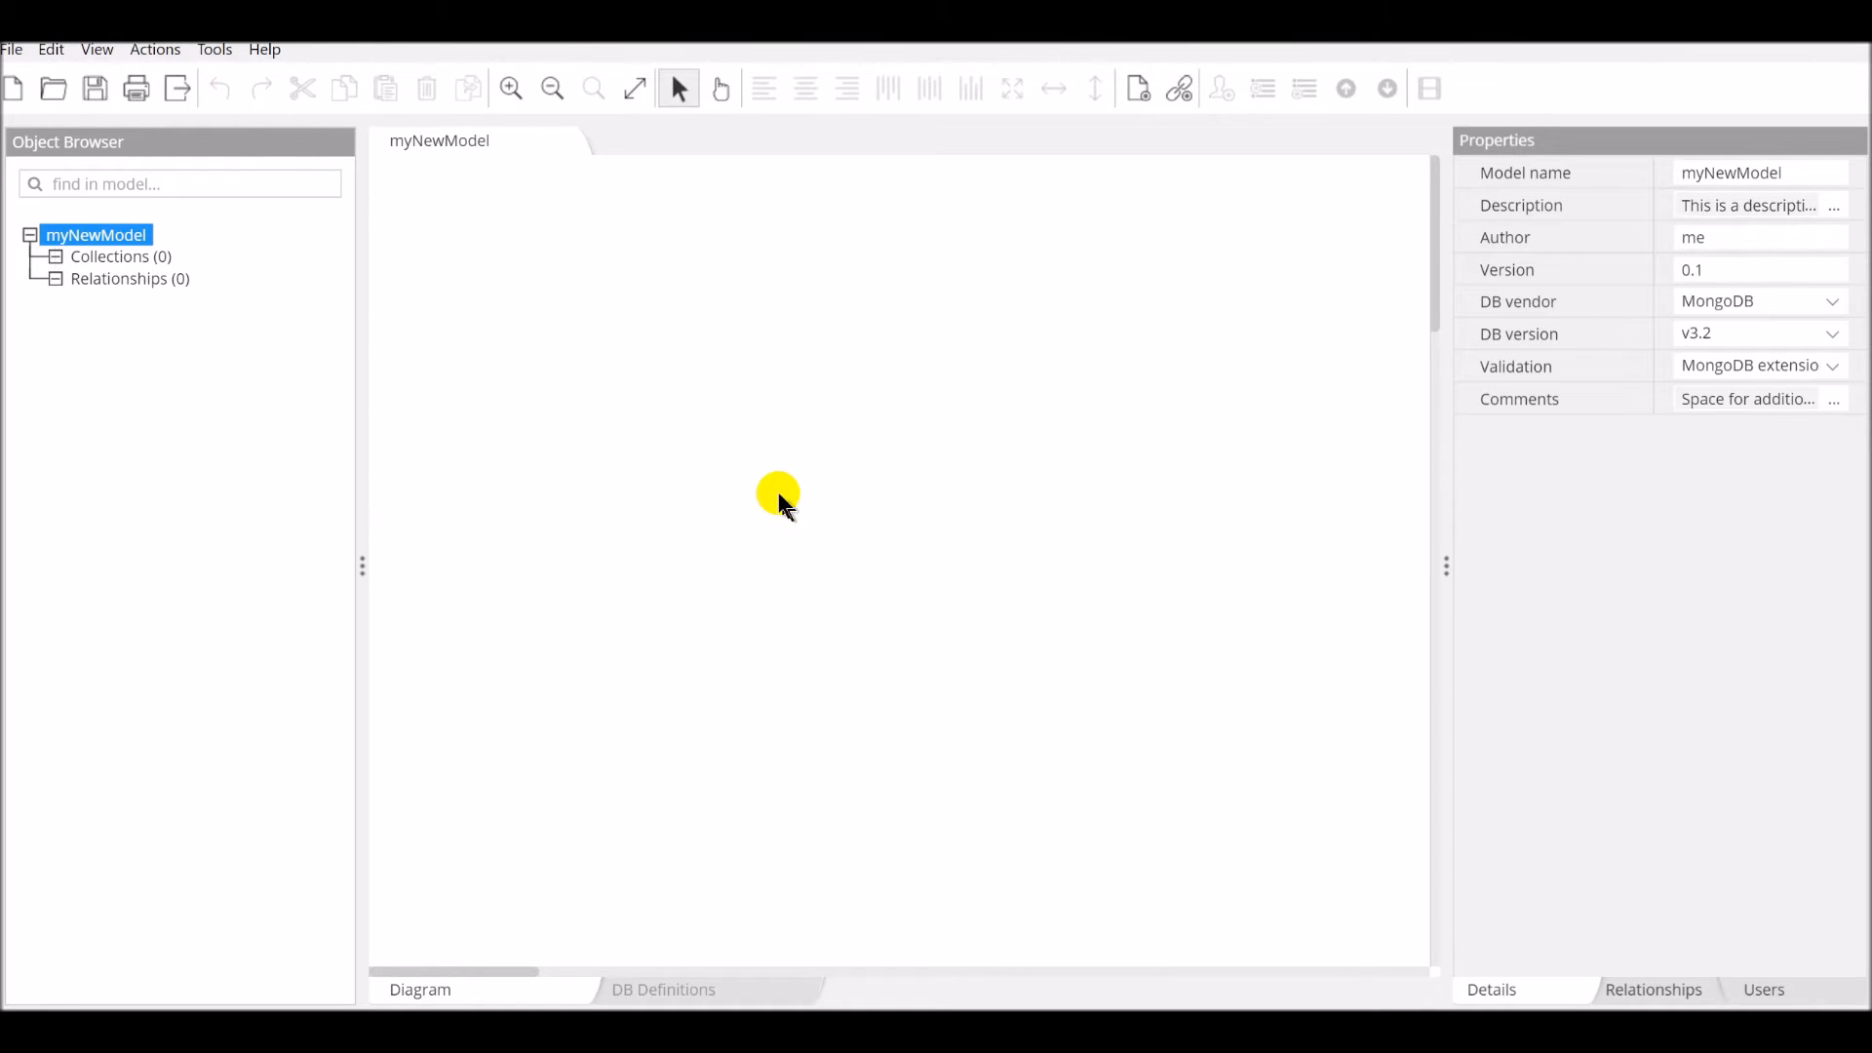
pyautogui.rightClick(777, 494)
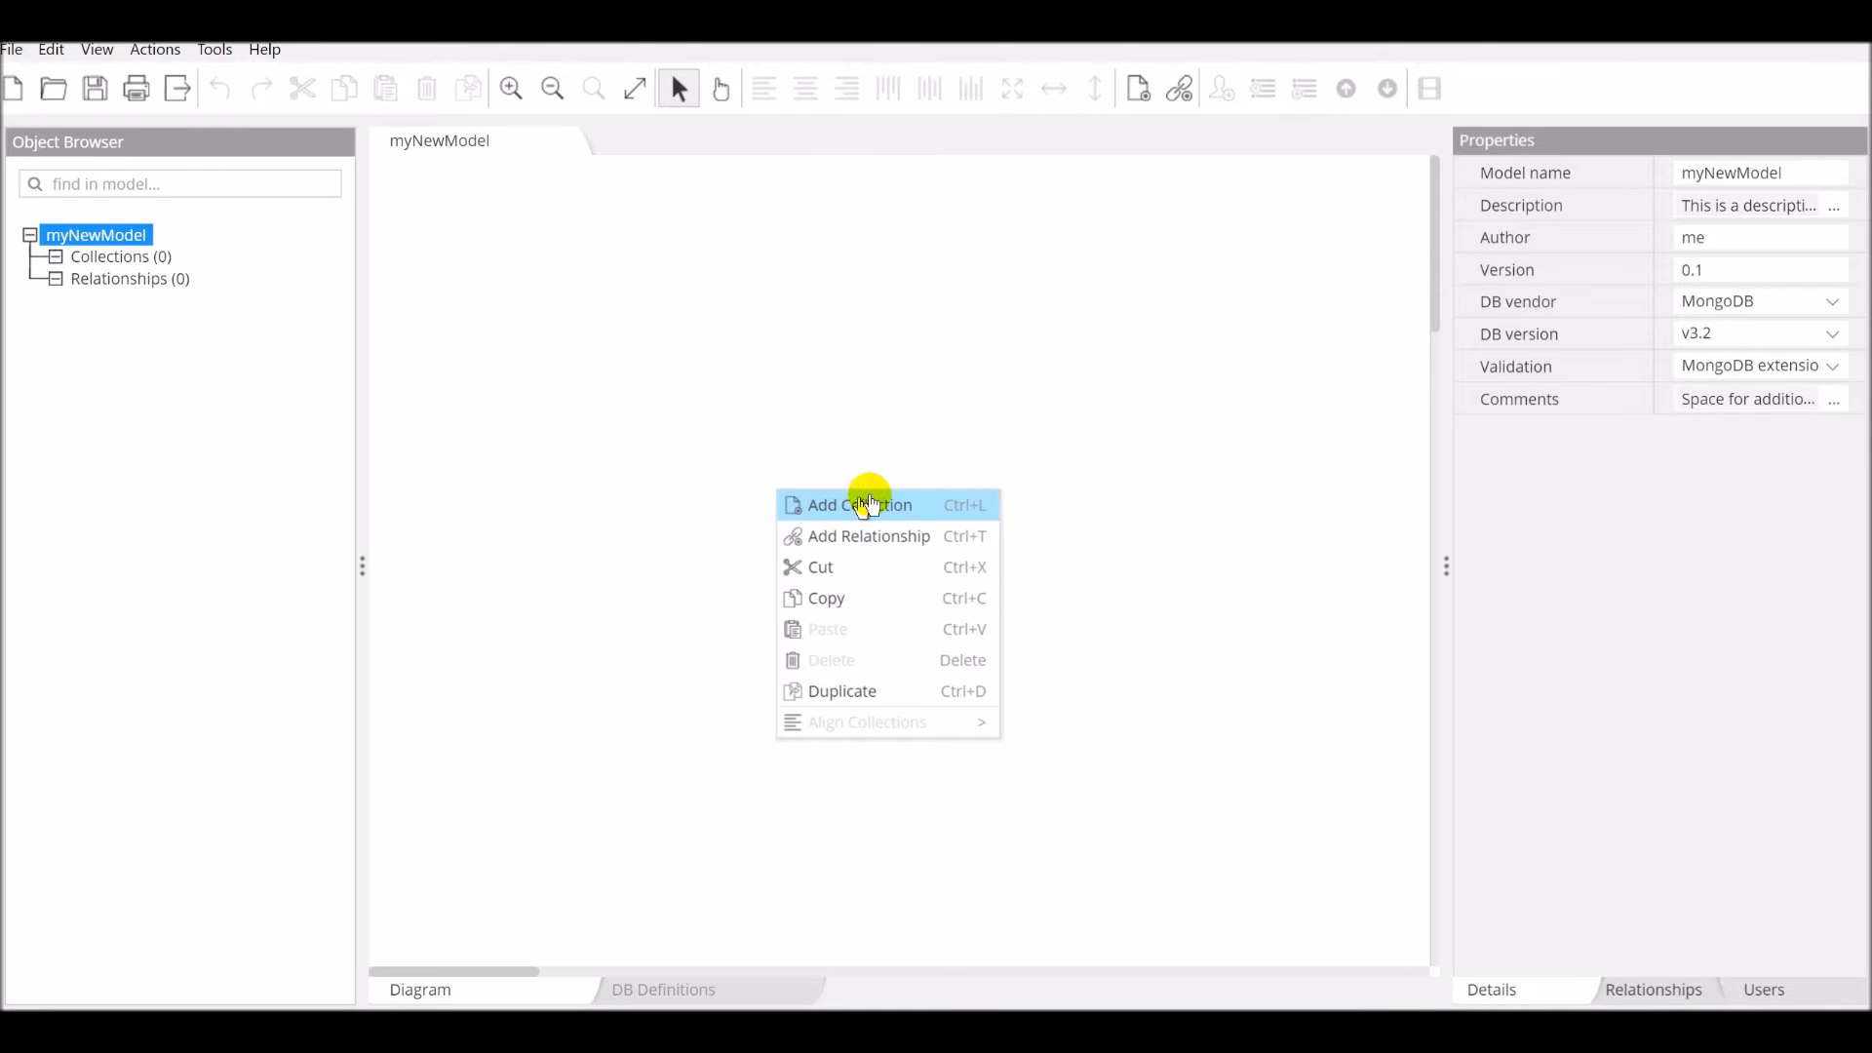
pyautogui.click(856, 504)
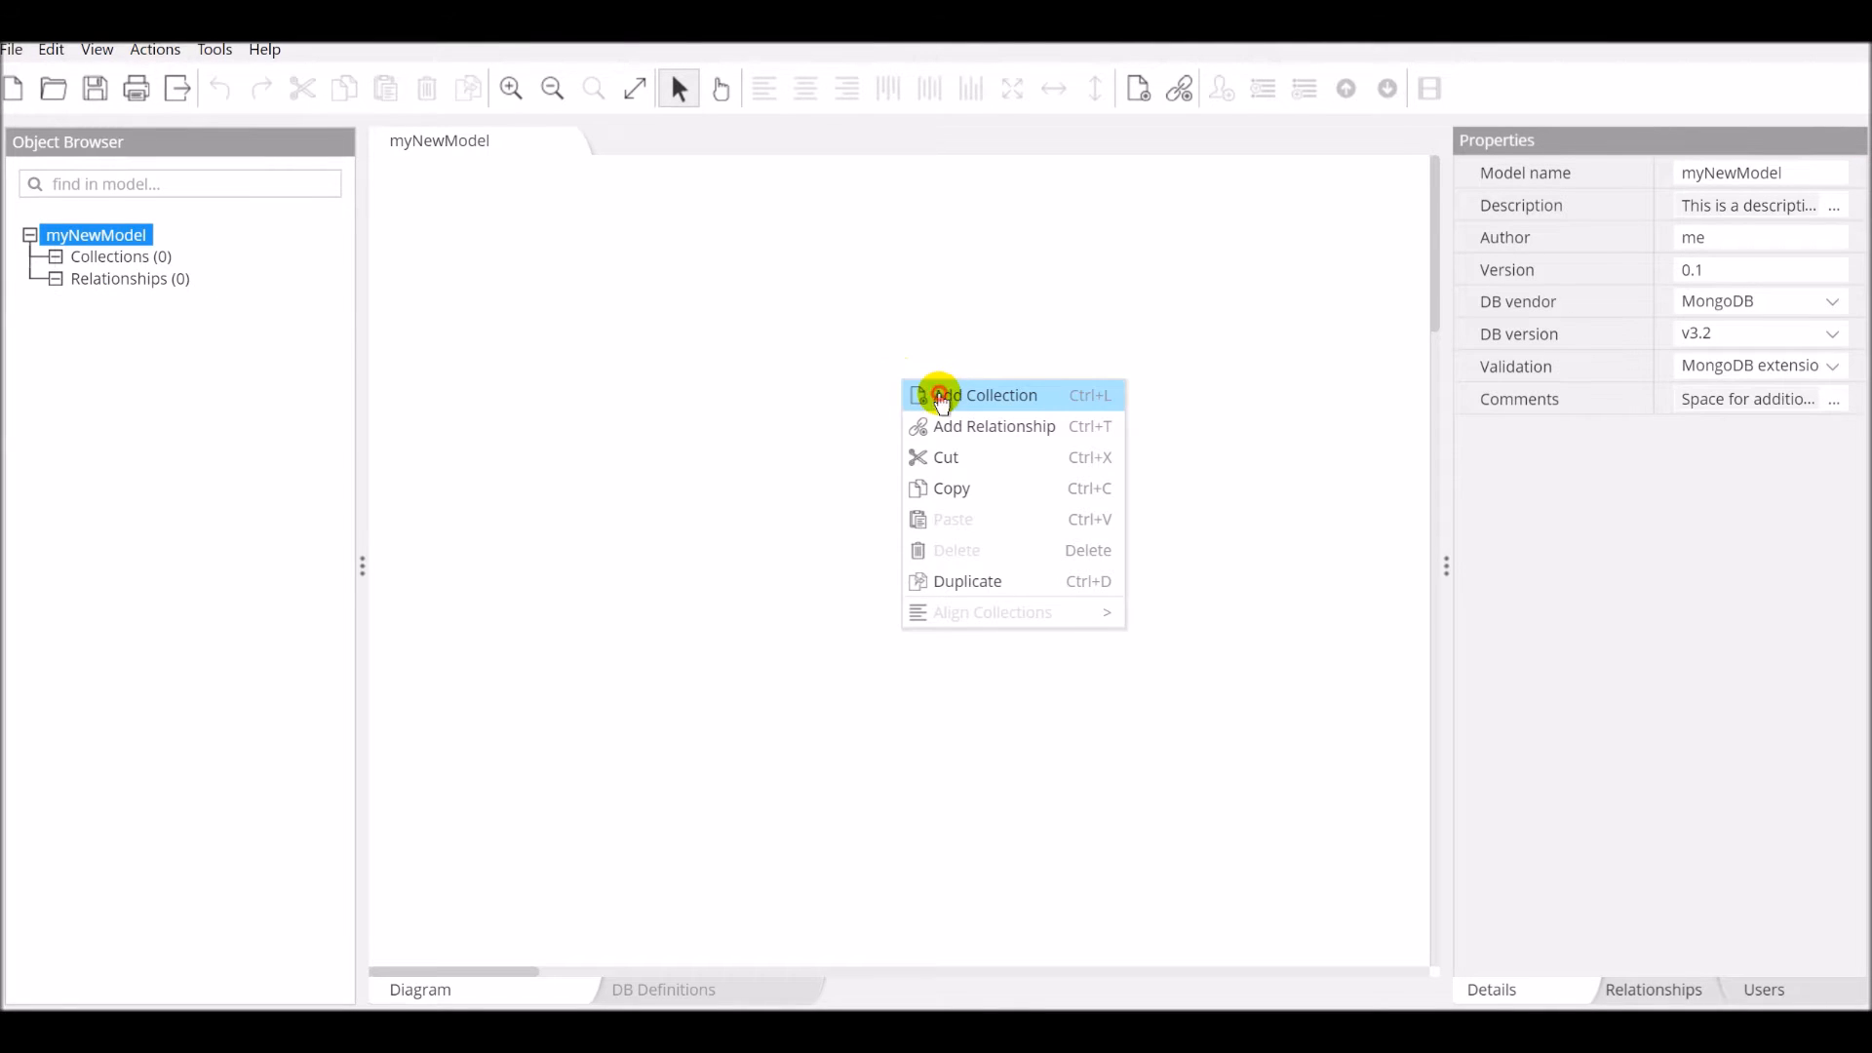
# Step: Create collection 'myFirstCollection' and enter and apply its description
pyautogui.click(988, 395)
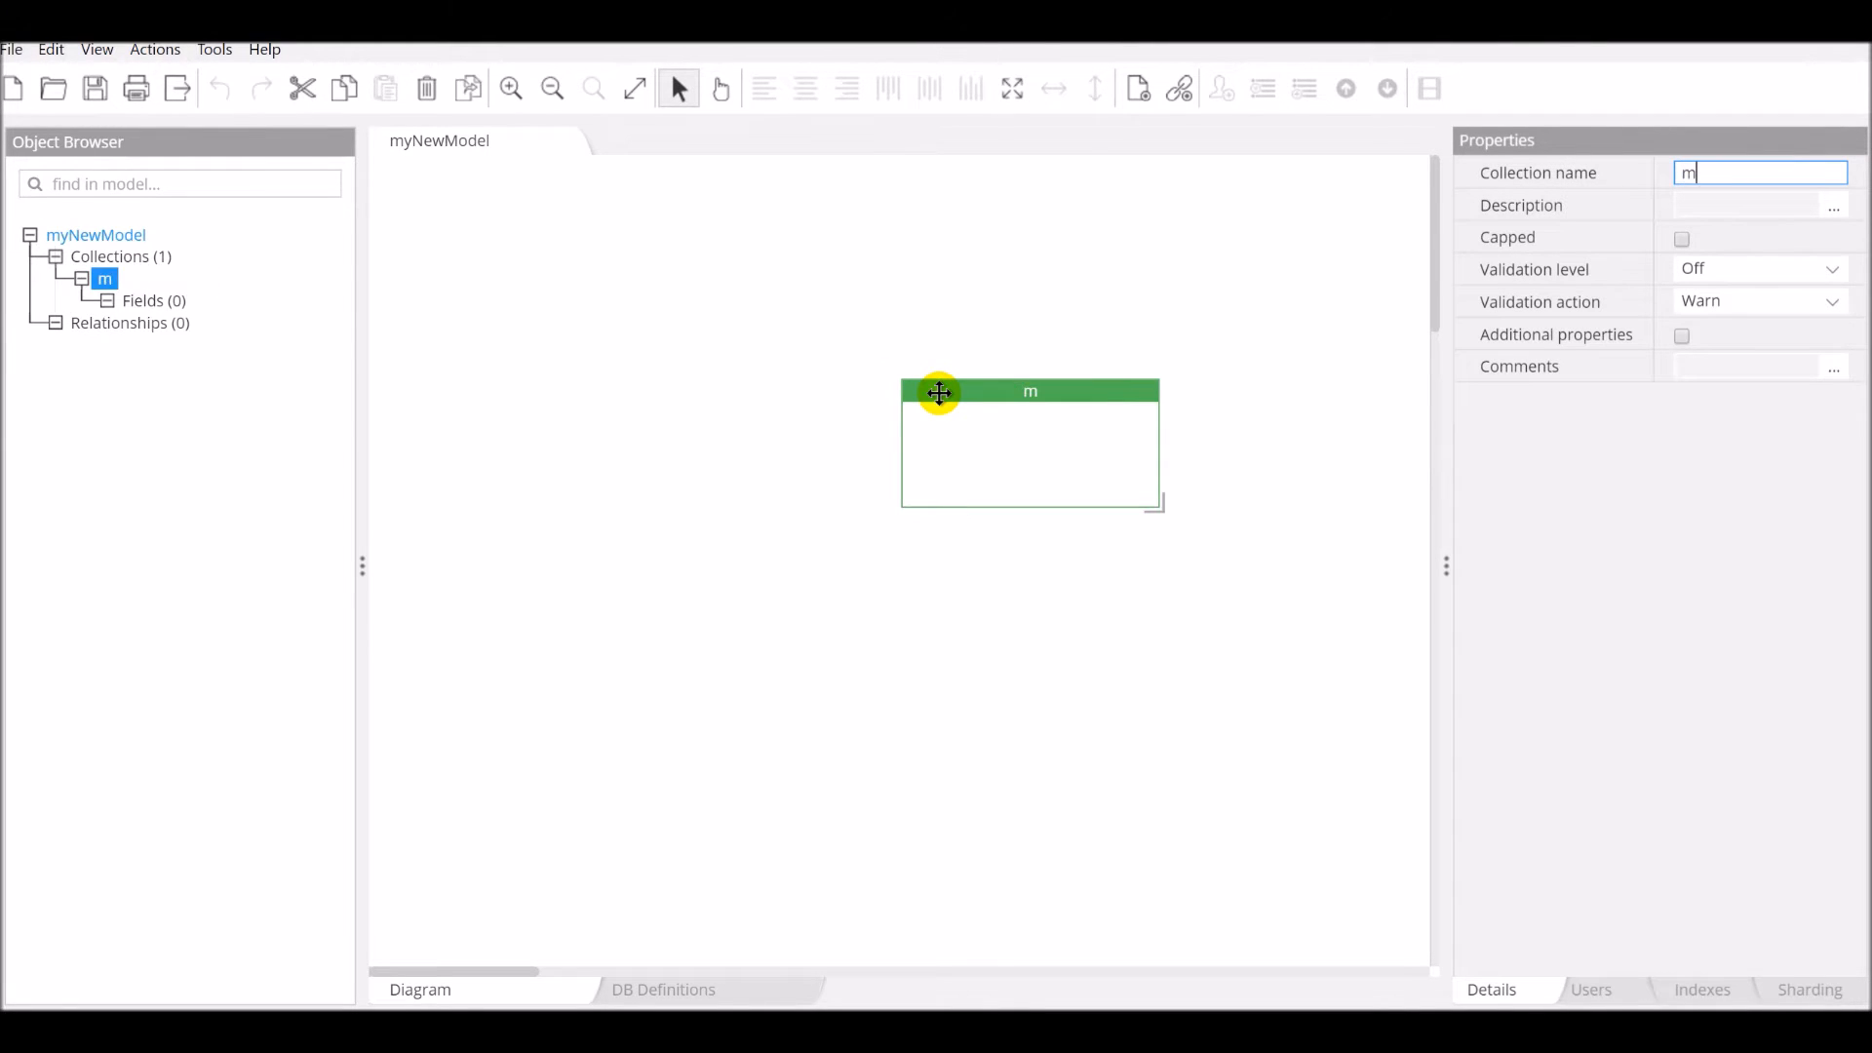
pyautogui.write('yFirstCollection')
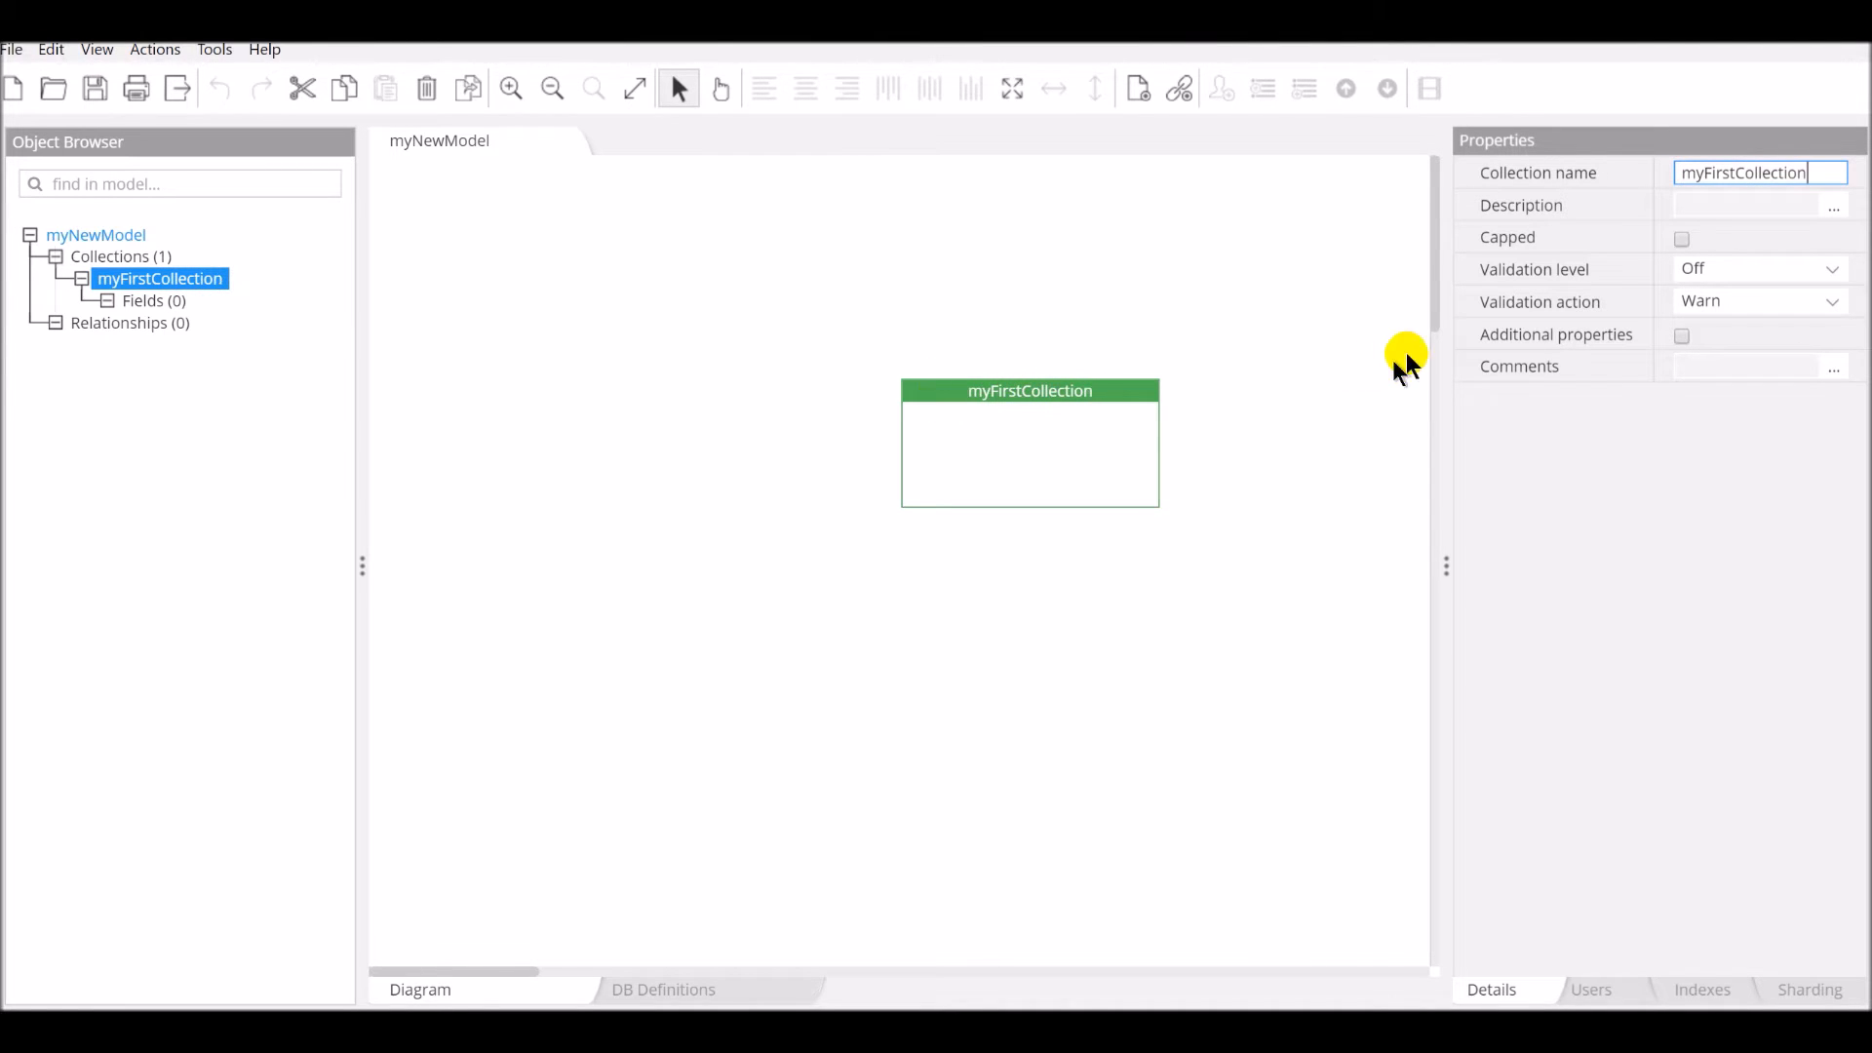
pyautogui.click(1834, 206)
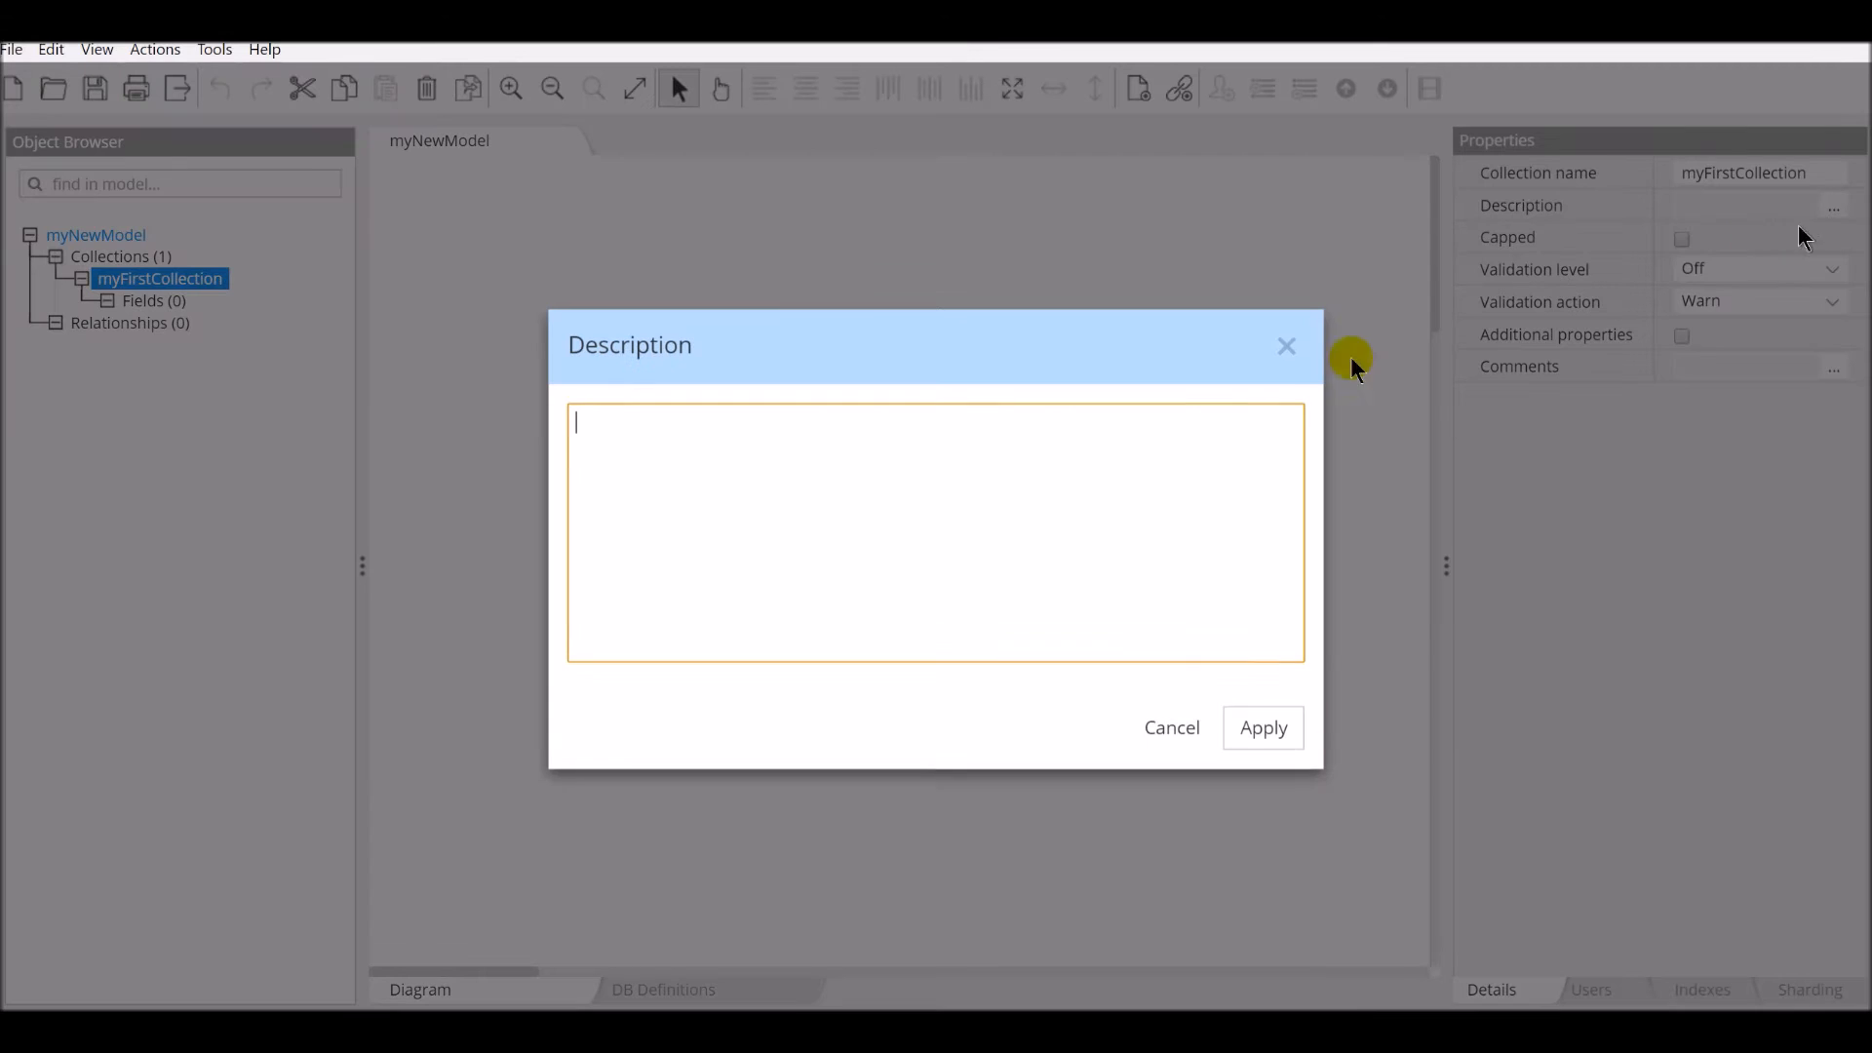
pyautogui.write('Collection description')
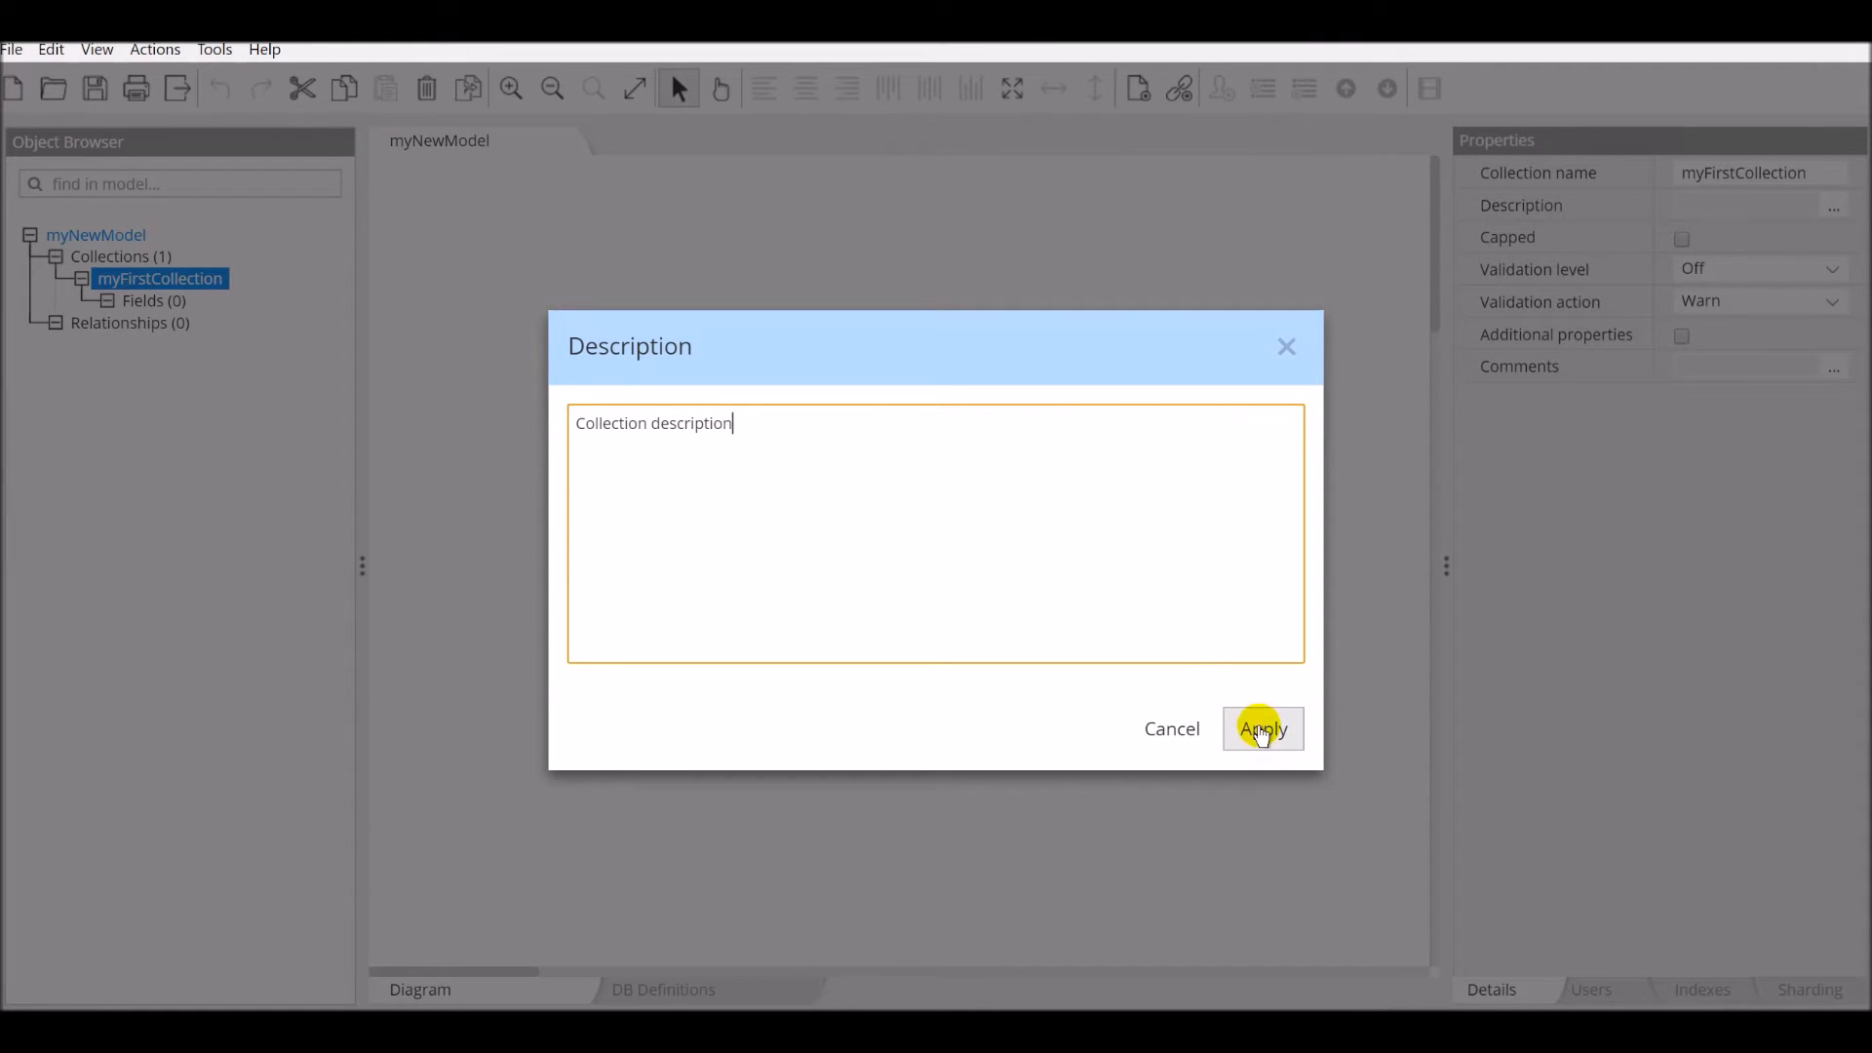
pyautogui.click(1262, 729)
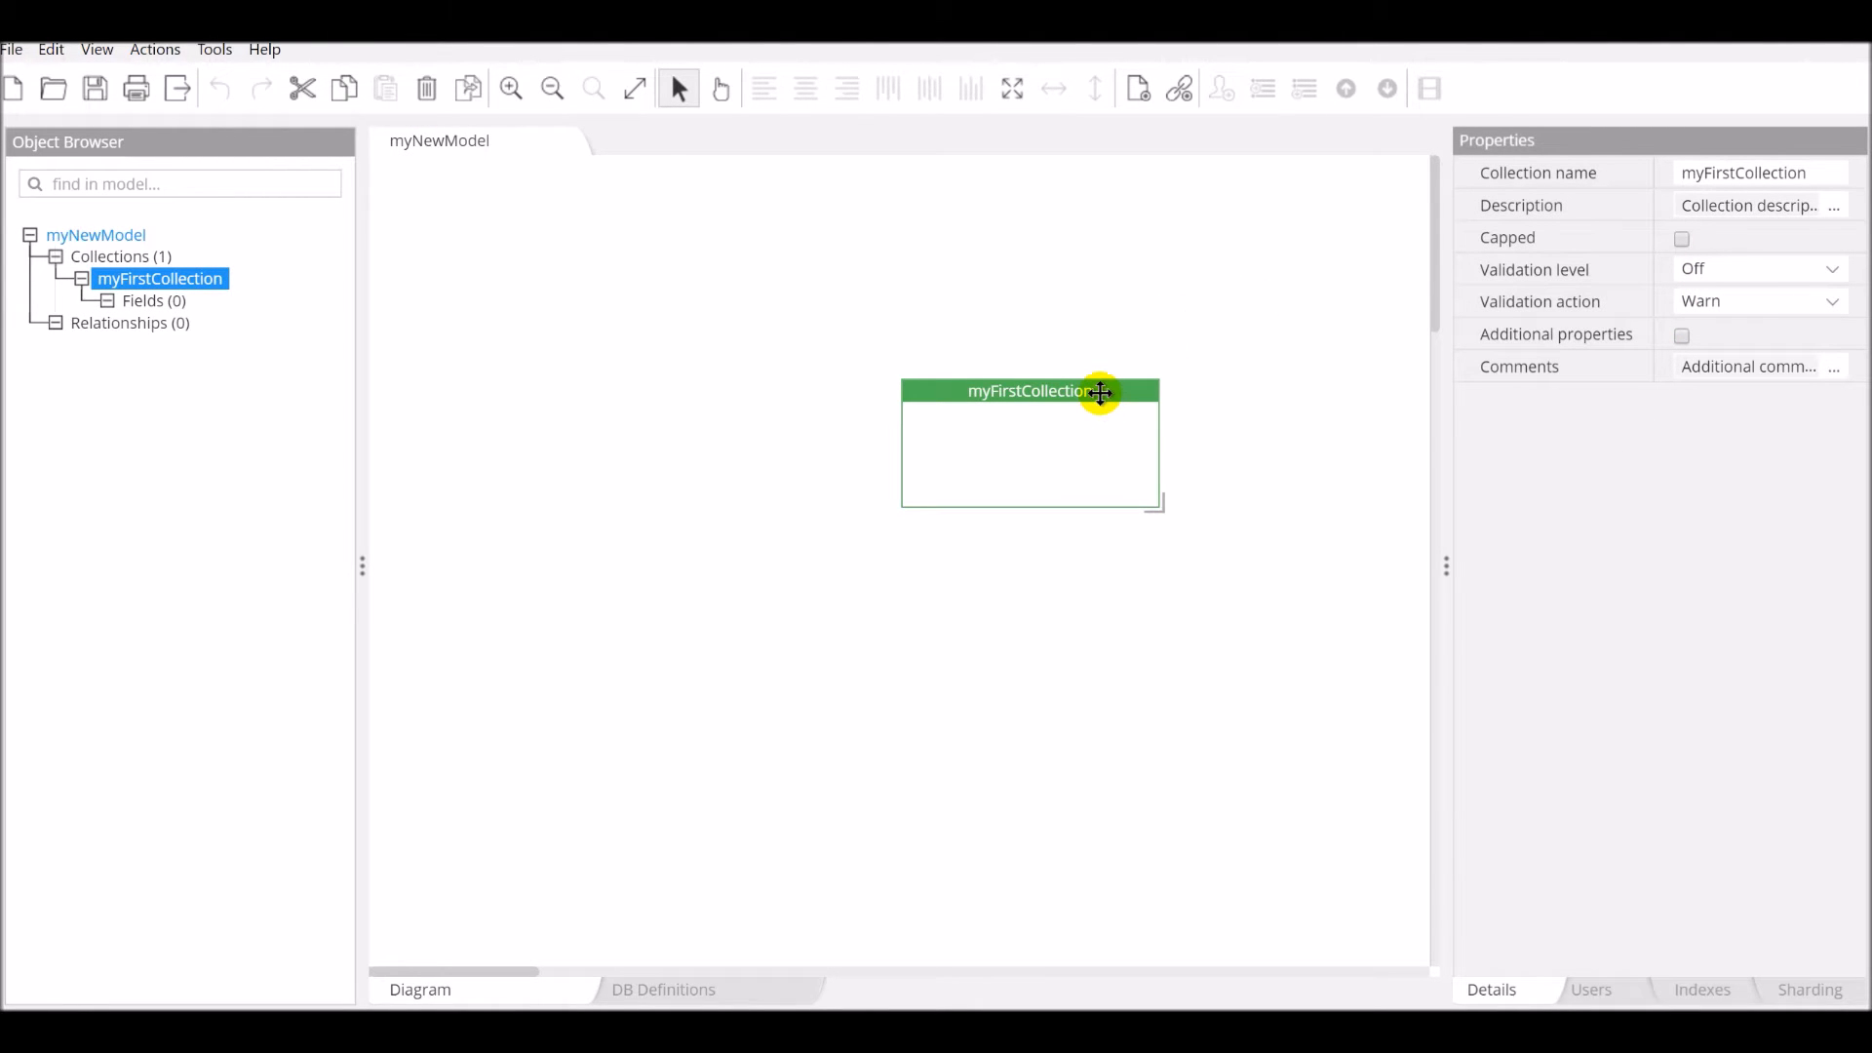
# Step: Open myFirstCollection's schema and add an objectId field named _id
pyautogui.doubleClick(1030, 390)
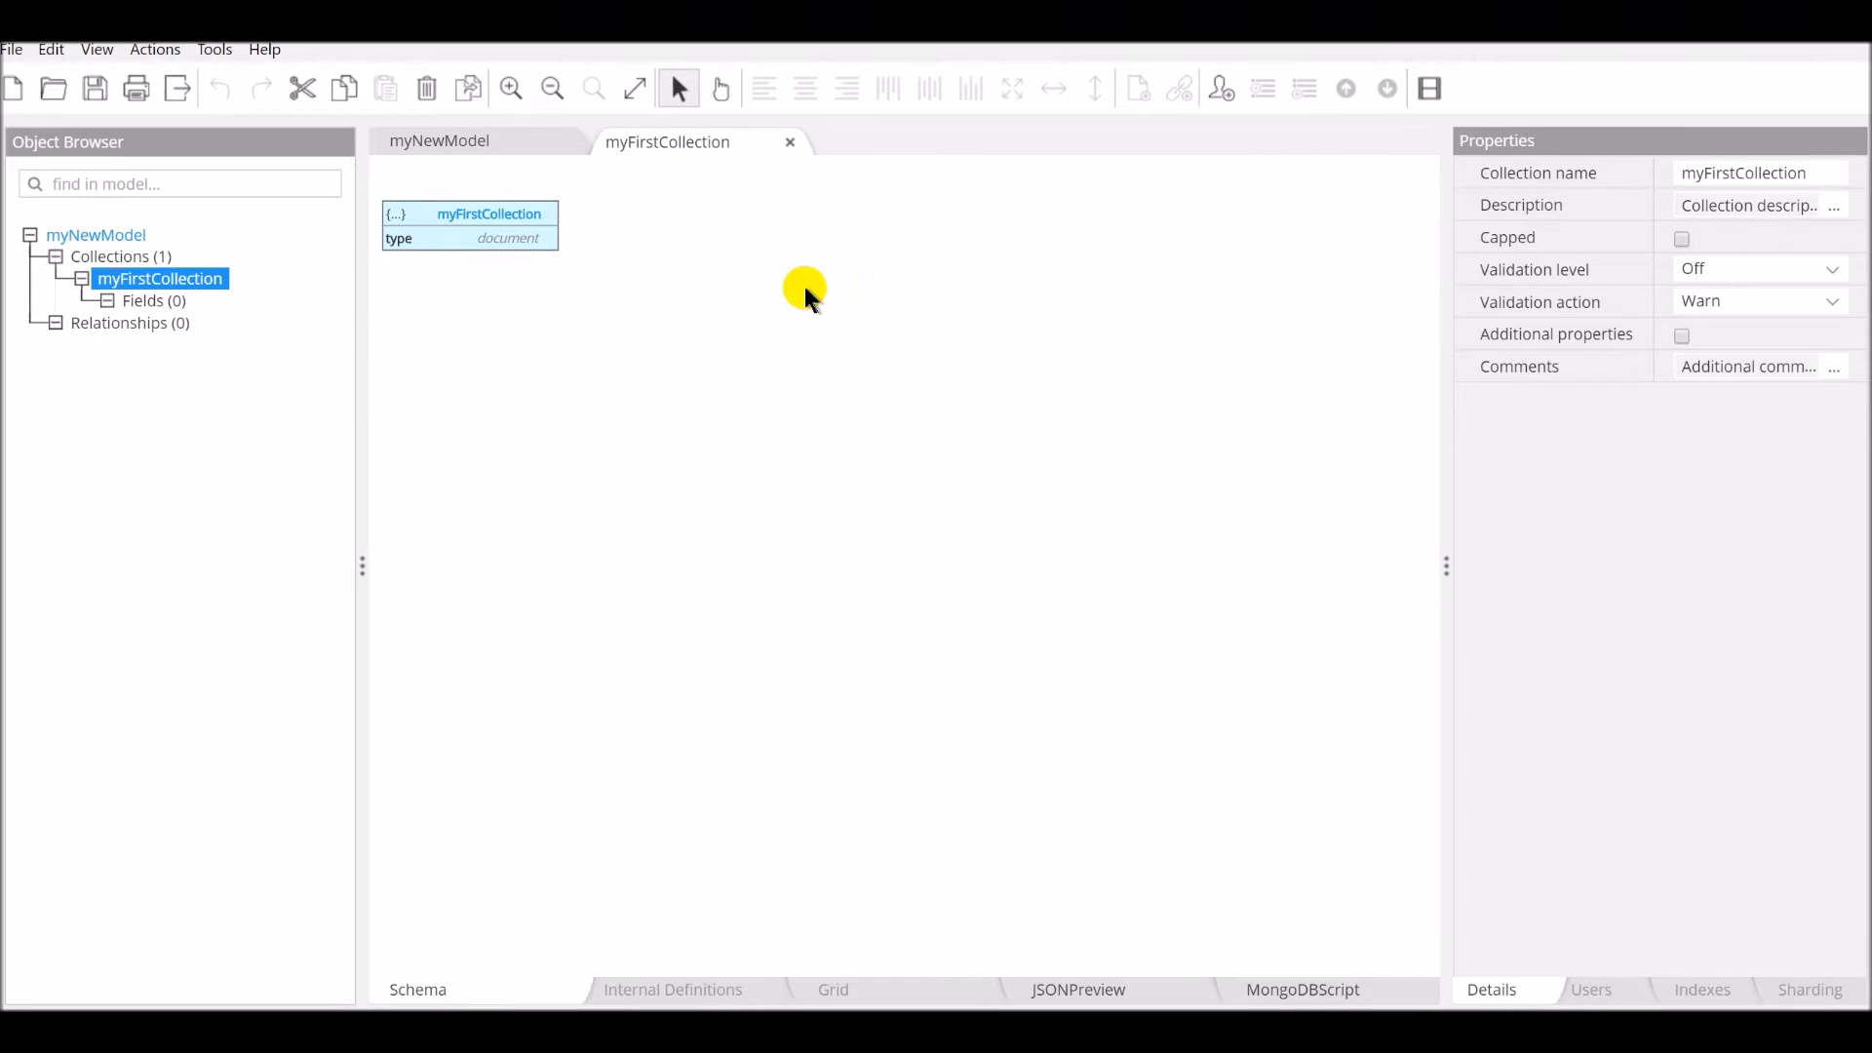
pyautogui.moveTo(803, 406)
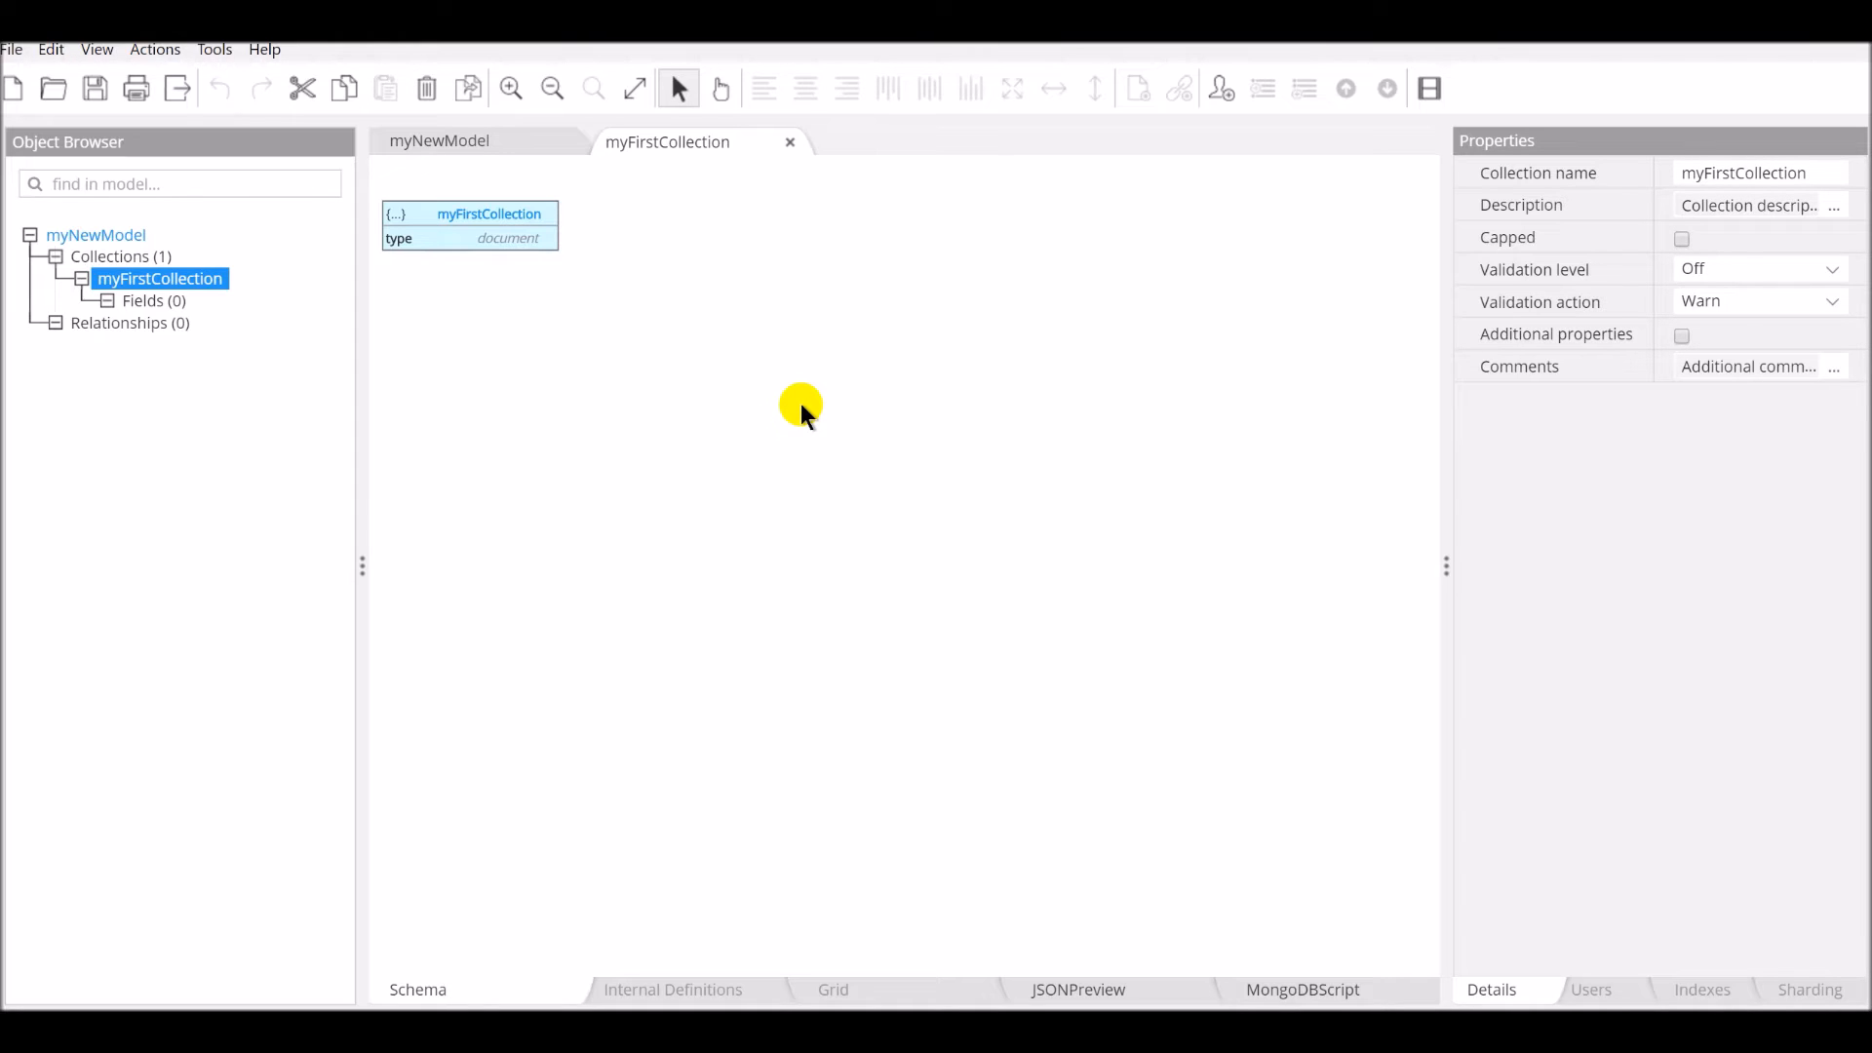
pyautogui.moveTo(749, 421)
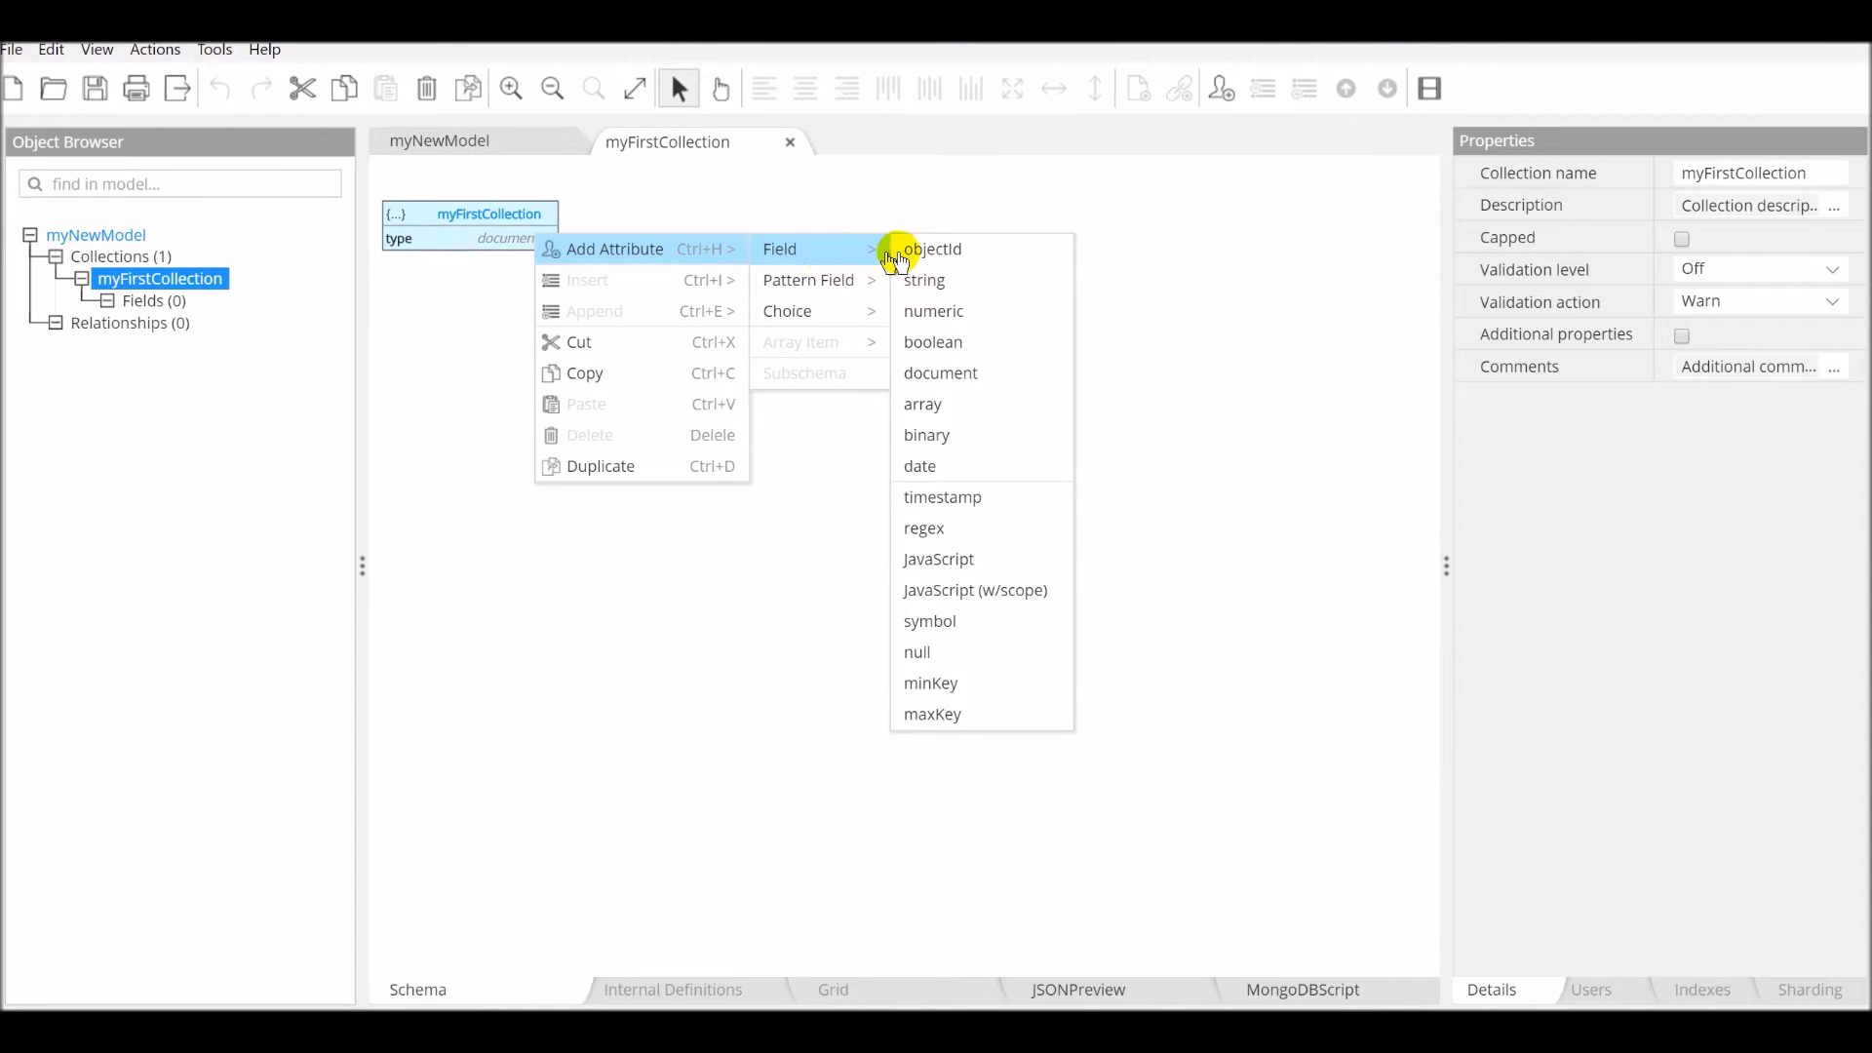
pyautogui.moveTo(952, 558)
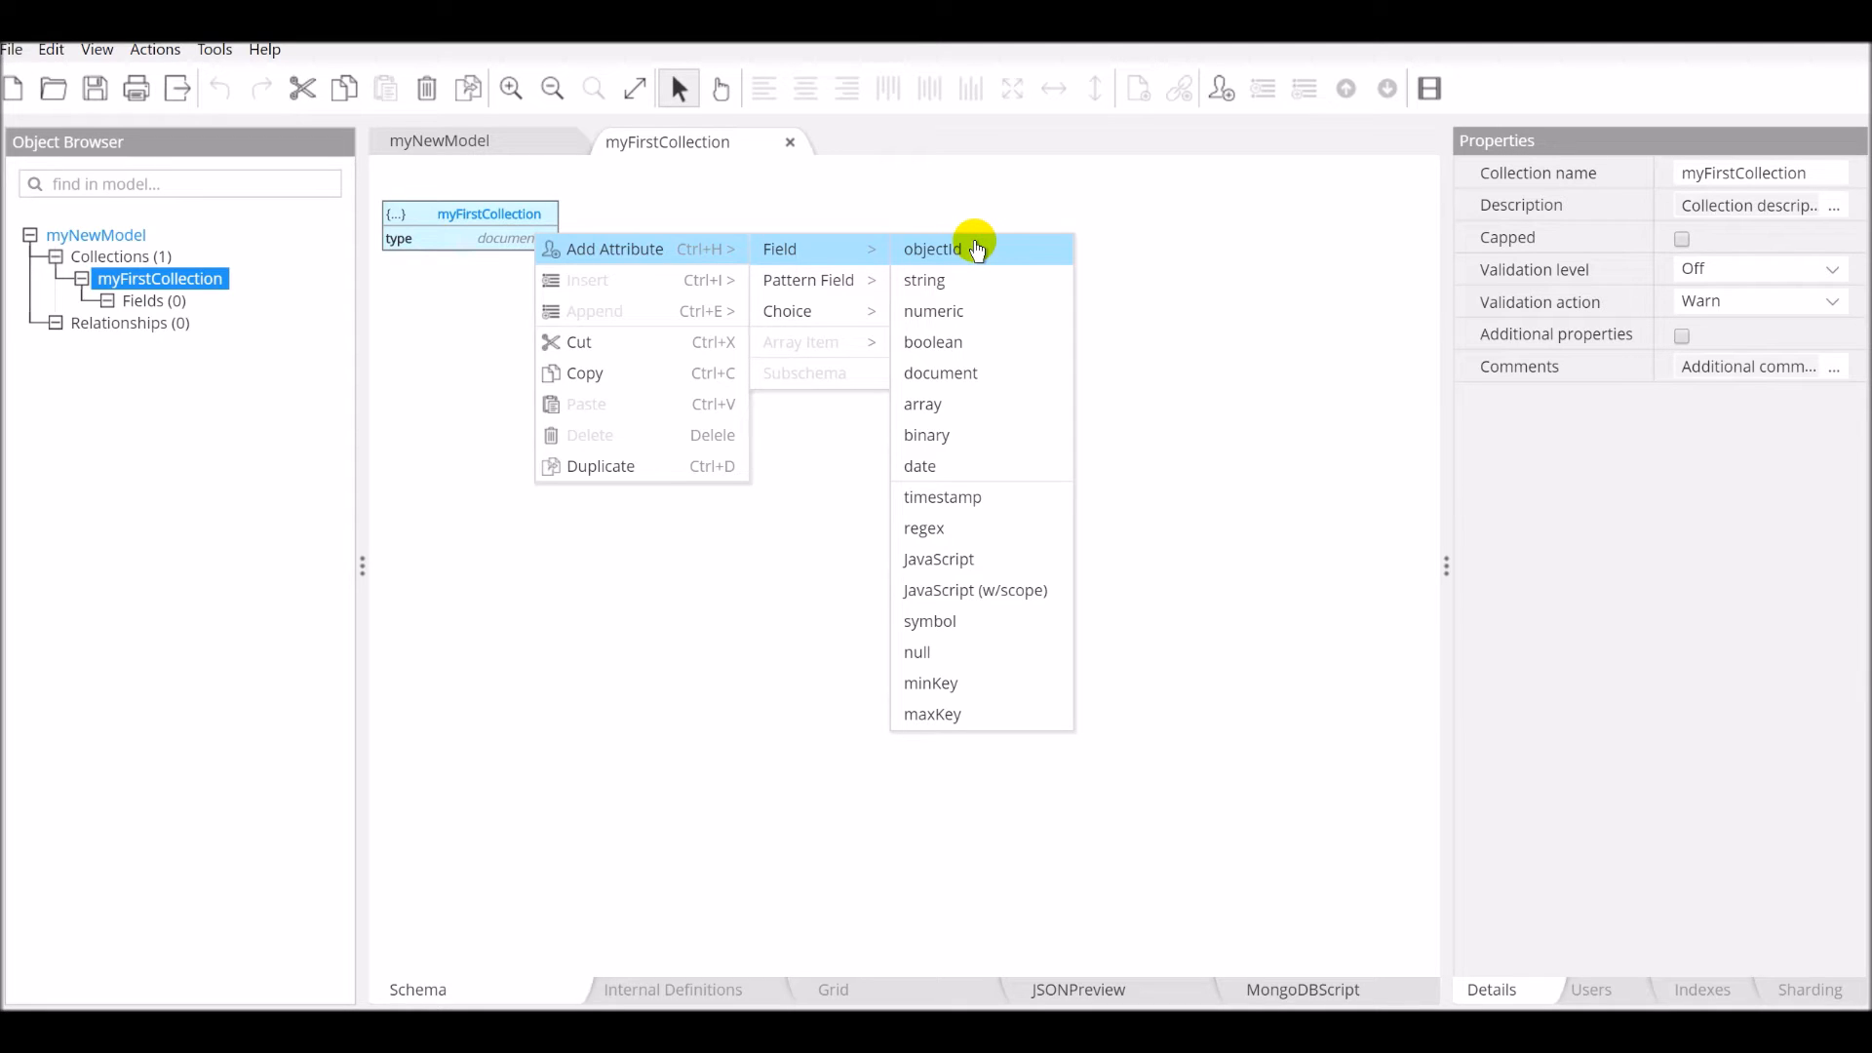
pyautogui.click(934, 248)
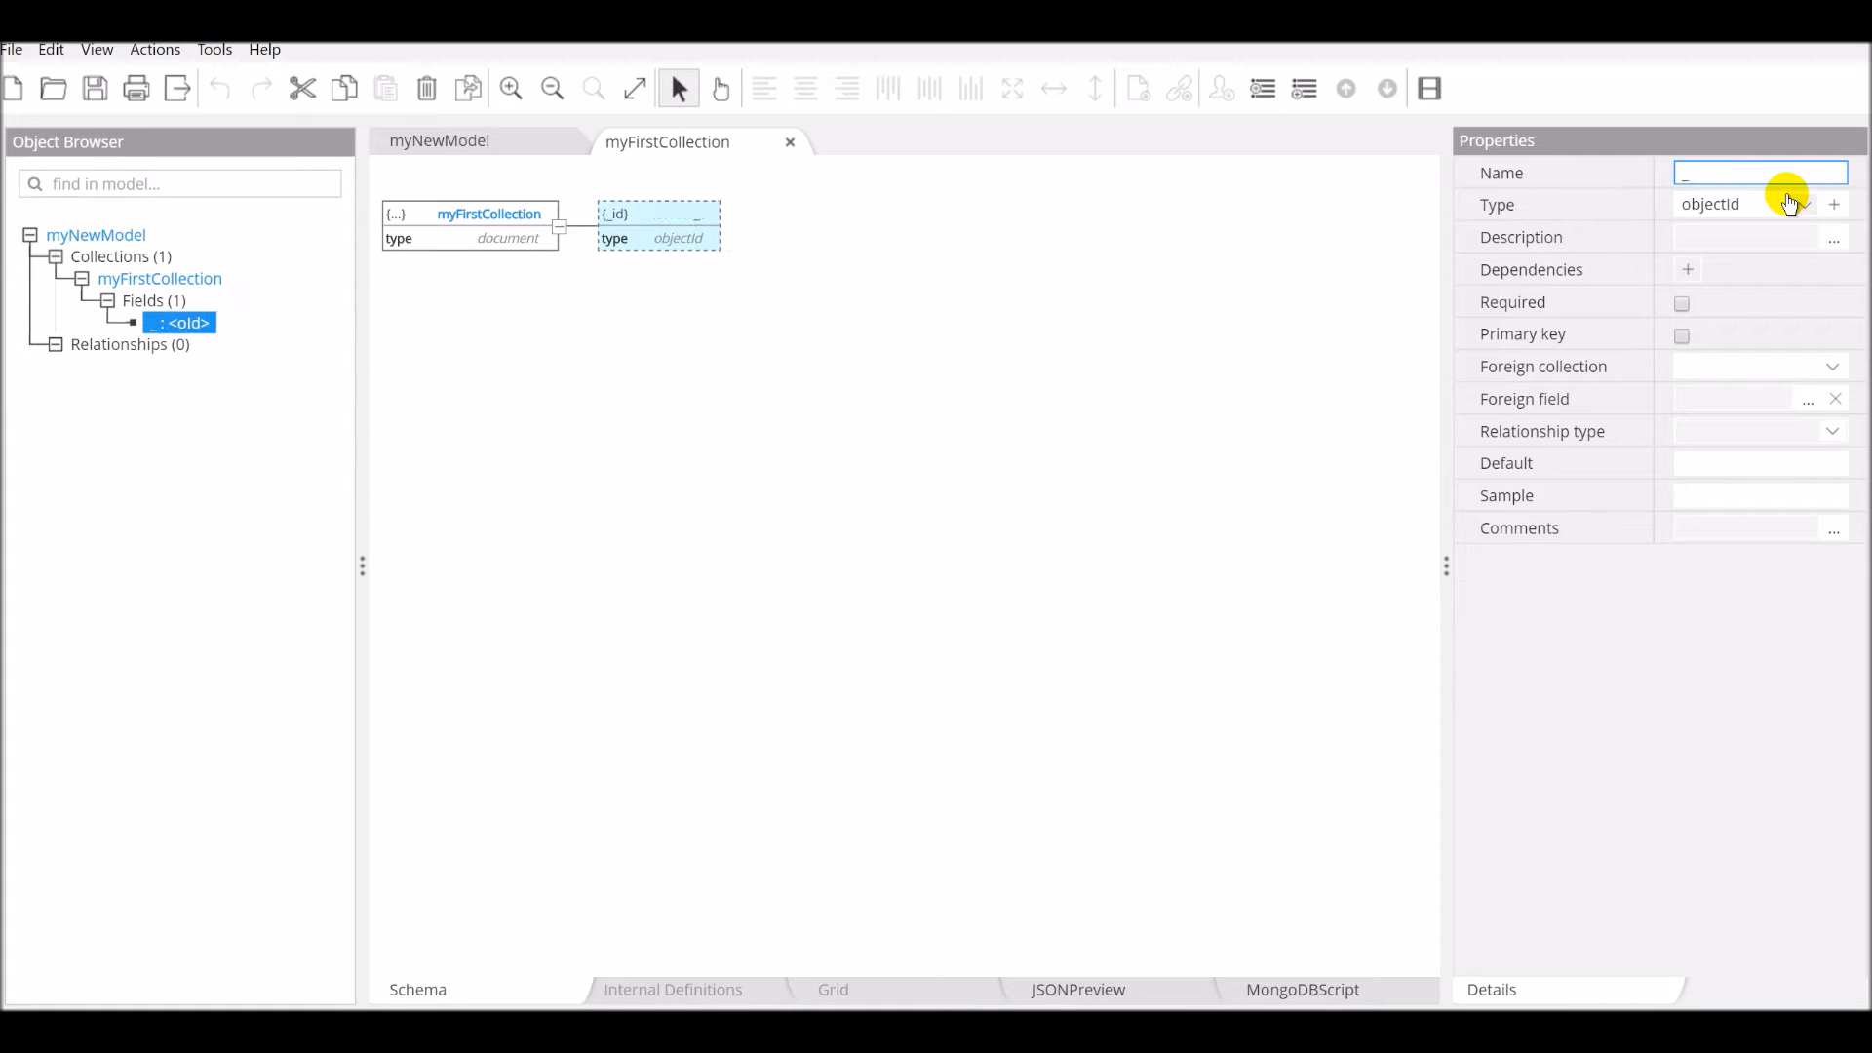
pyautogui.write('_id')
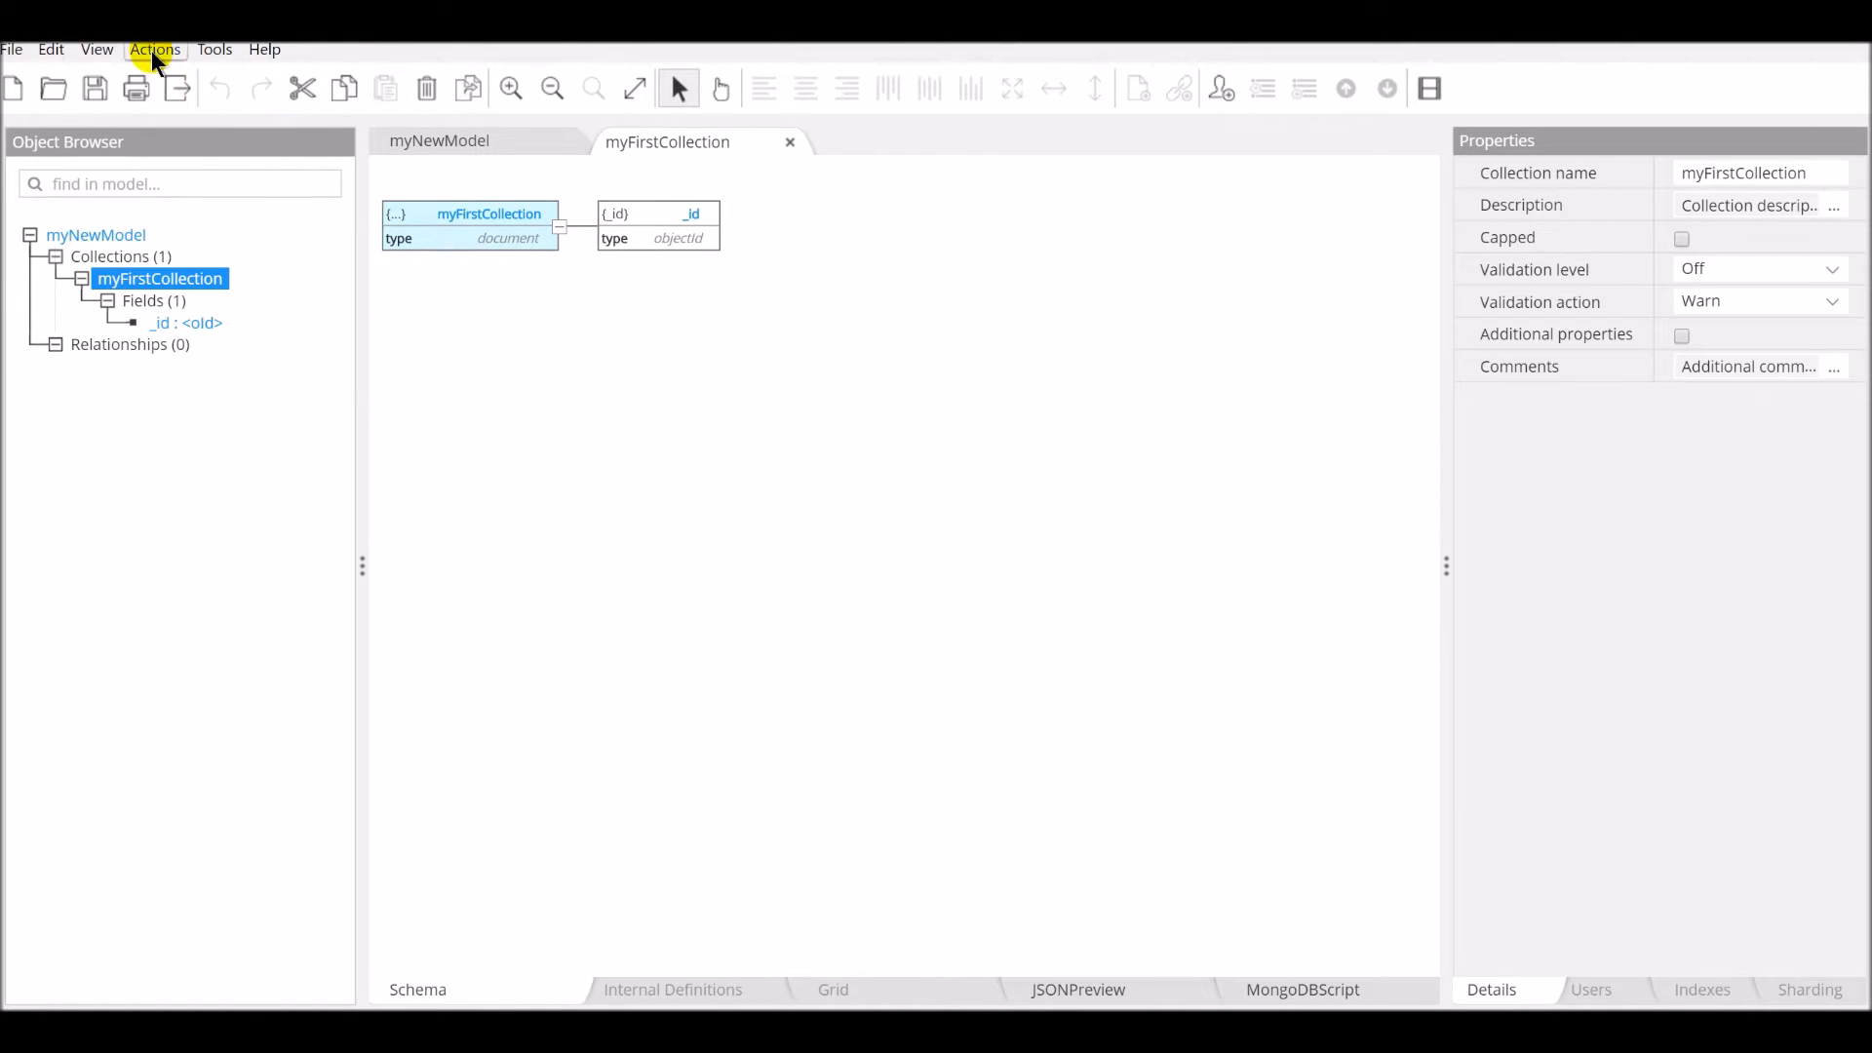
# Step: Bring up the data types for adding a pattern field to myFirstCollection
pyautogui.click(154, 48)
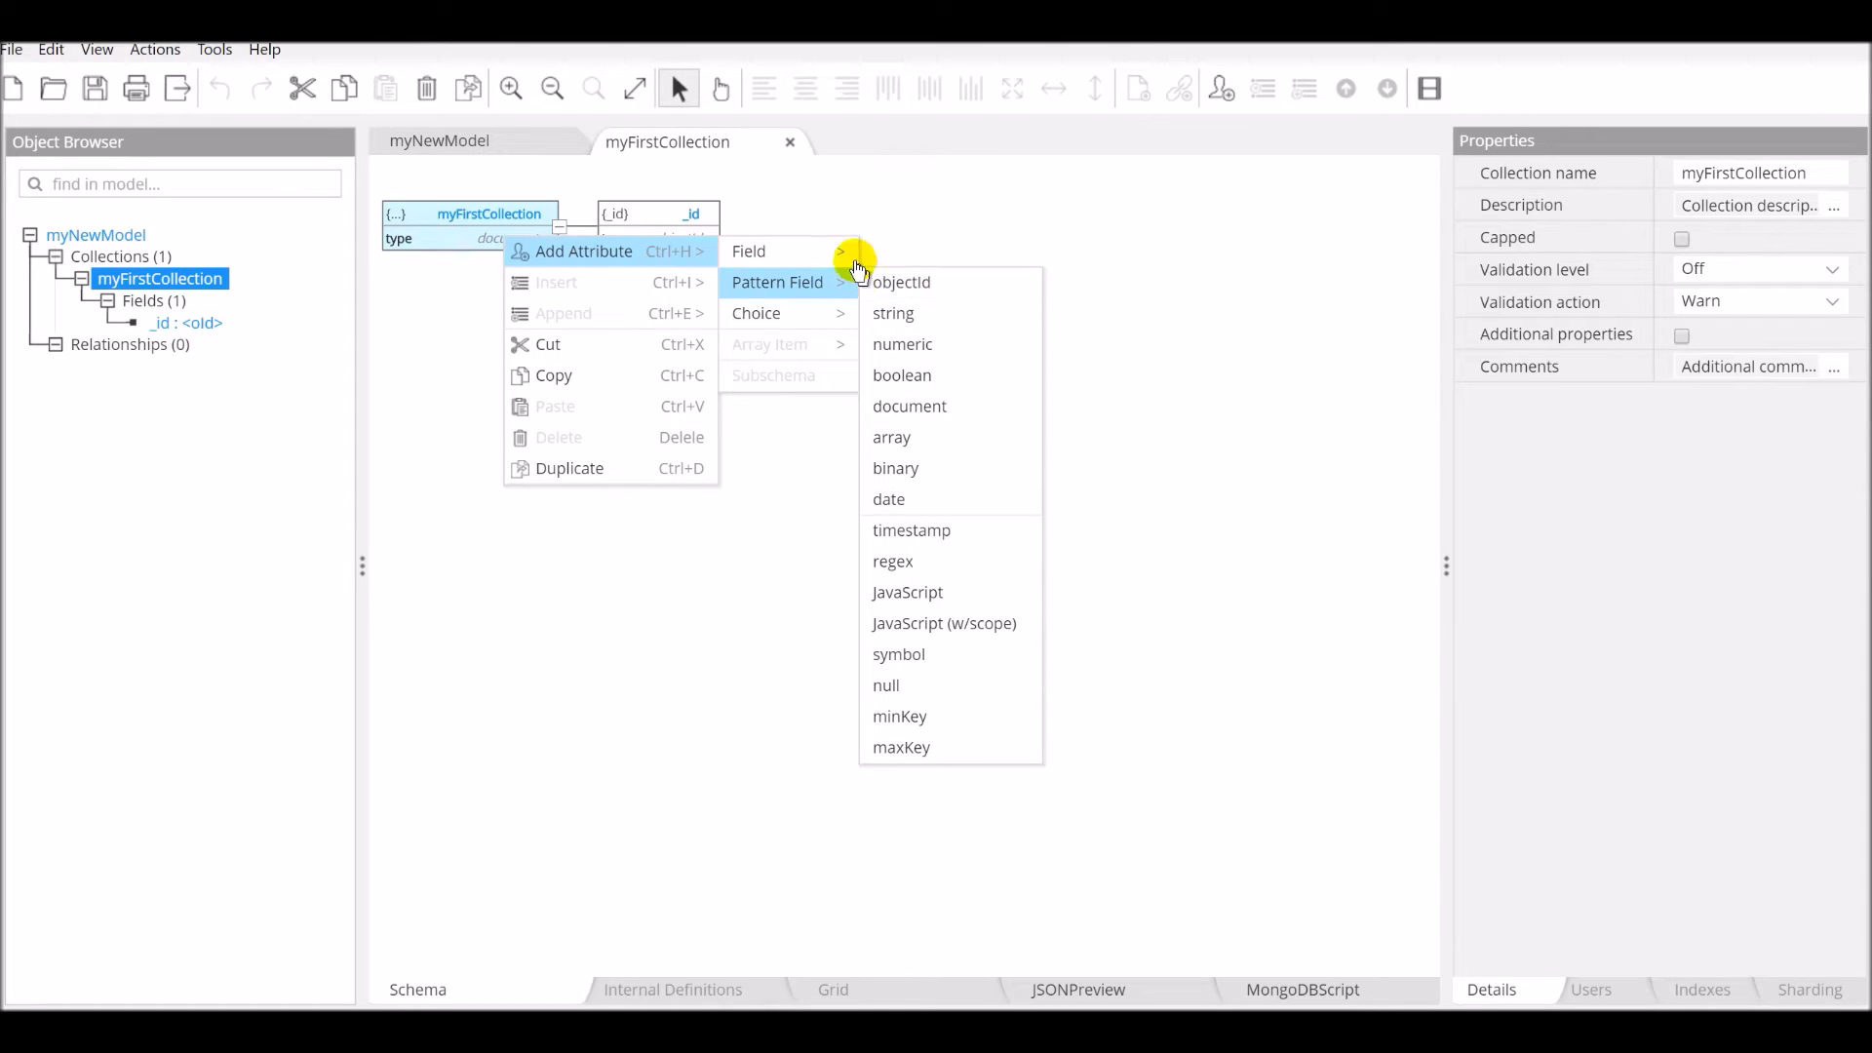
pyautogui.moveTo(749, 250)
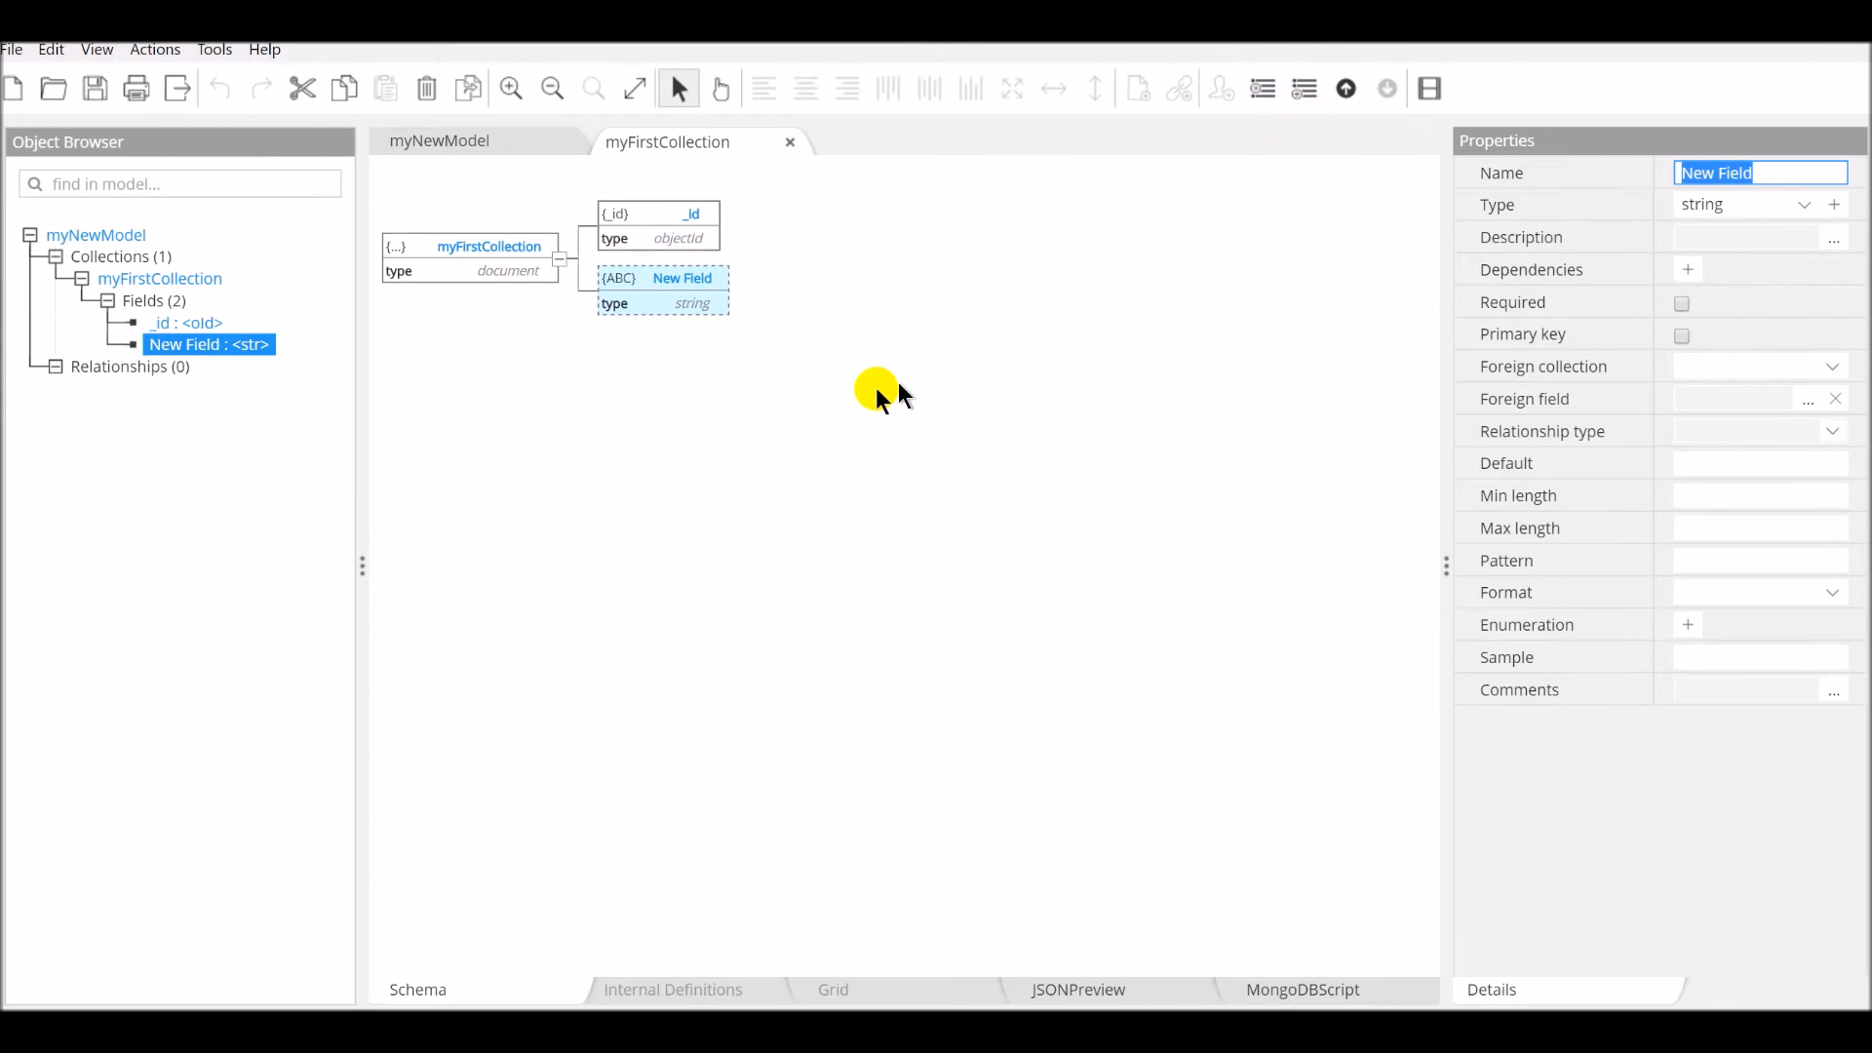
pyautogui.moveTo(788, 427)
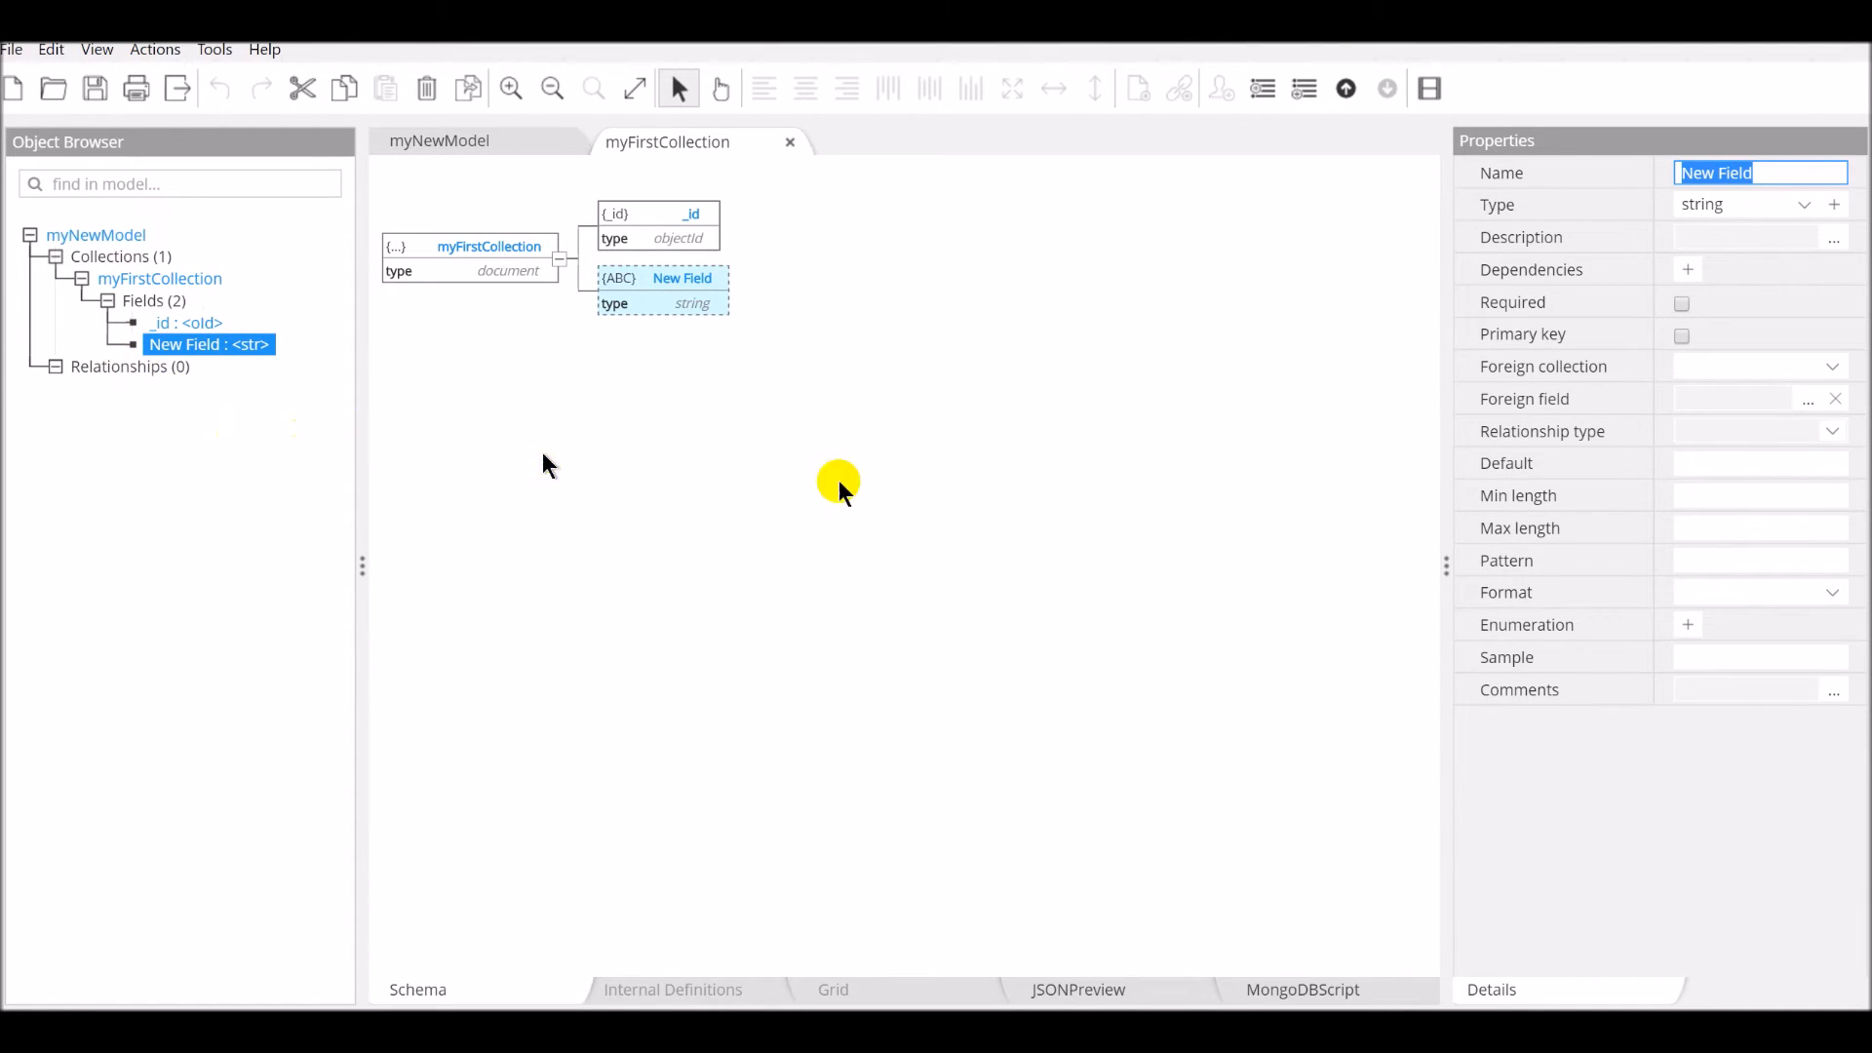
pyautogui.moveTo(1582, 547)
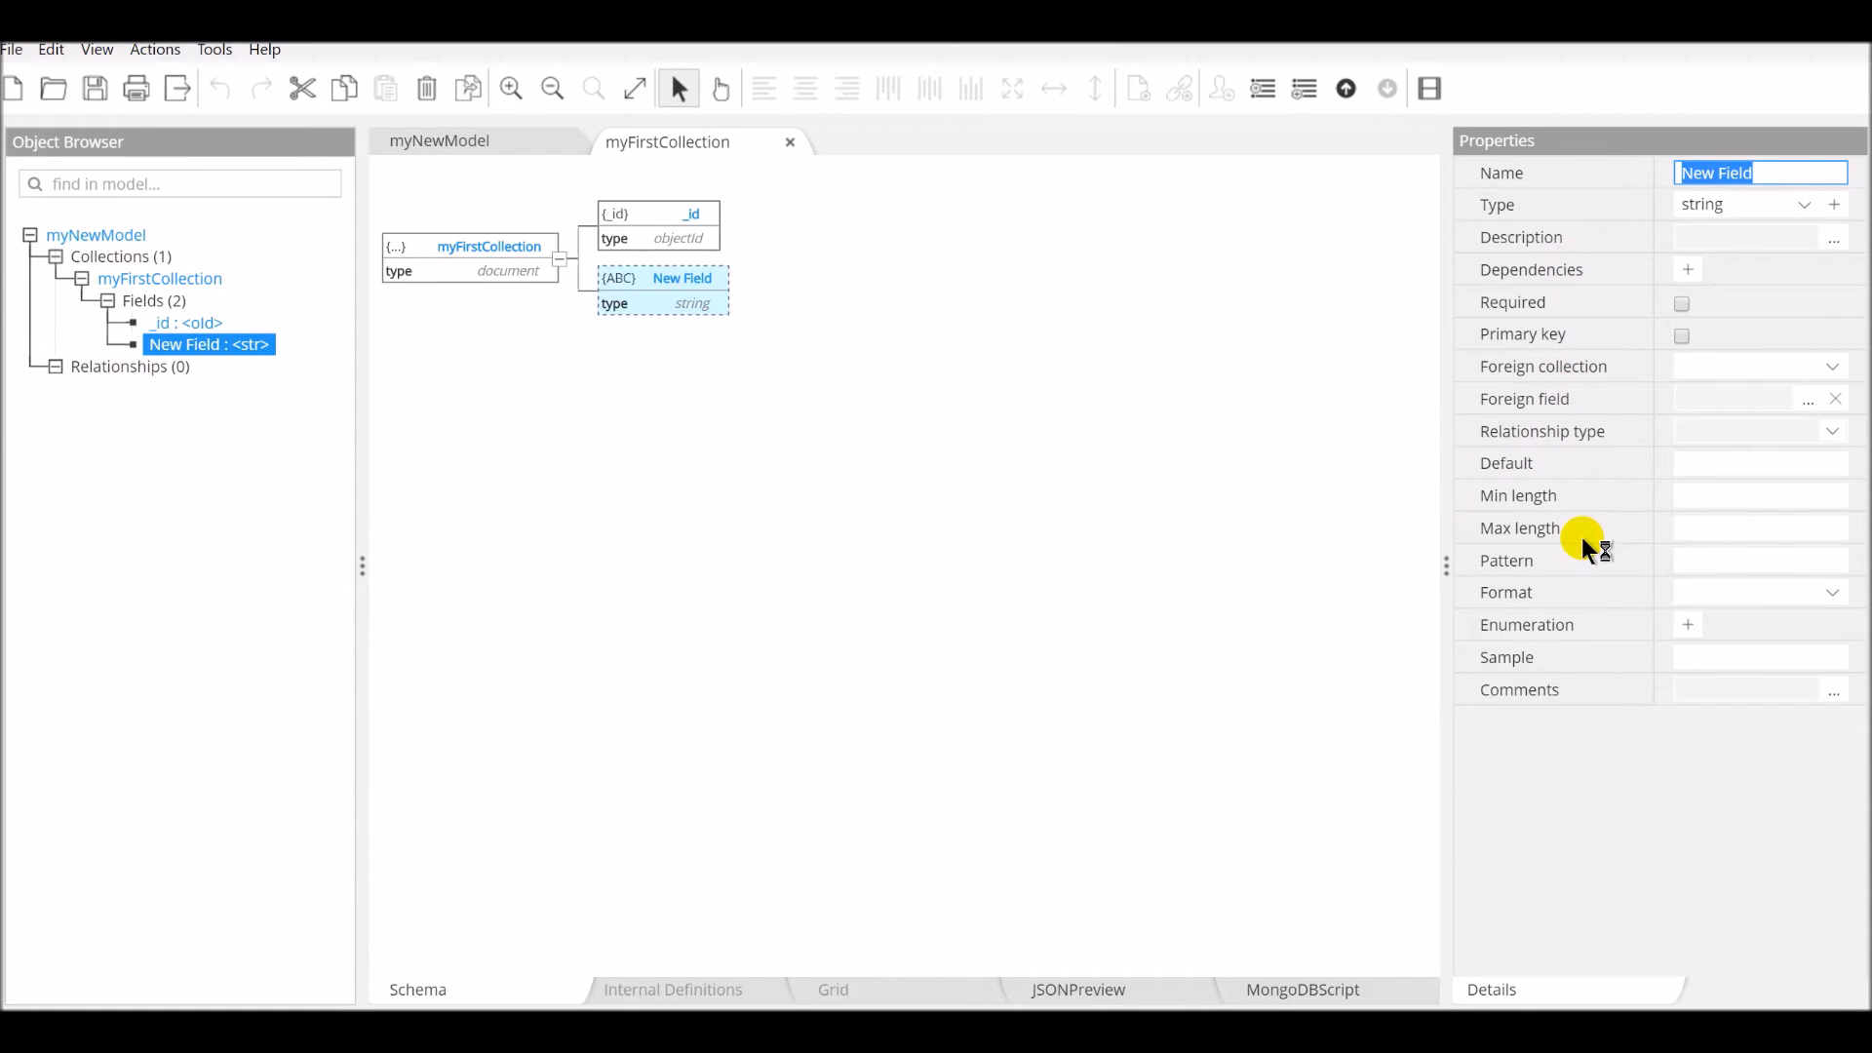
pyautogui.moveTo(1615, 278)
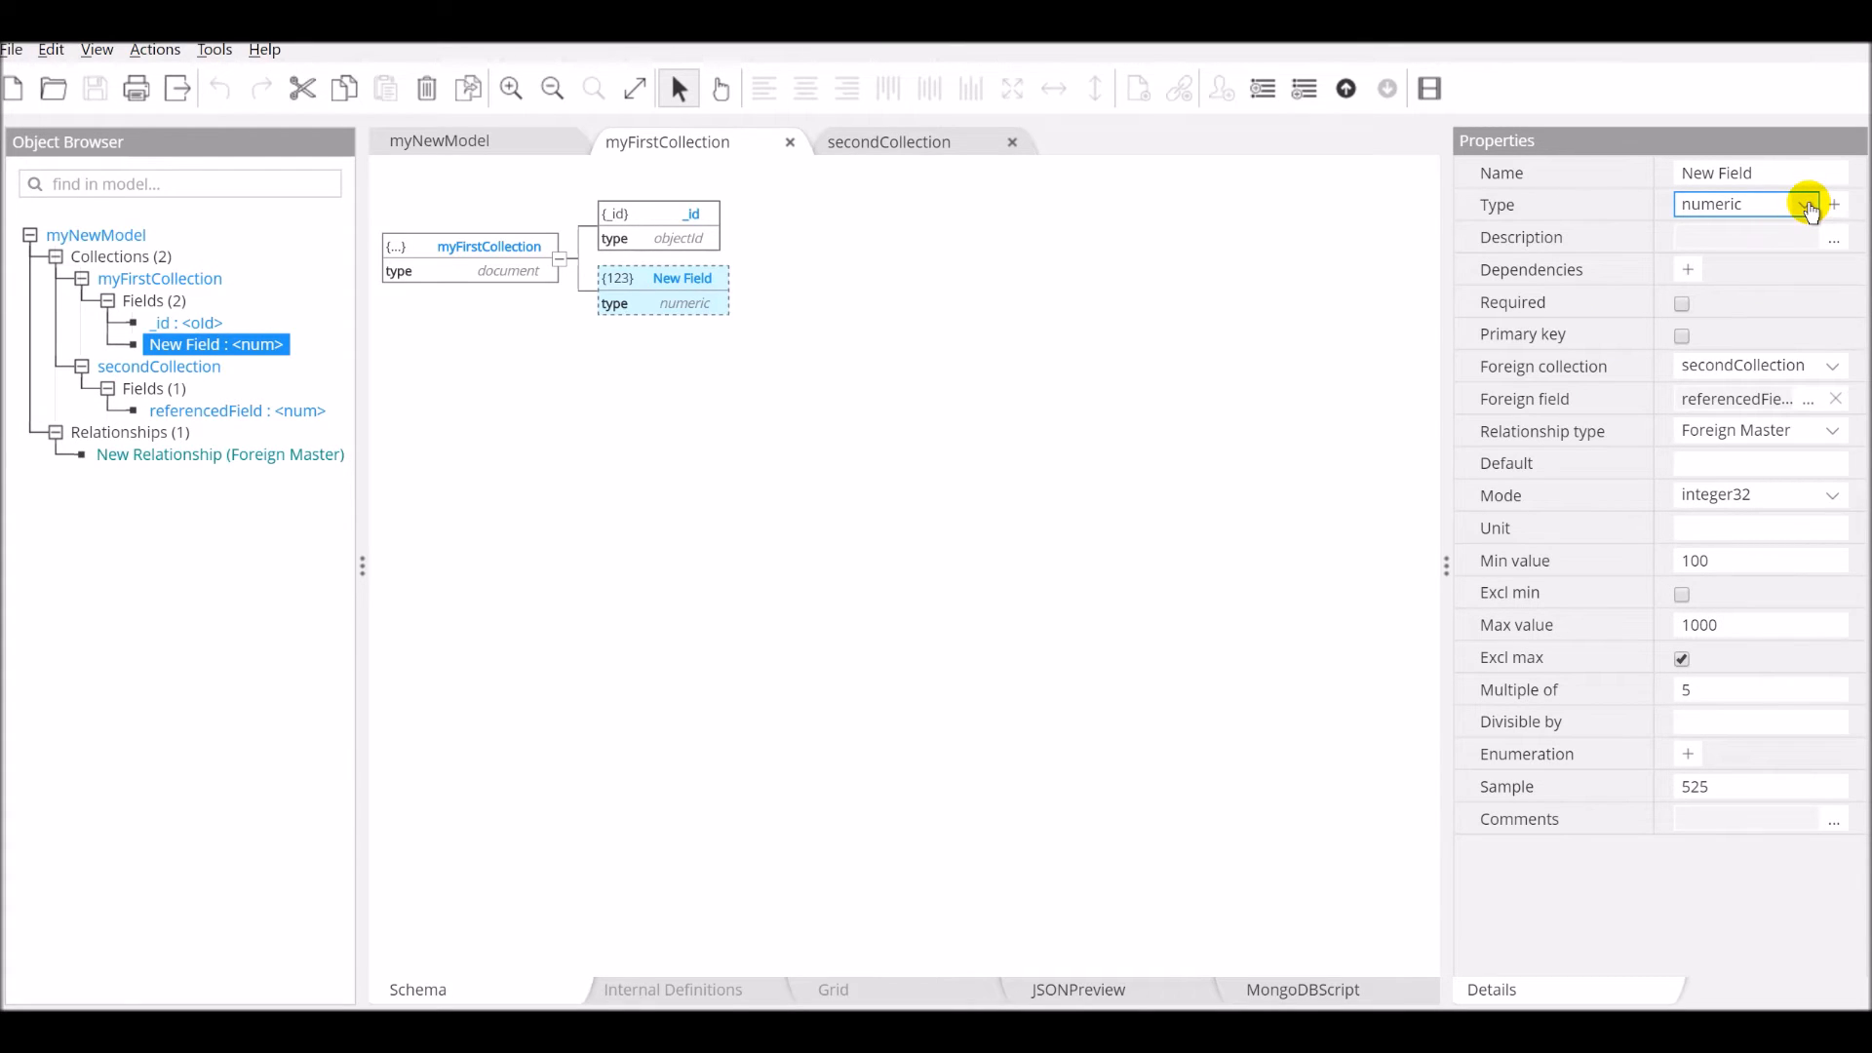
# Step: Switch New Field's type to string, then back to numeric
pyautogui.click(1814, 204)
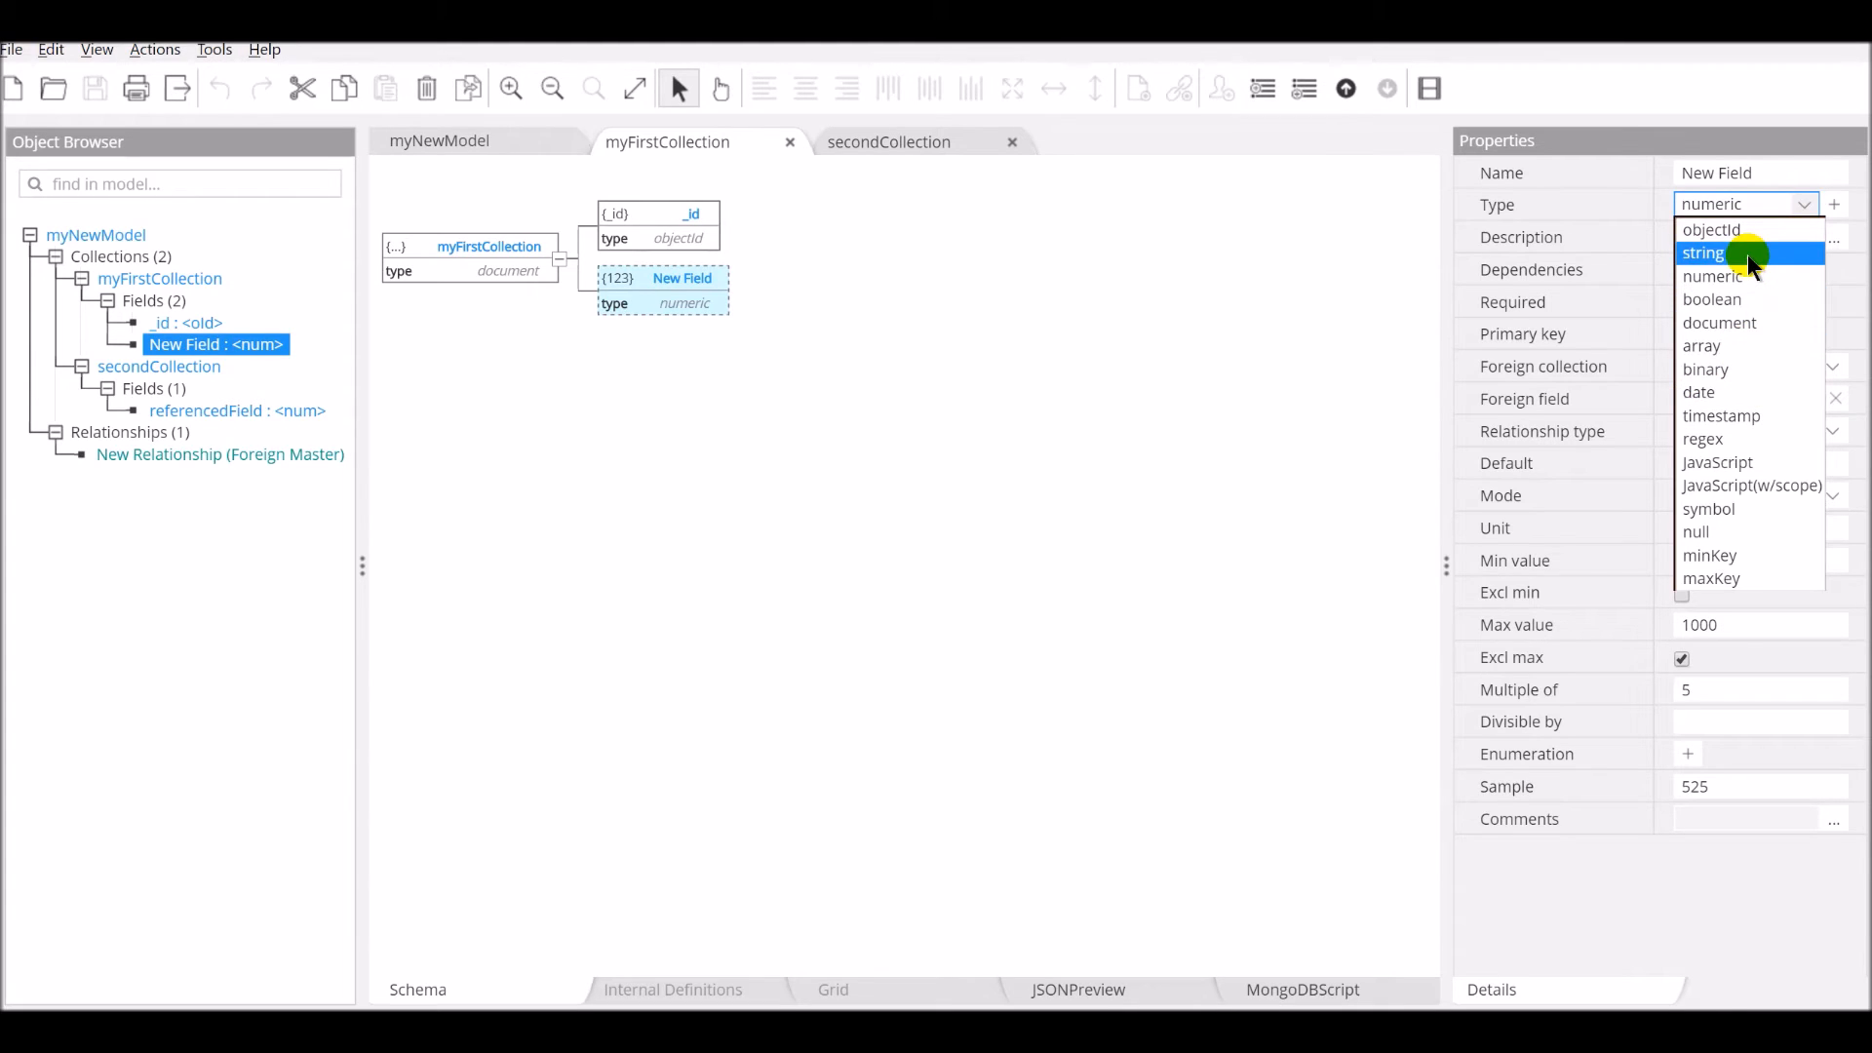
pyautogui.click(1702, 252)
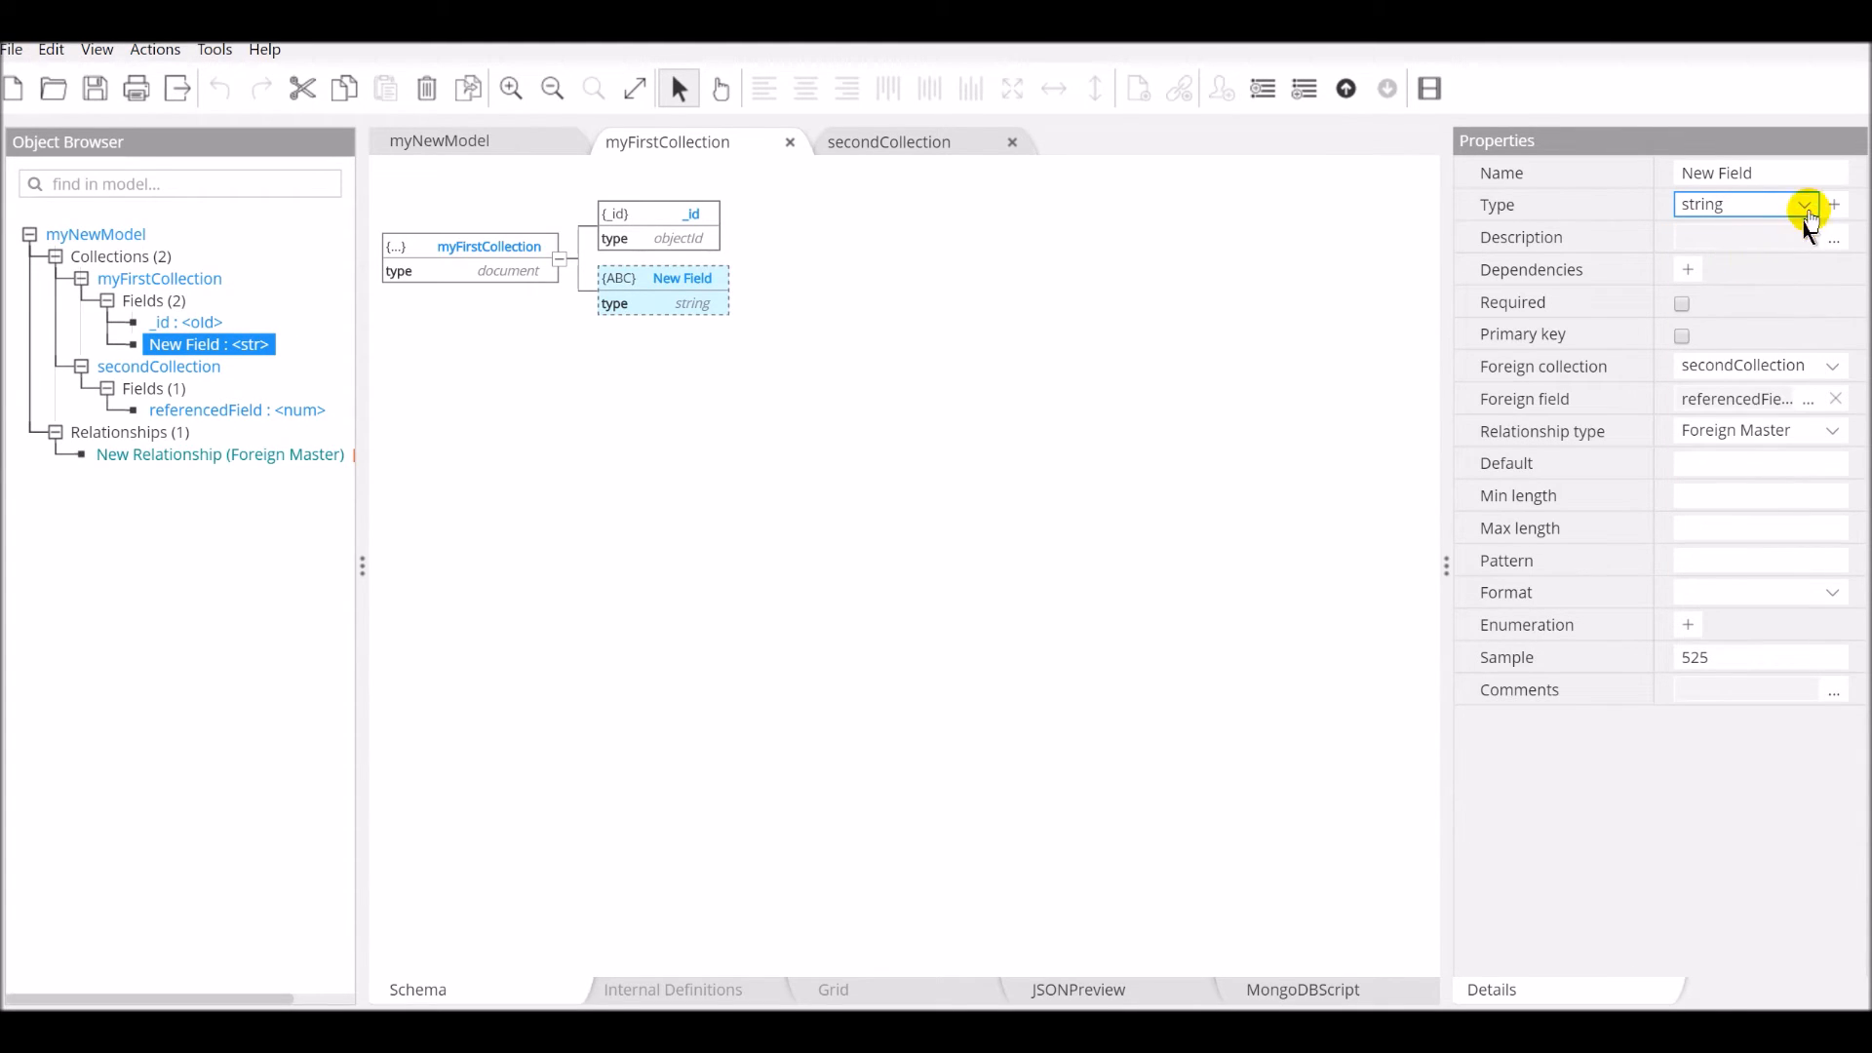
pyautogui.click(1805, 204)
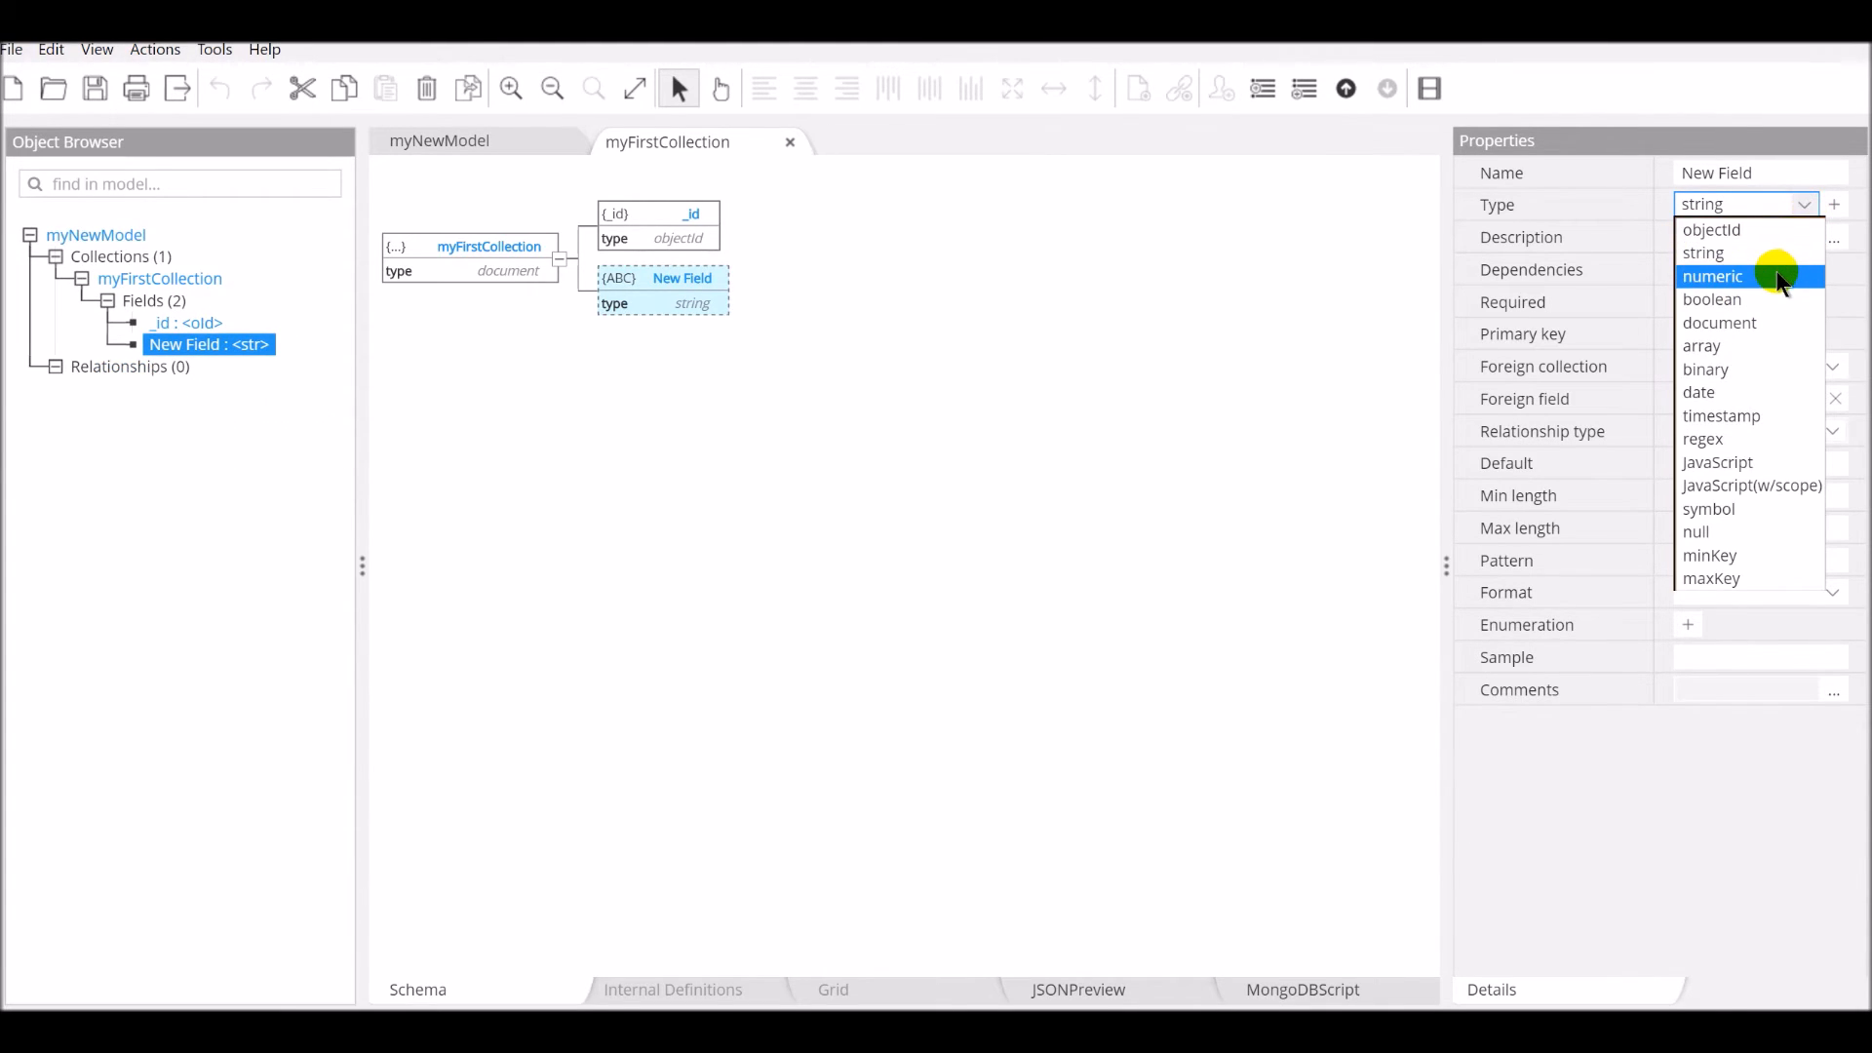
pyautogui.click(1712, 276)
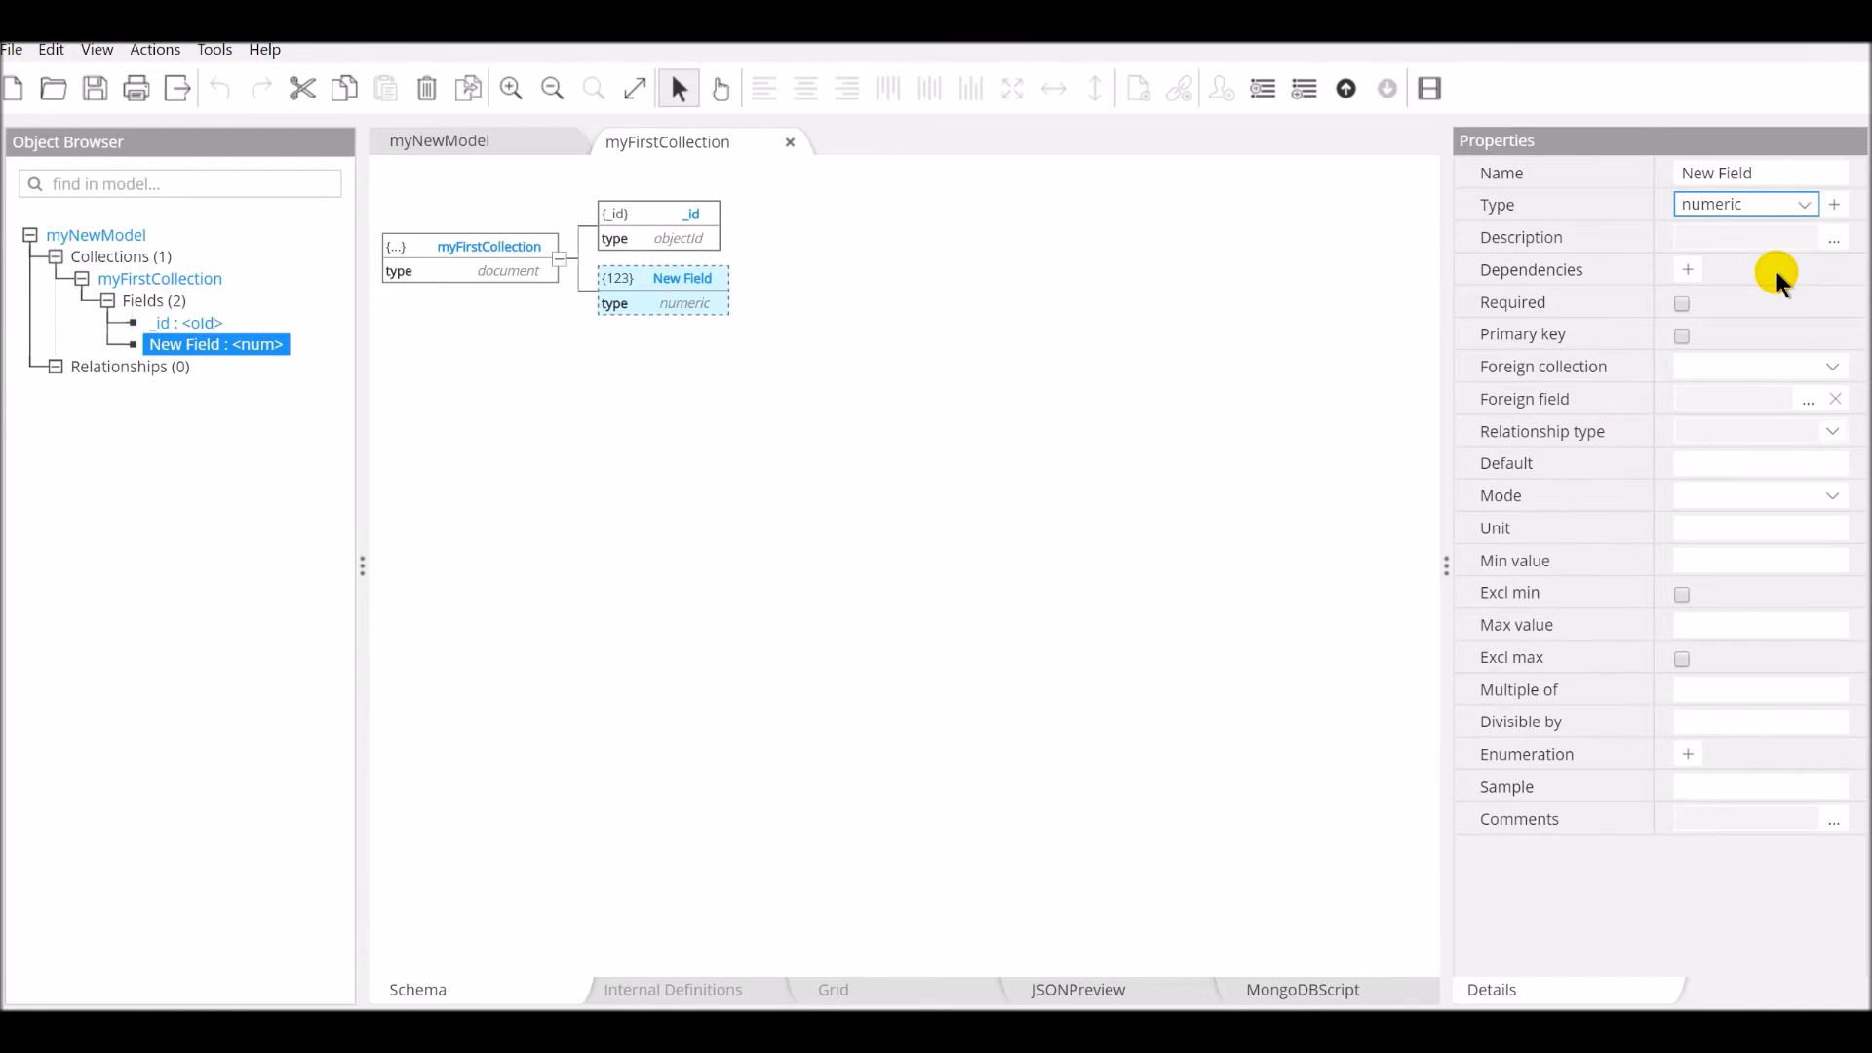
pyautogui.moveTo(1670, 562)
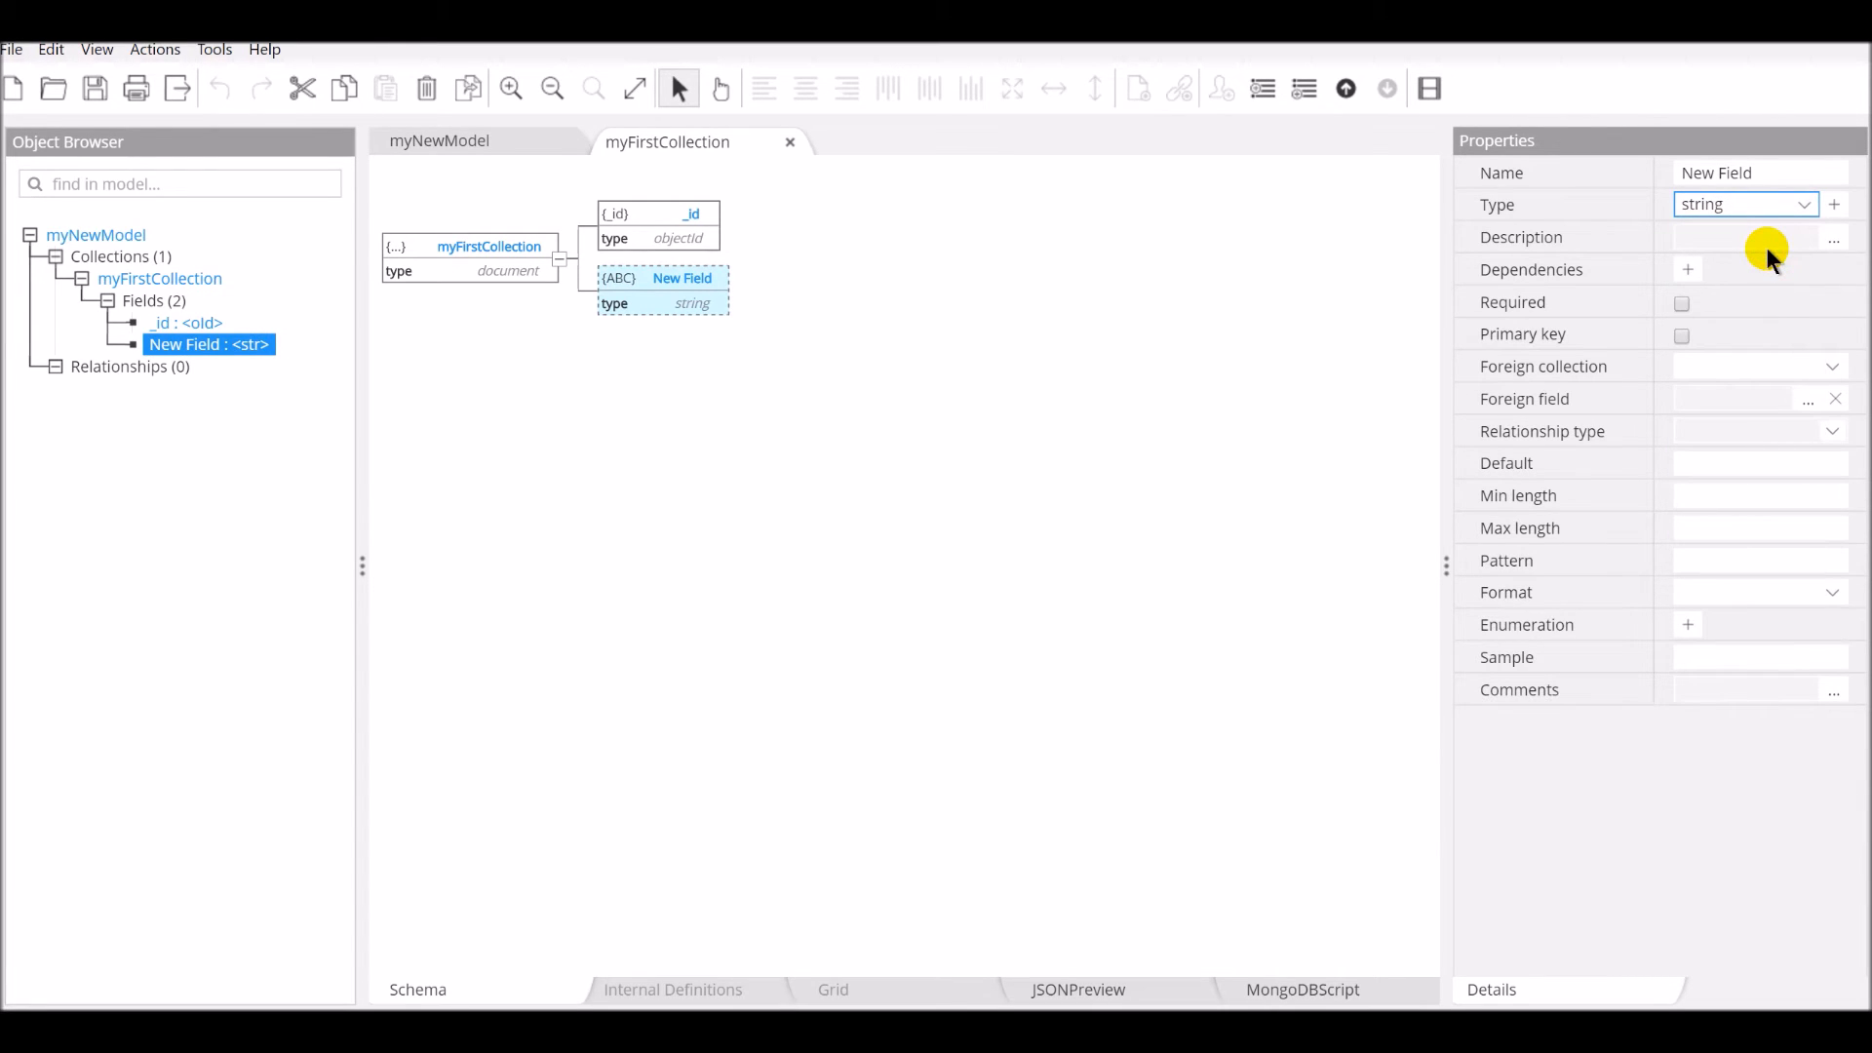
pyautogui.moveTo(1710, 547)
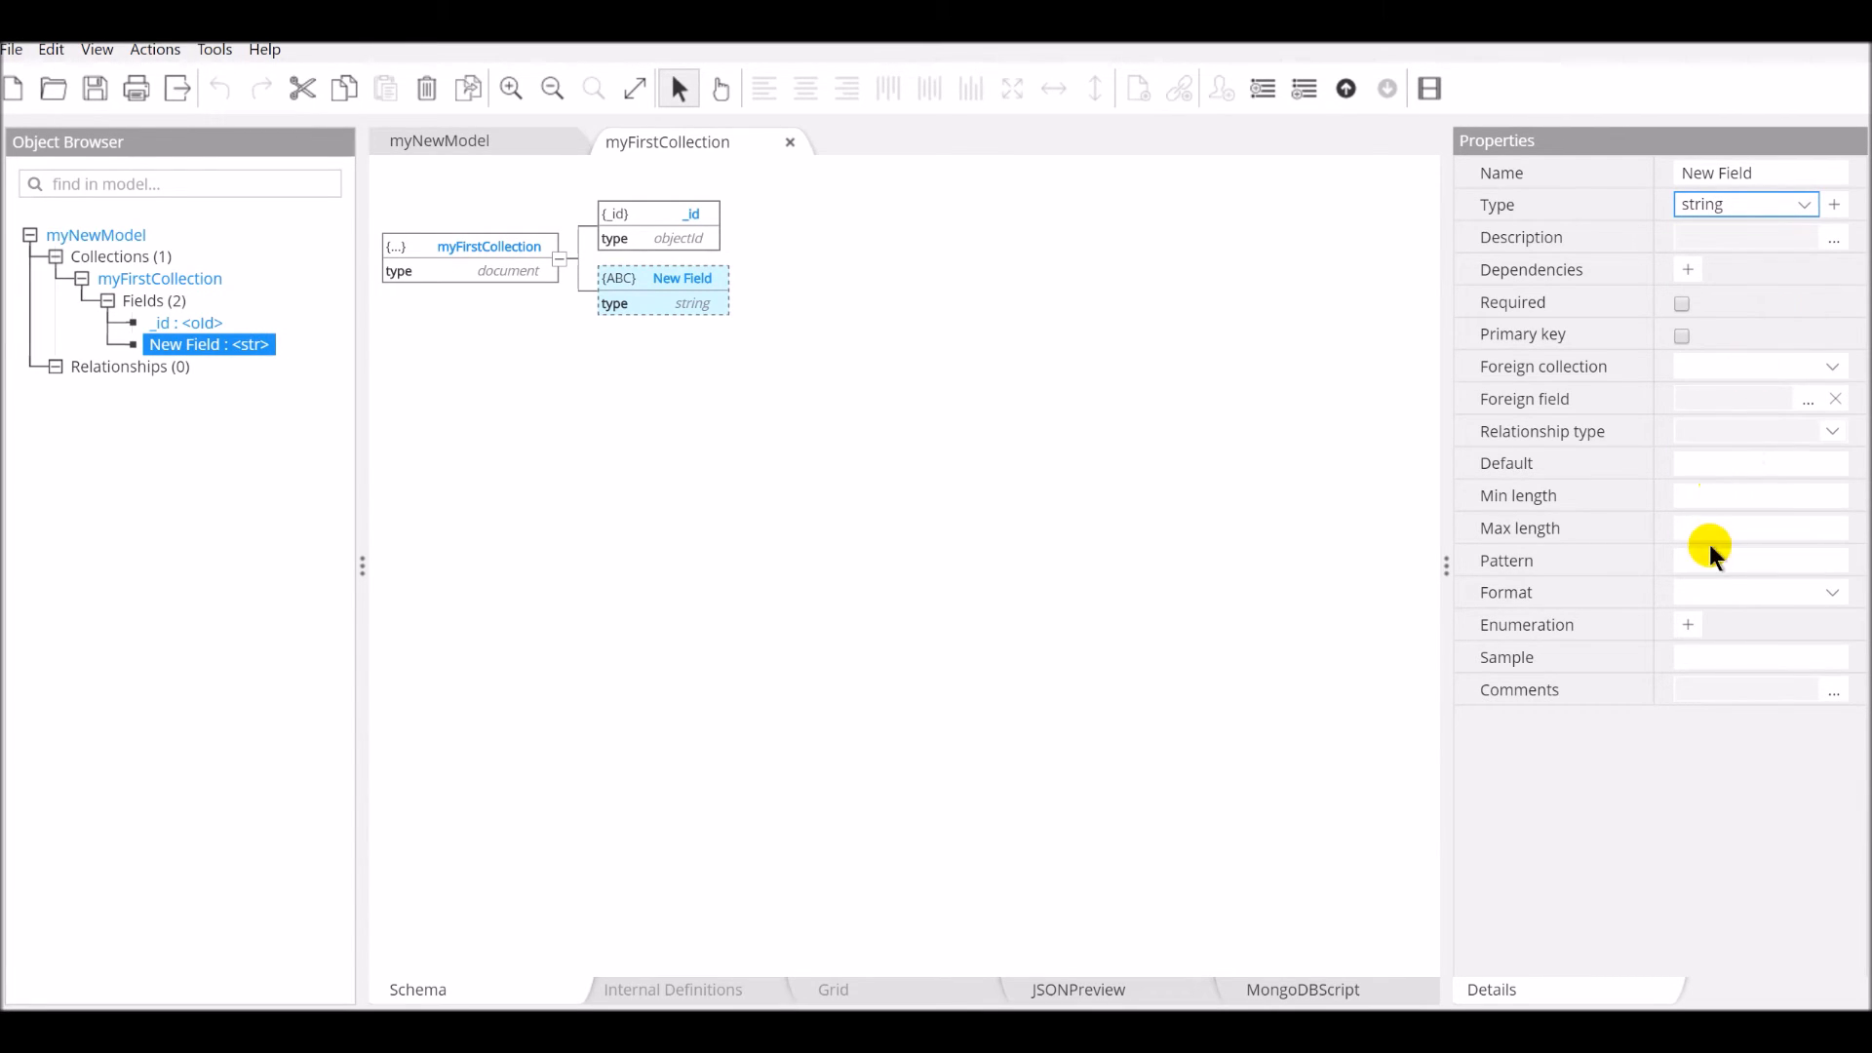
pyautogui.moveTo(1685, 538)
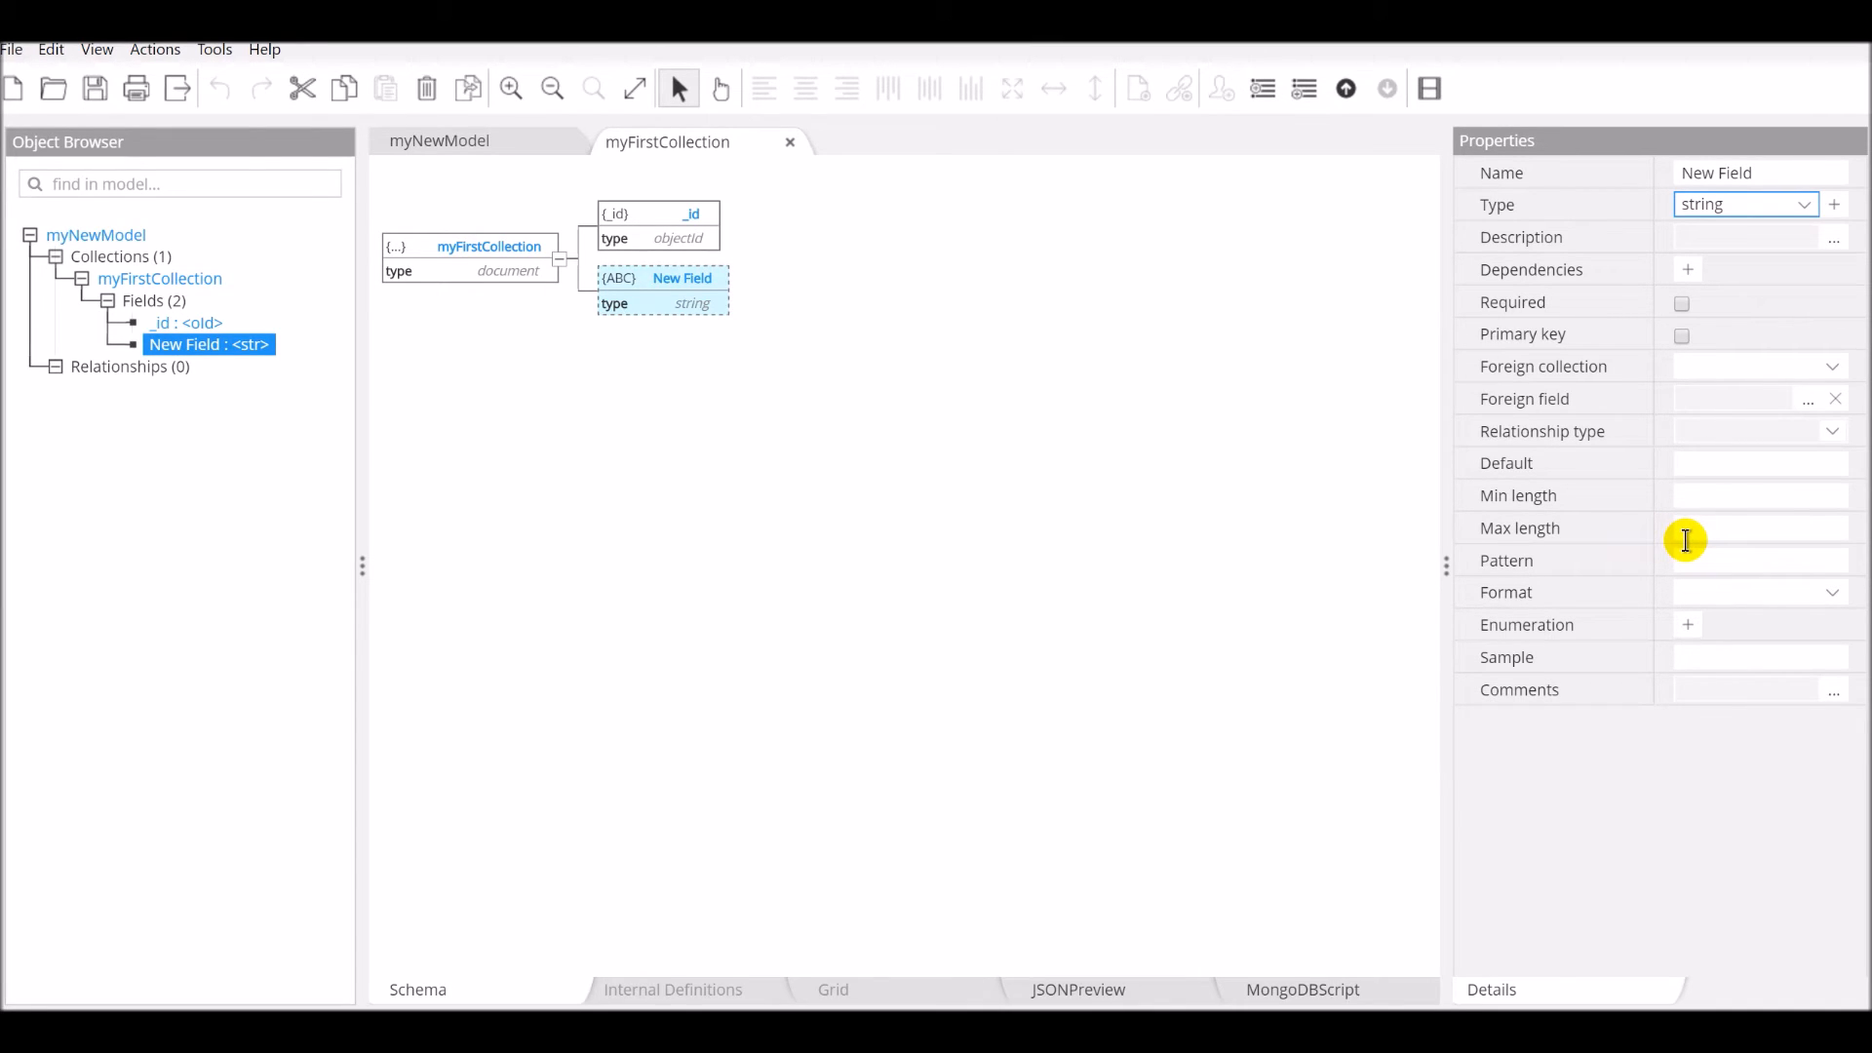
# Step: Set New Field's type to boolean
pyautogui.click(1743, 203)
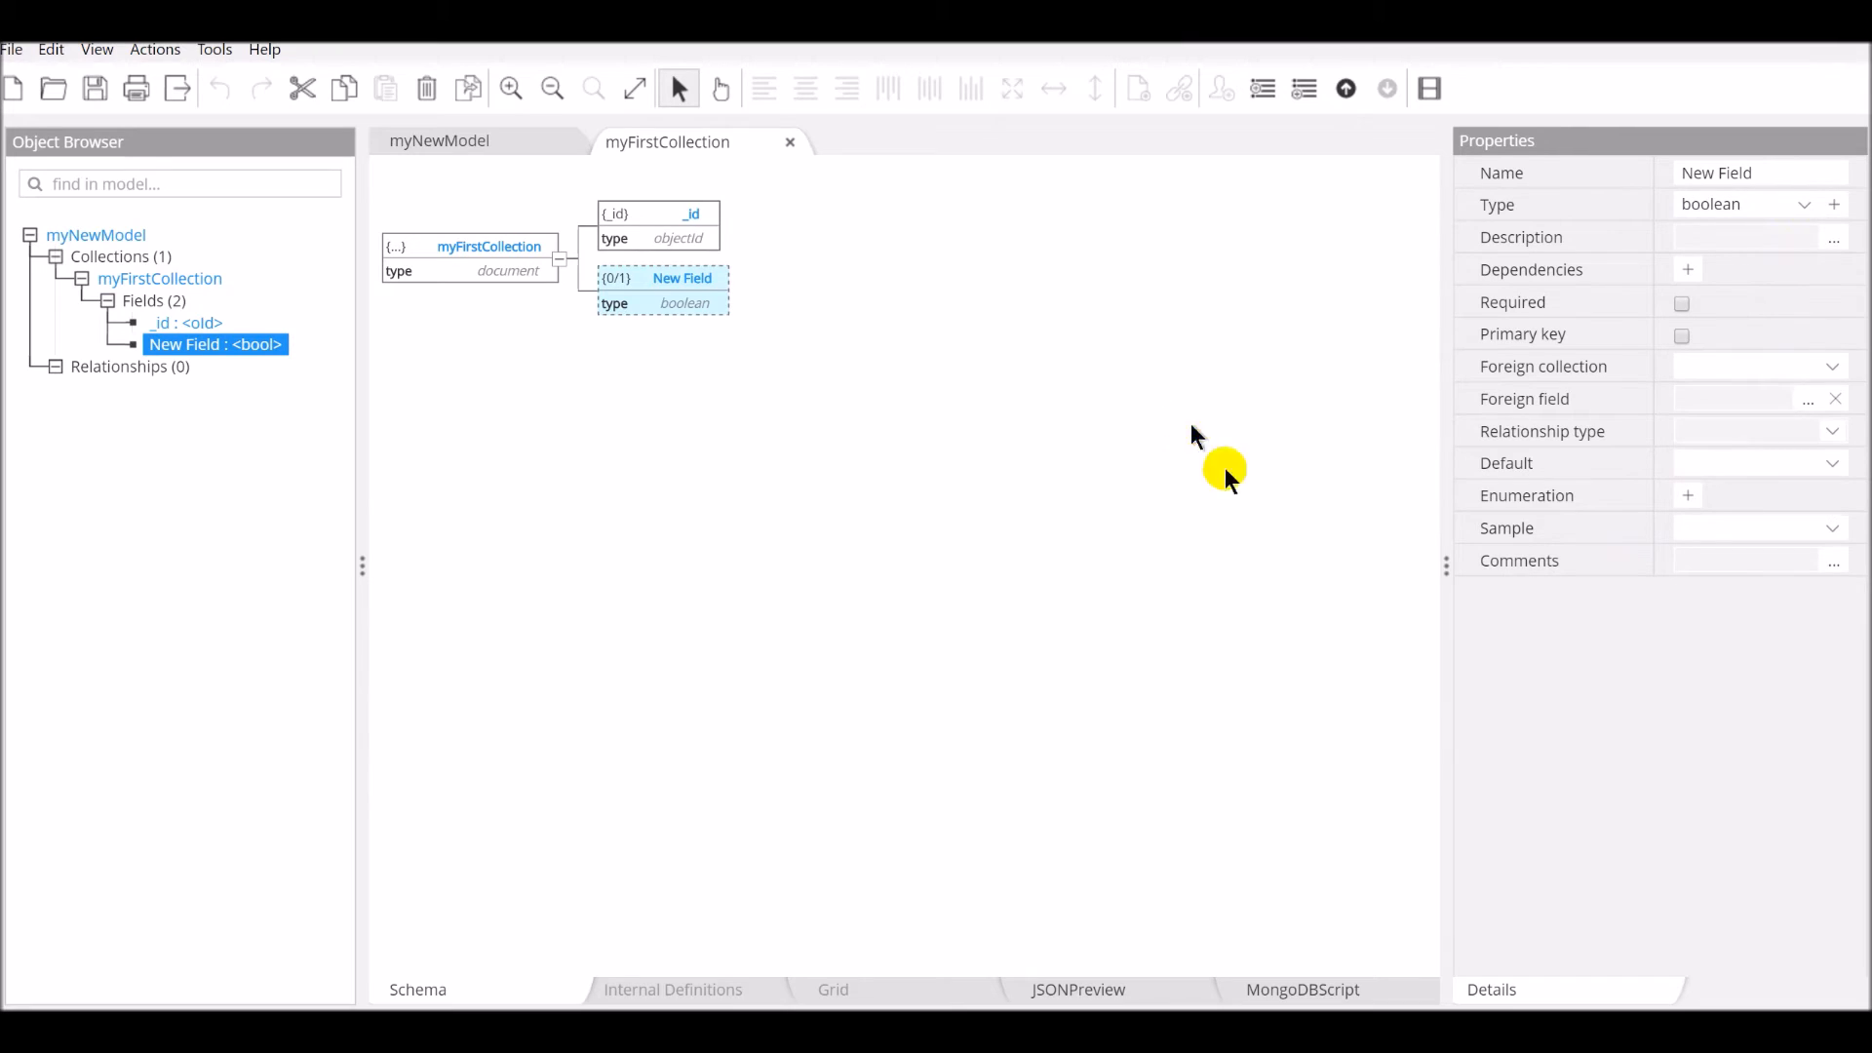
pyautogui.moveTo(1266, 549)
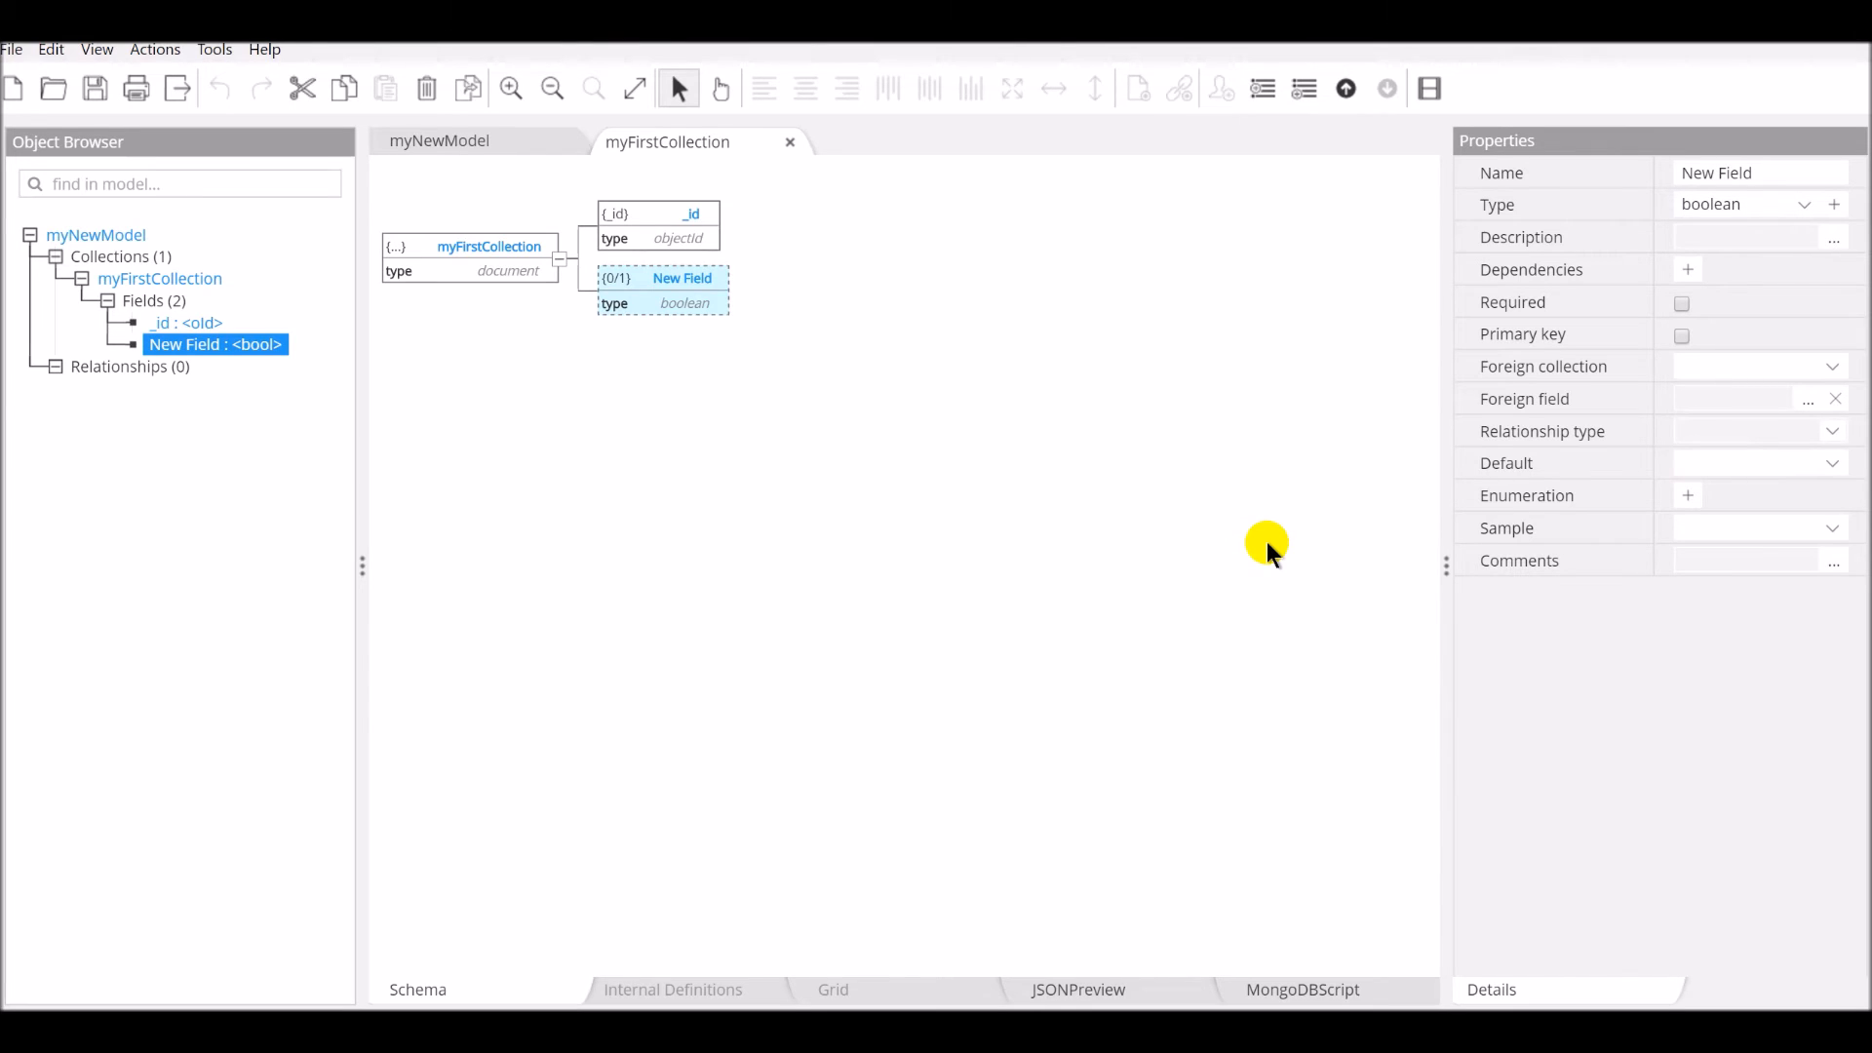
pyautogui.moveTo(1198, 955)
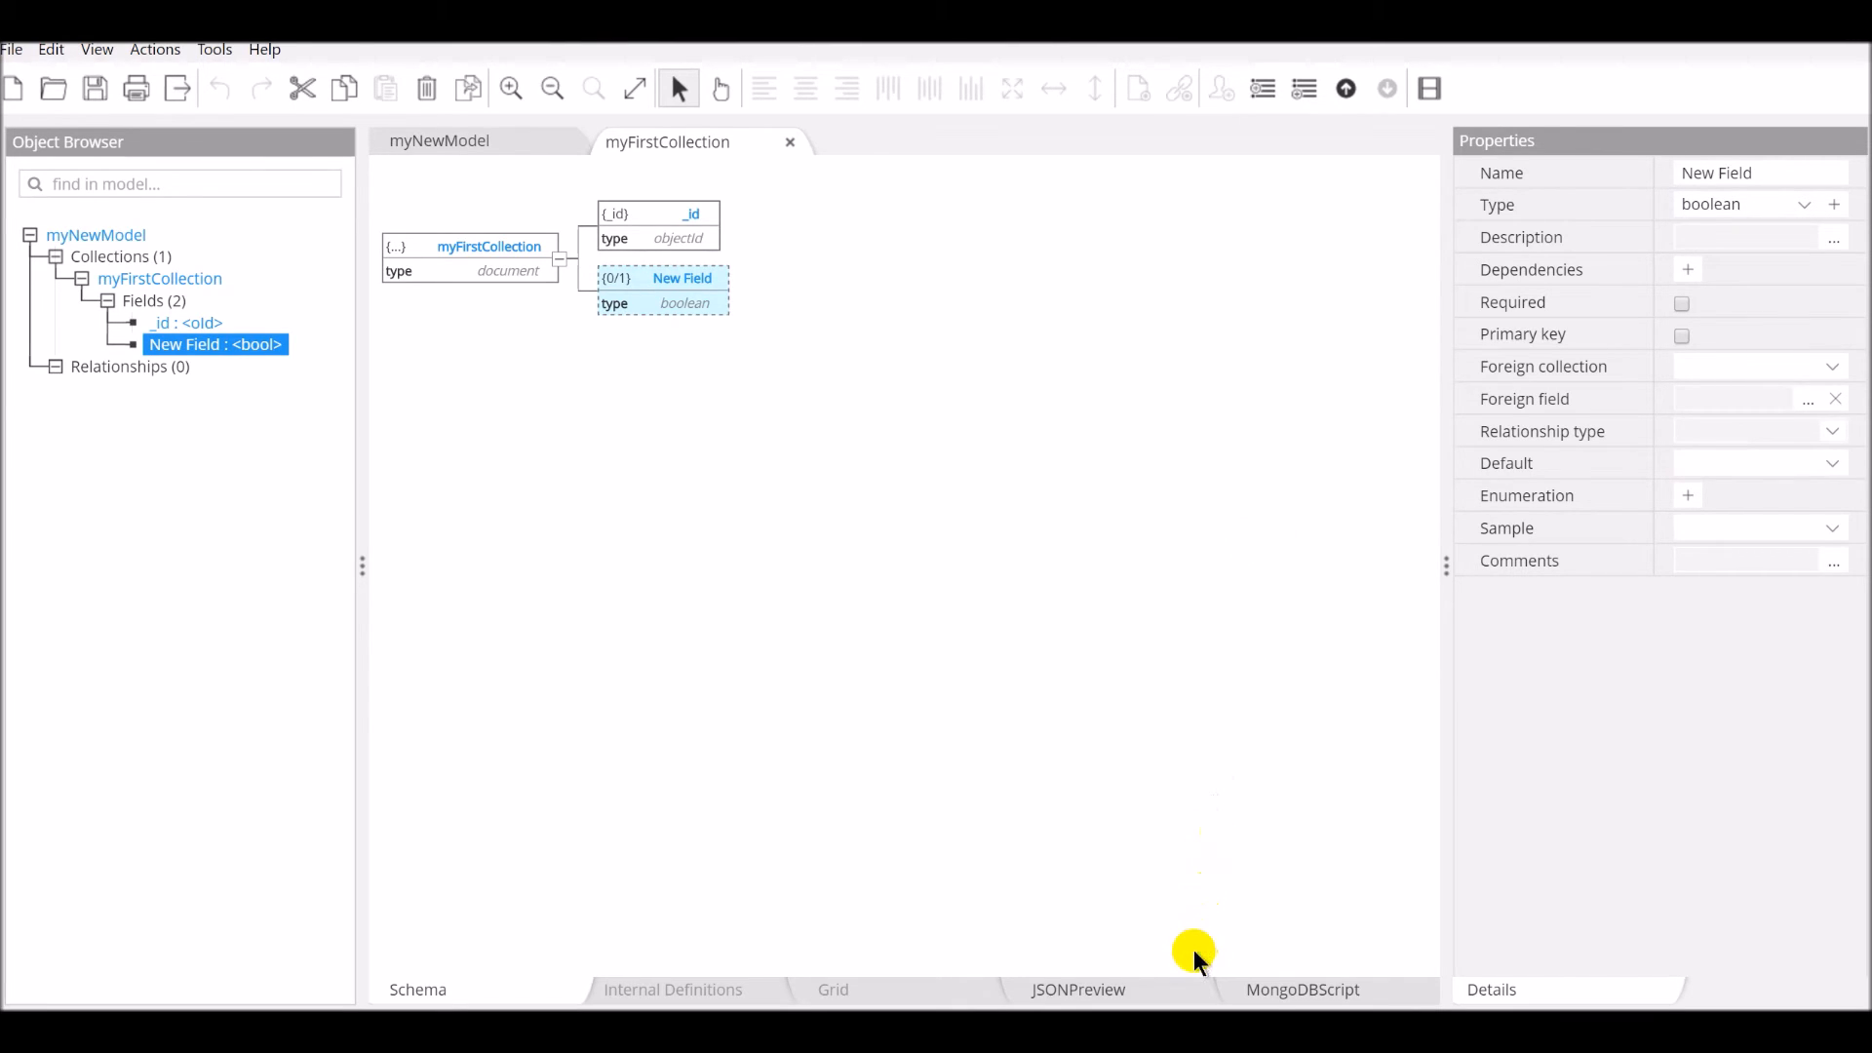
# Step: Preview the collection's MongoDB creation script, then return to the schema view
pyautogui.click(1303, 989)
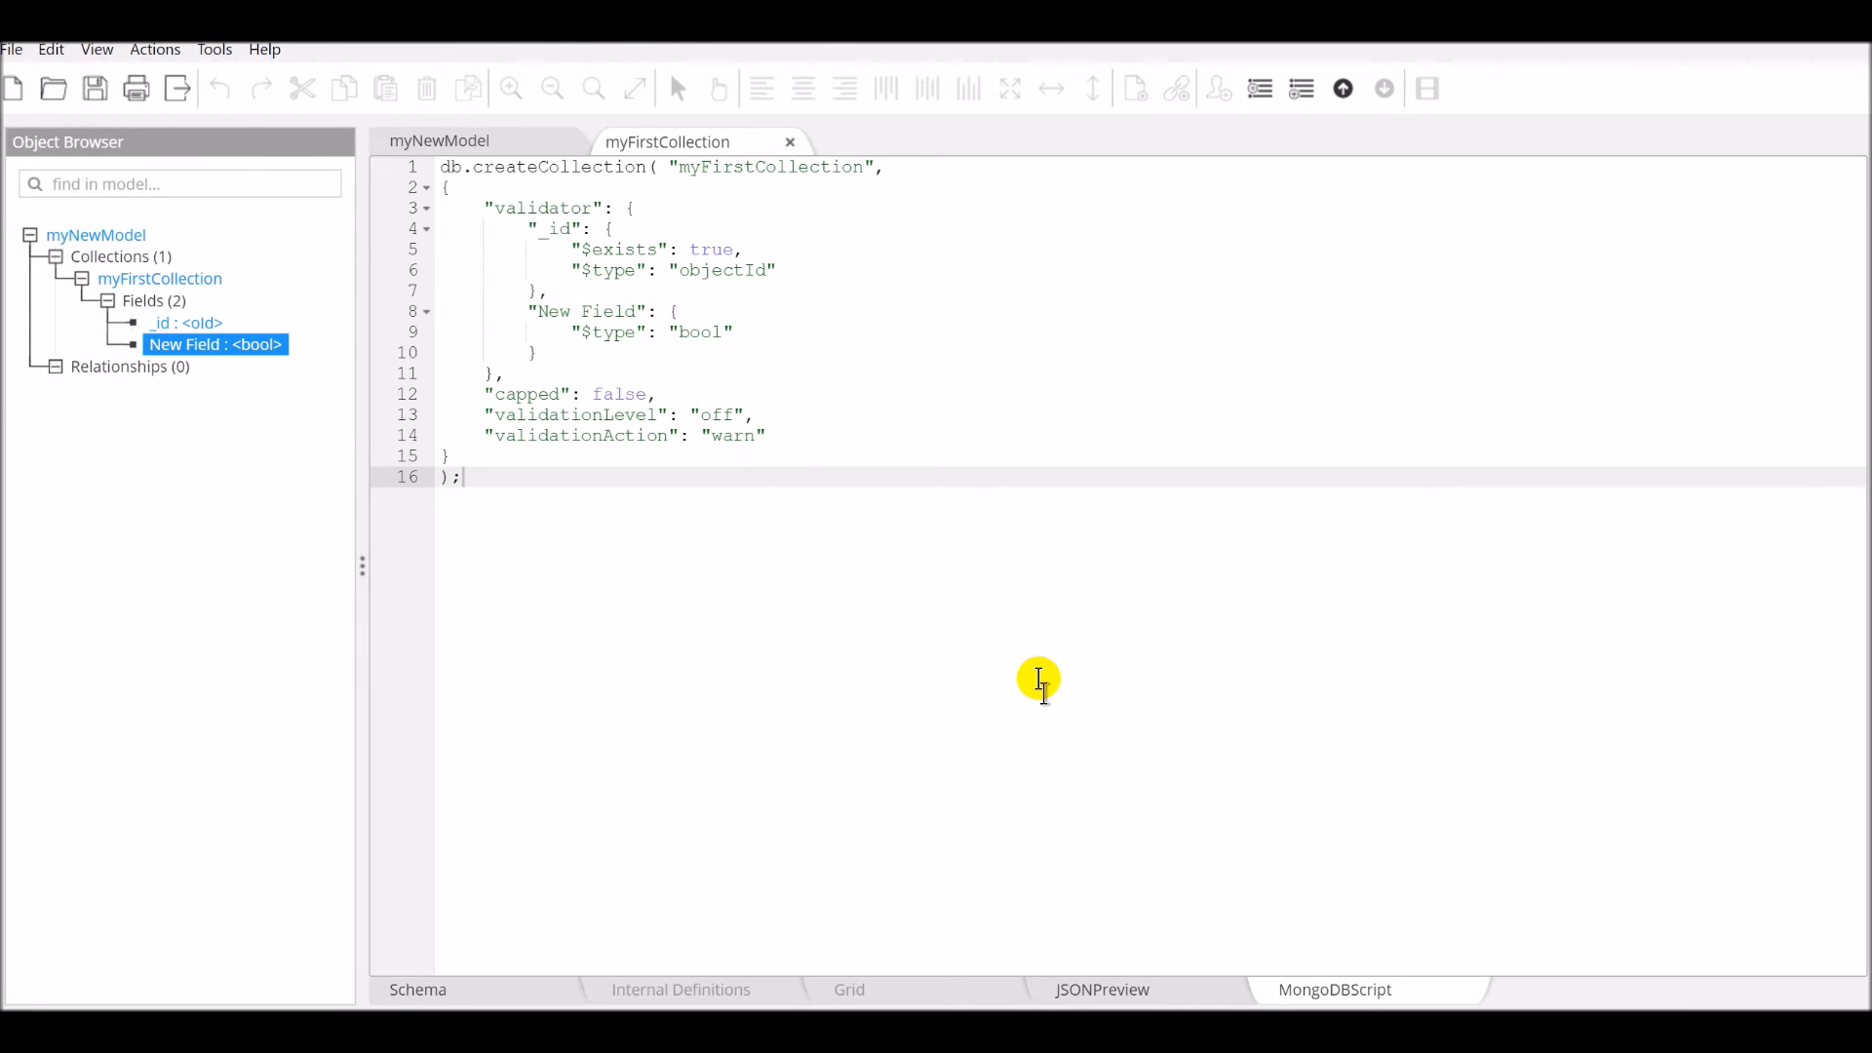
pyautogui.click(418, 989)
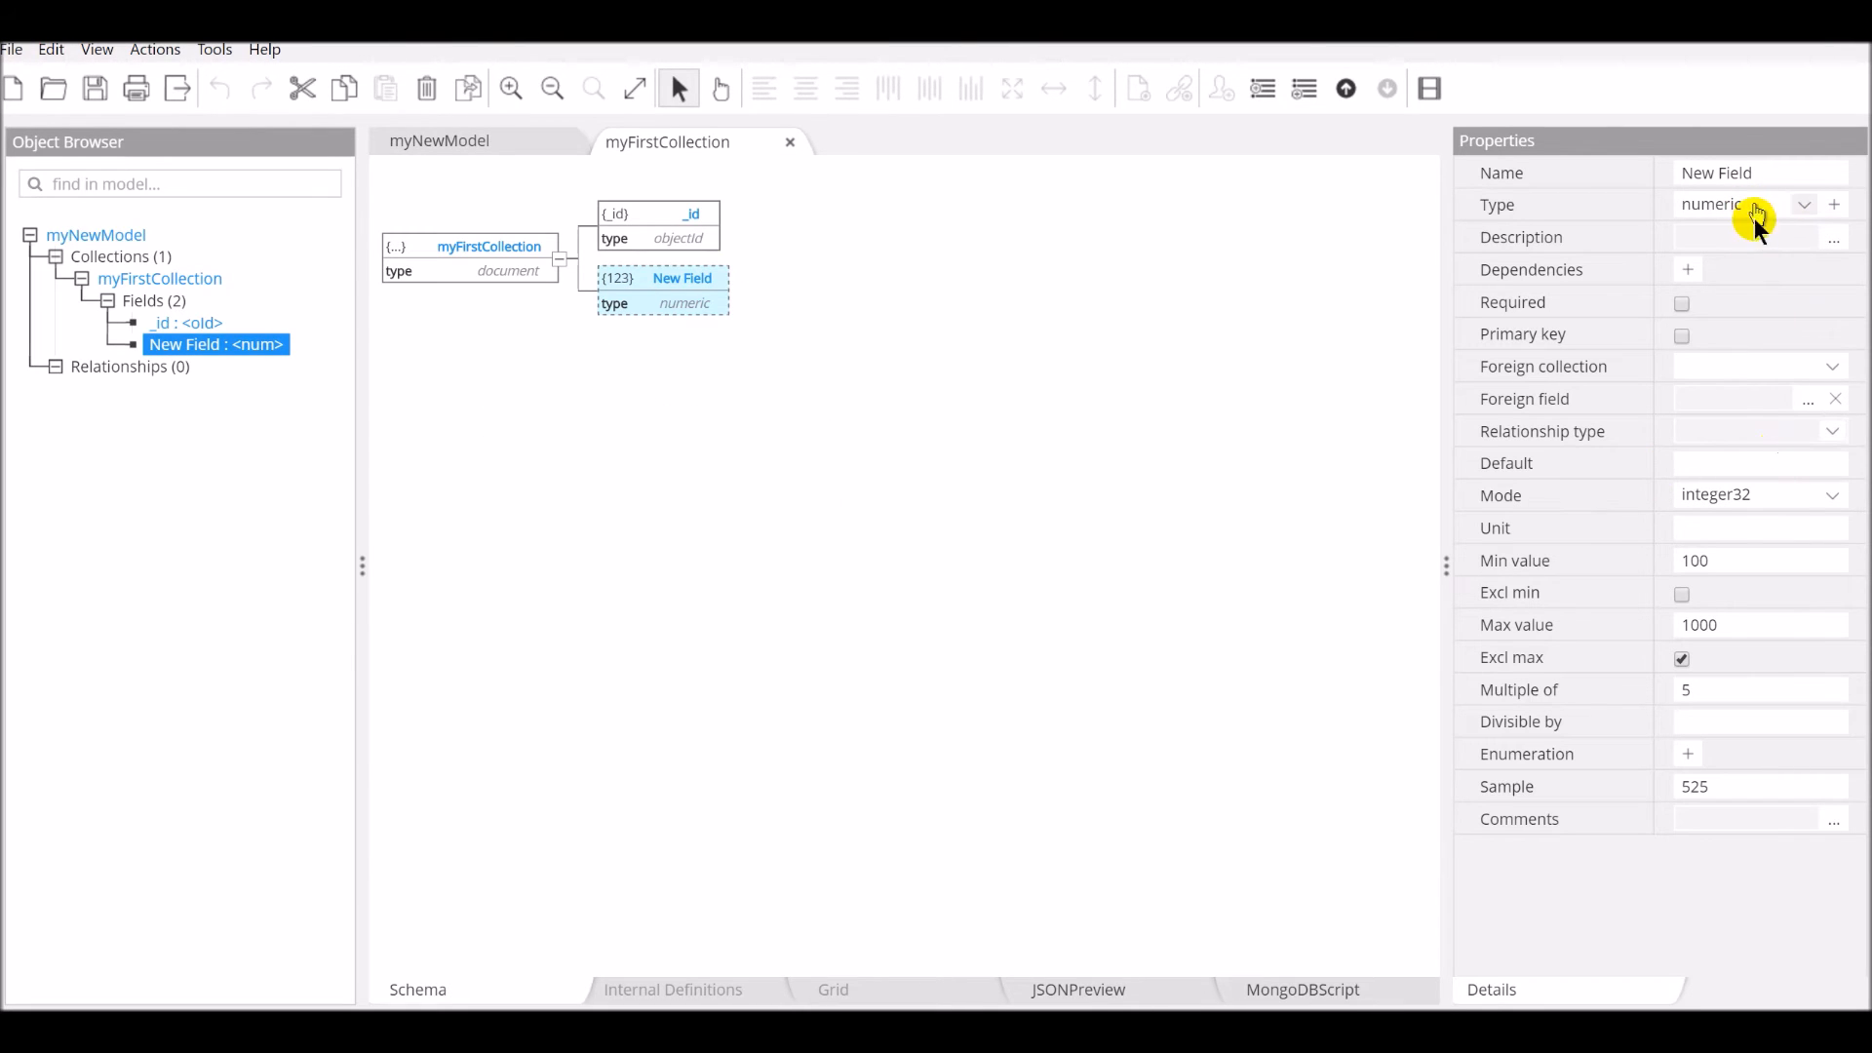
pyautogui.moveTo(1779, 501)
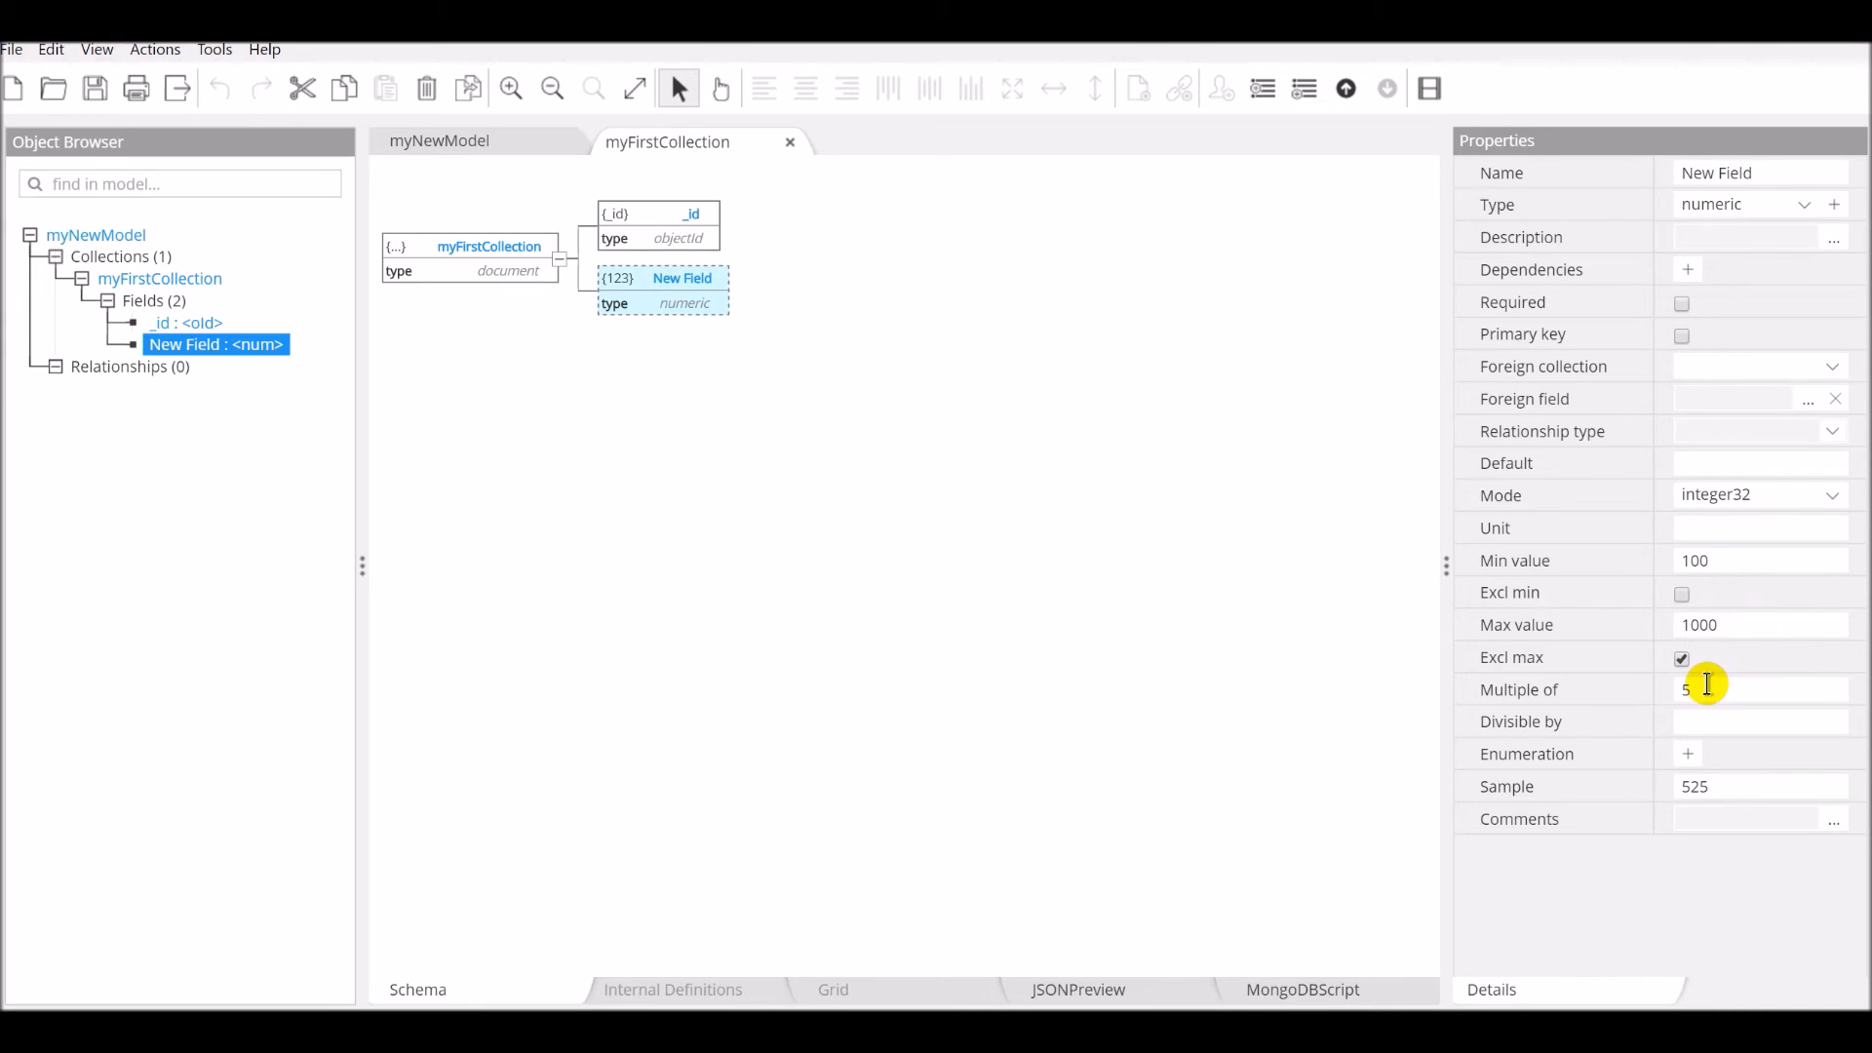
# Step: Show the MongoDBScript with New Field's int, multiple-of-5 and 100–1000 rules
pyautogui.click(1334, 989)
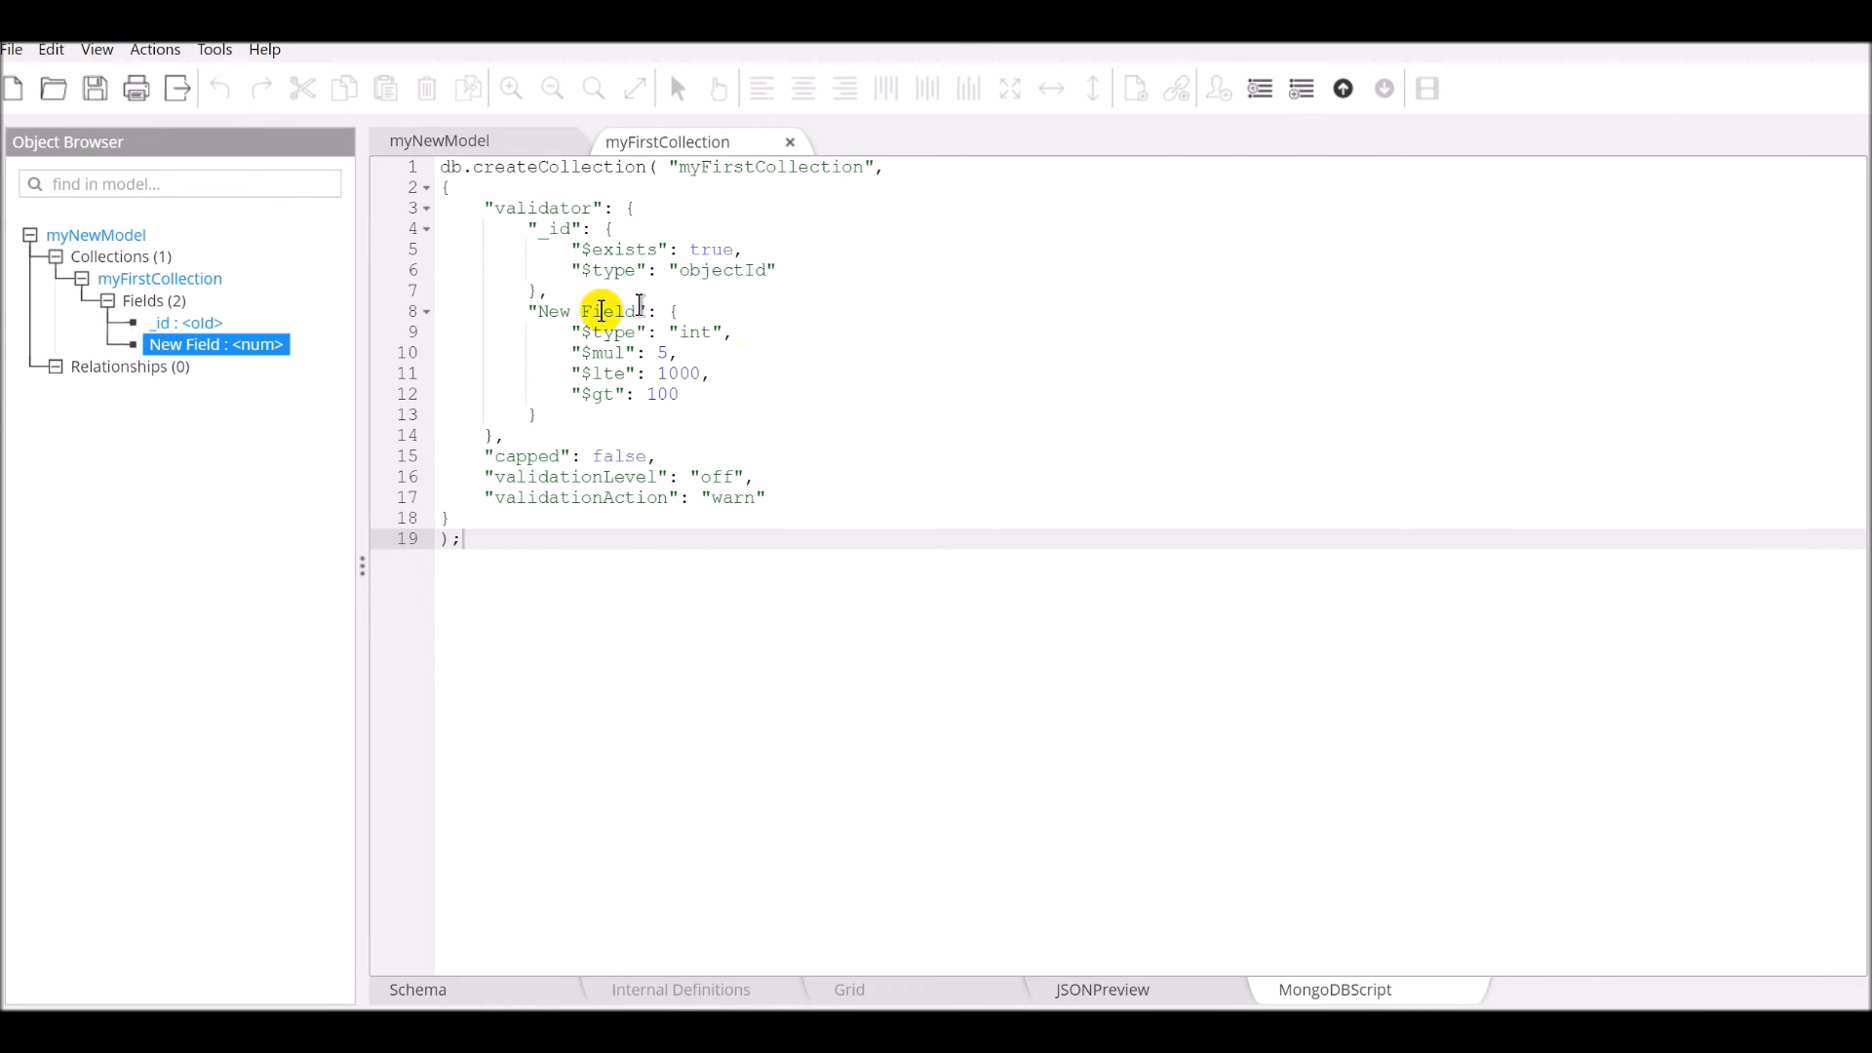
pyautogui.moveTo(750, 370)
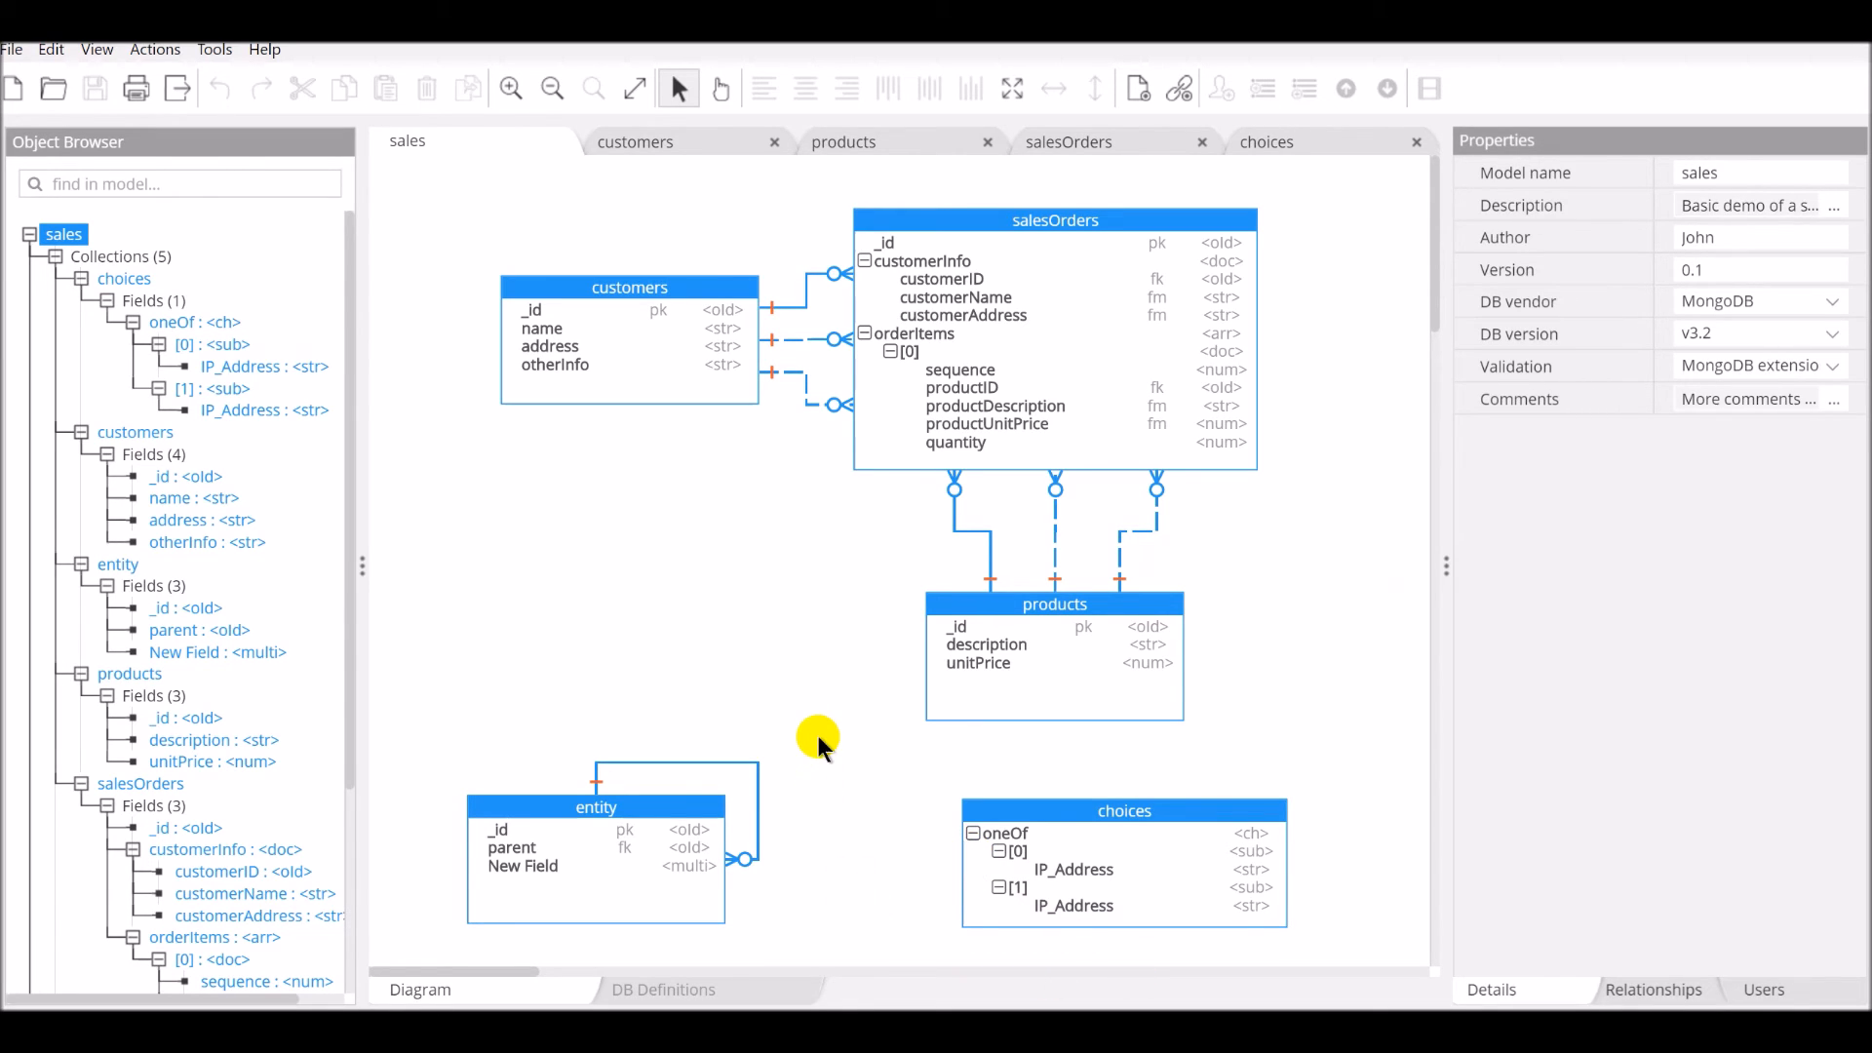
pyautogui.moveTo(338, 265)
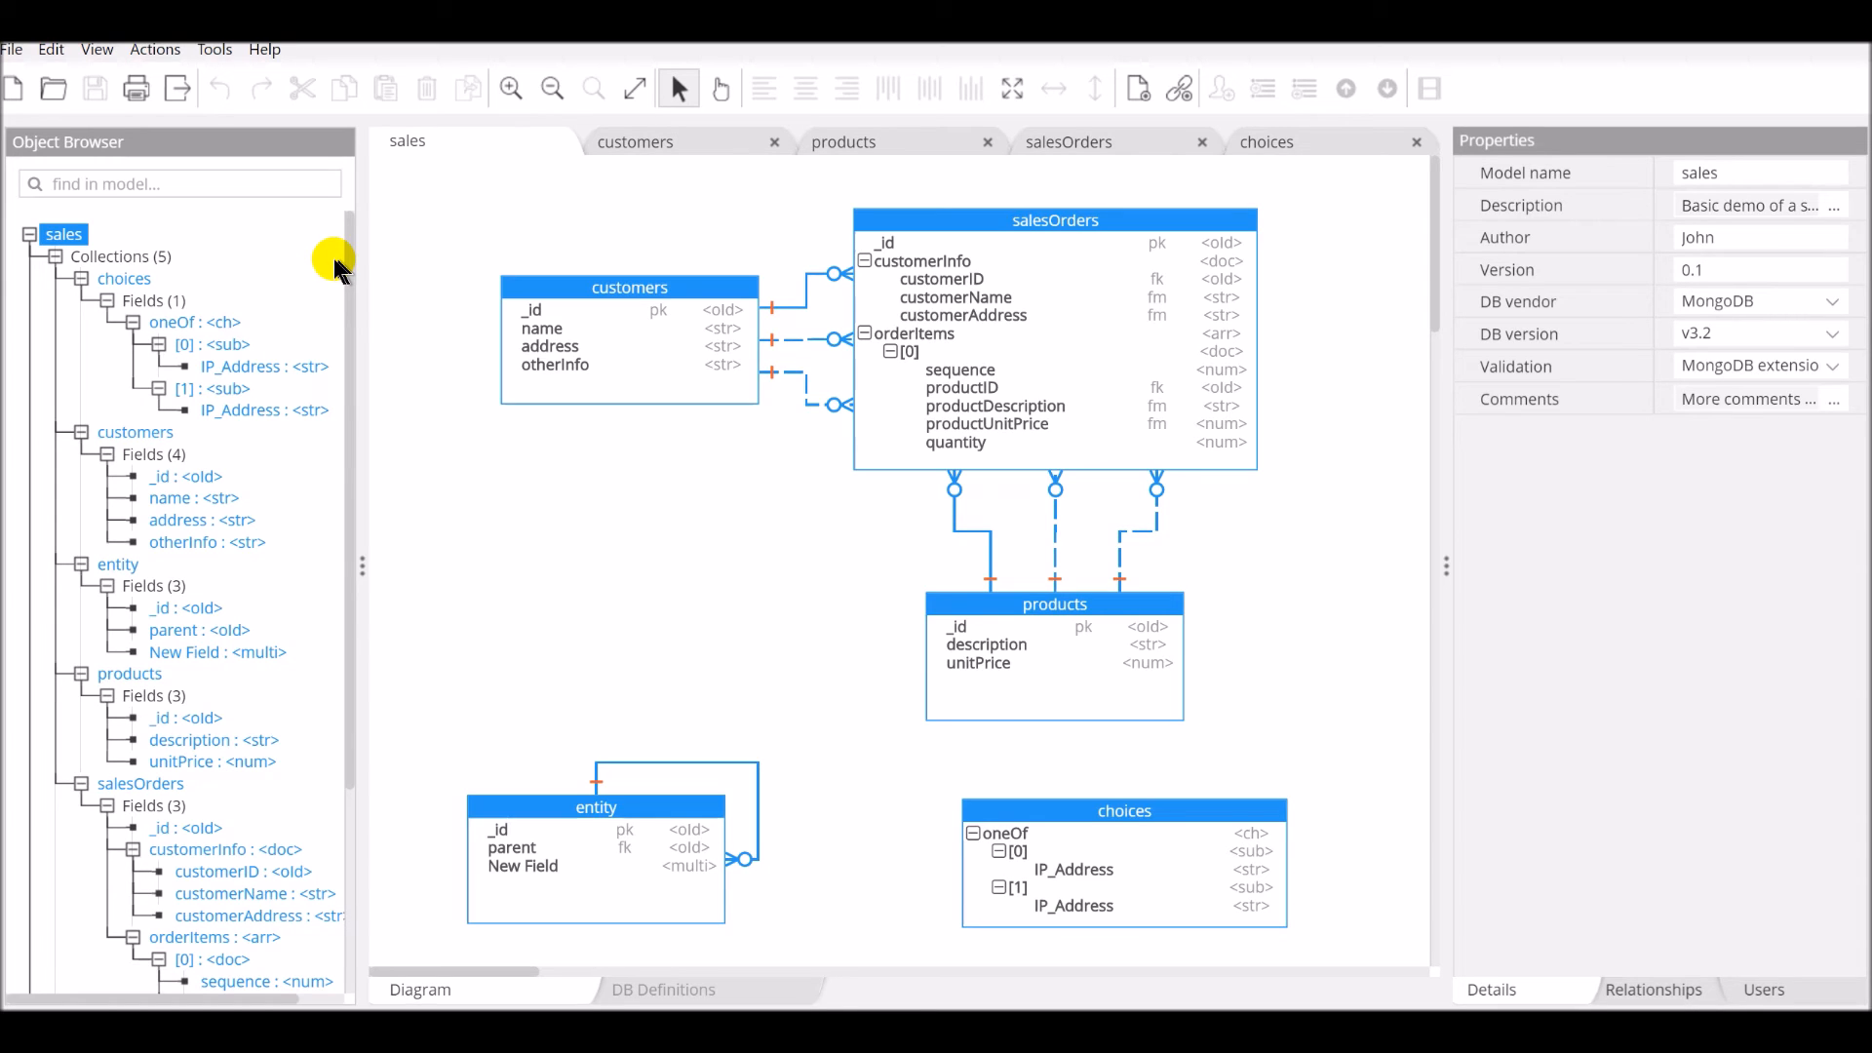
pyautogui.moveTo(426, 451)
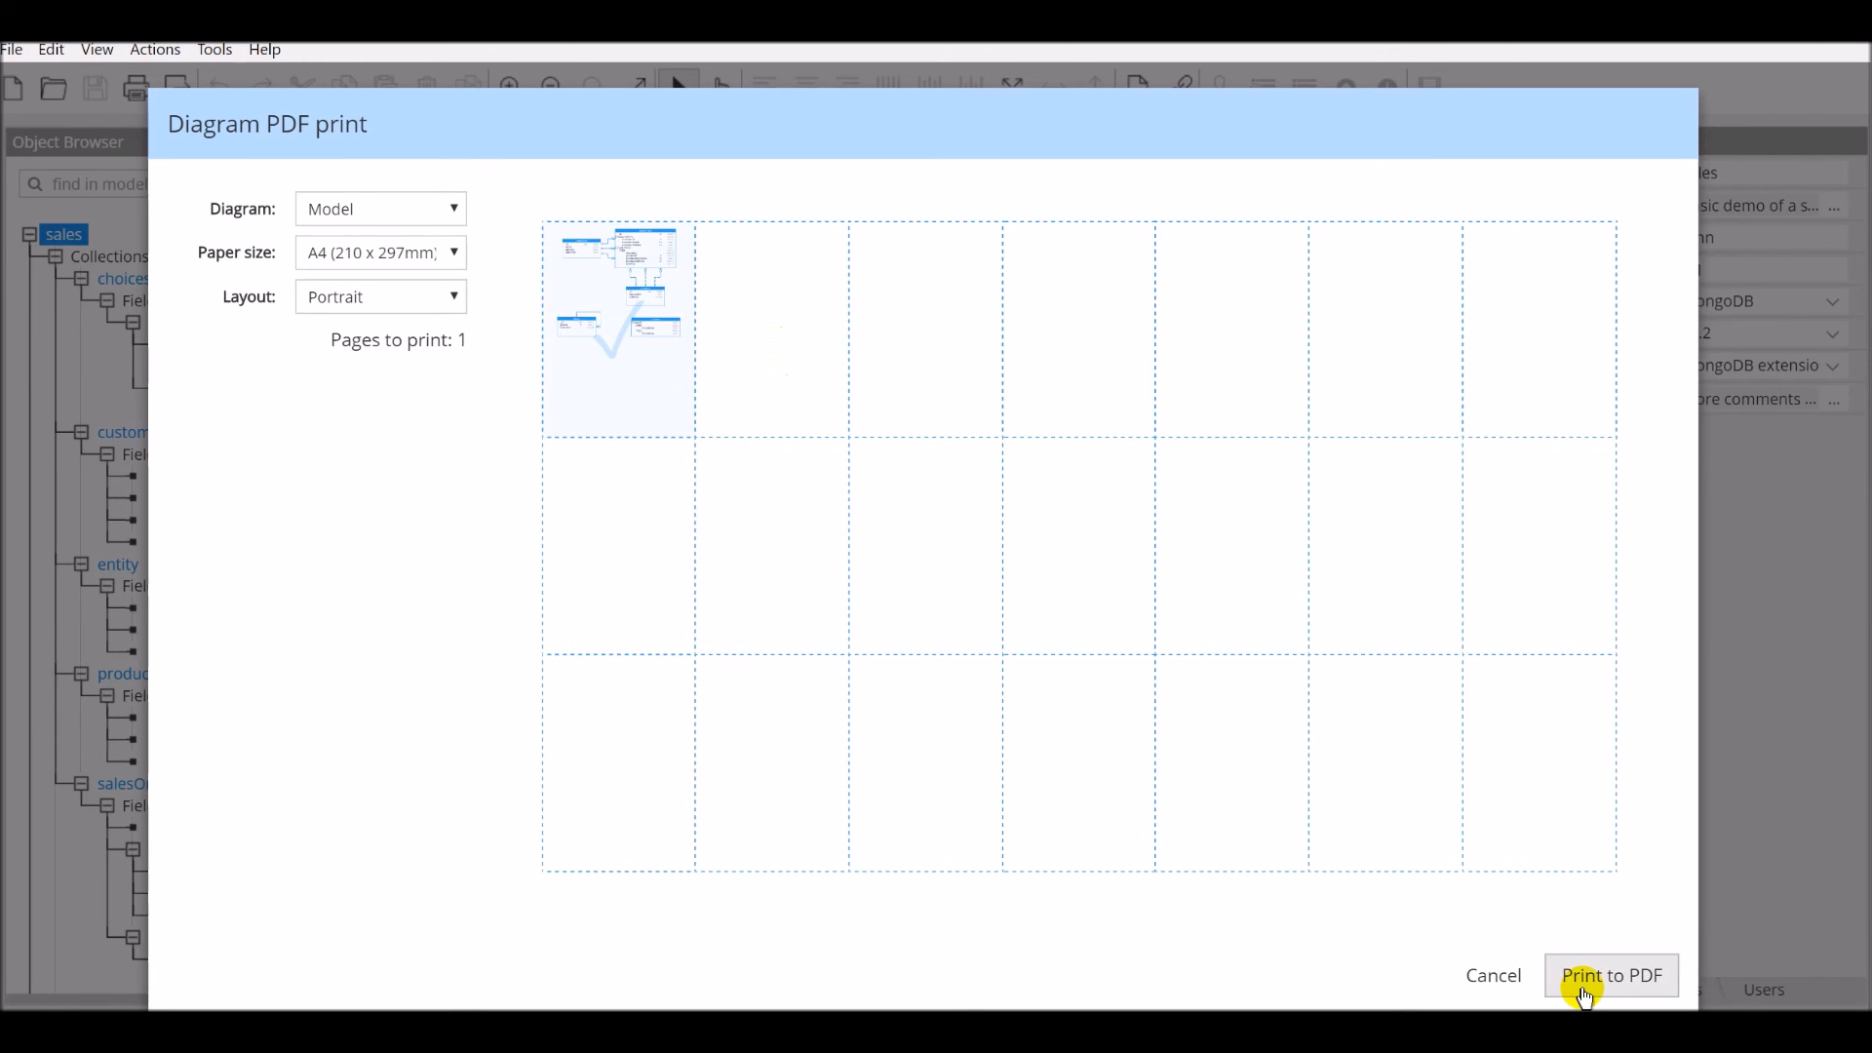
# Step: Print the sales diagram to PDF and save it as 'sales diagram - Model.pdf'
pyautogui.click(1611, 975)
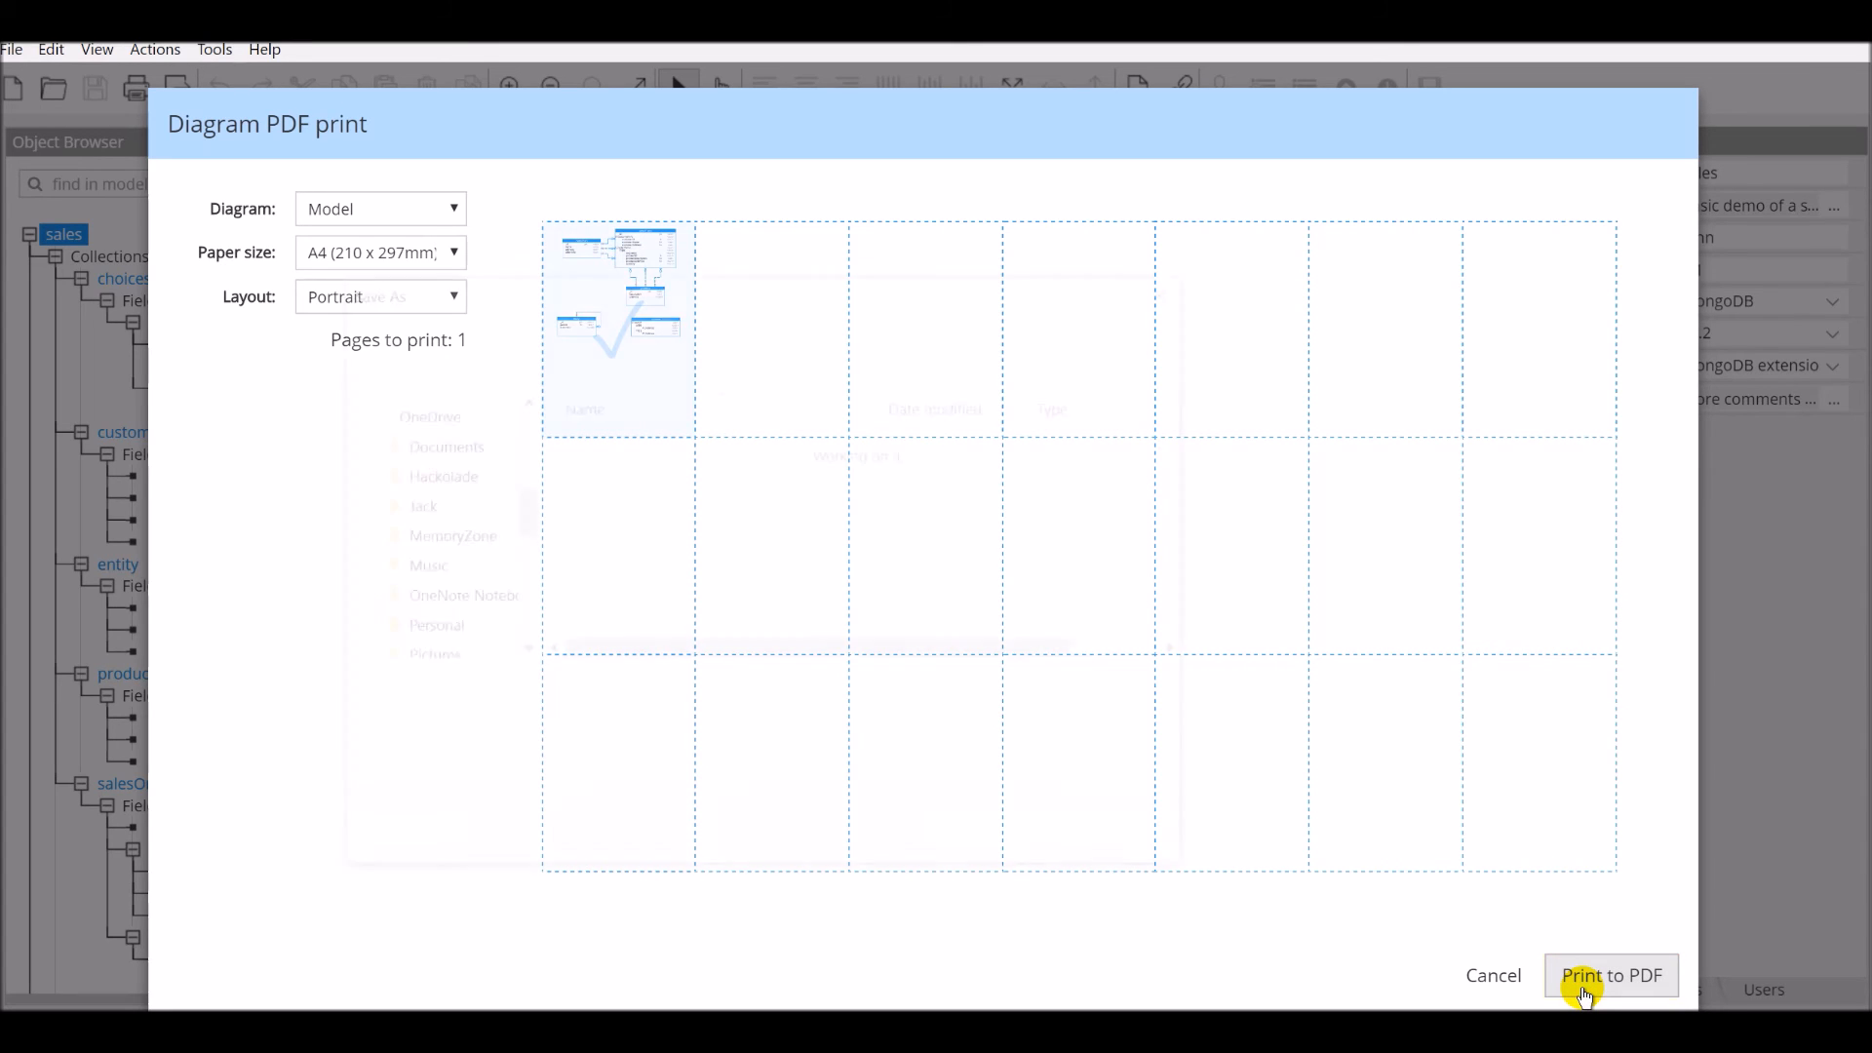
pyautogui.click(1611, 975)
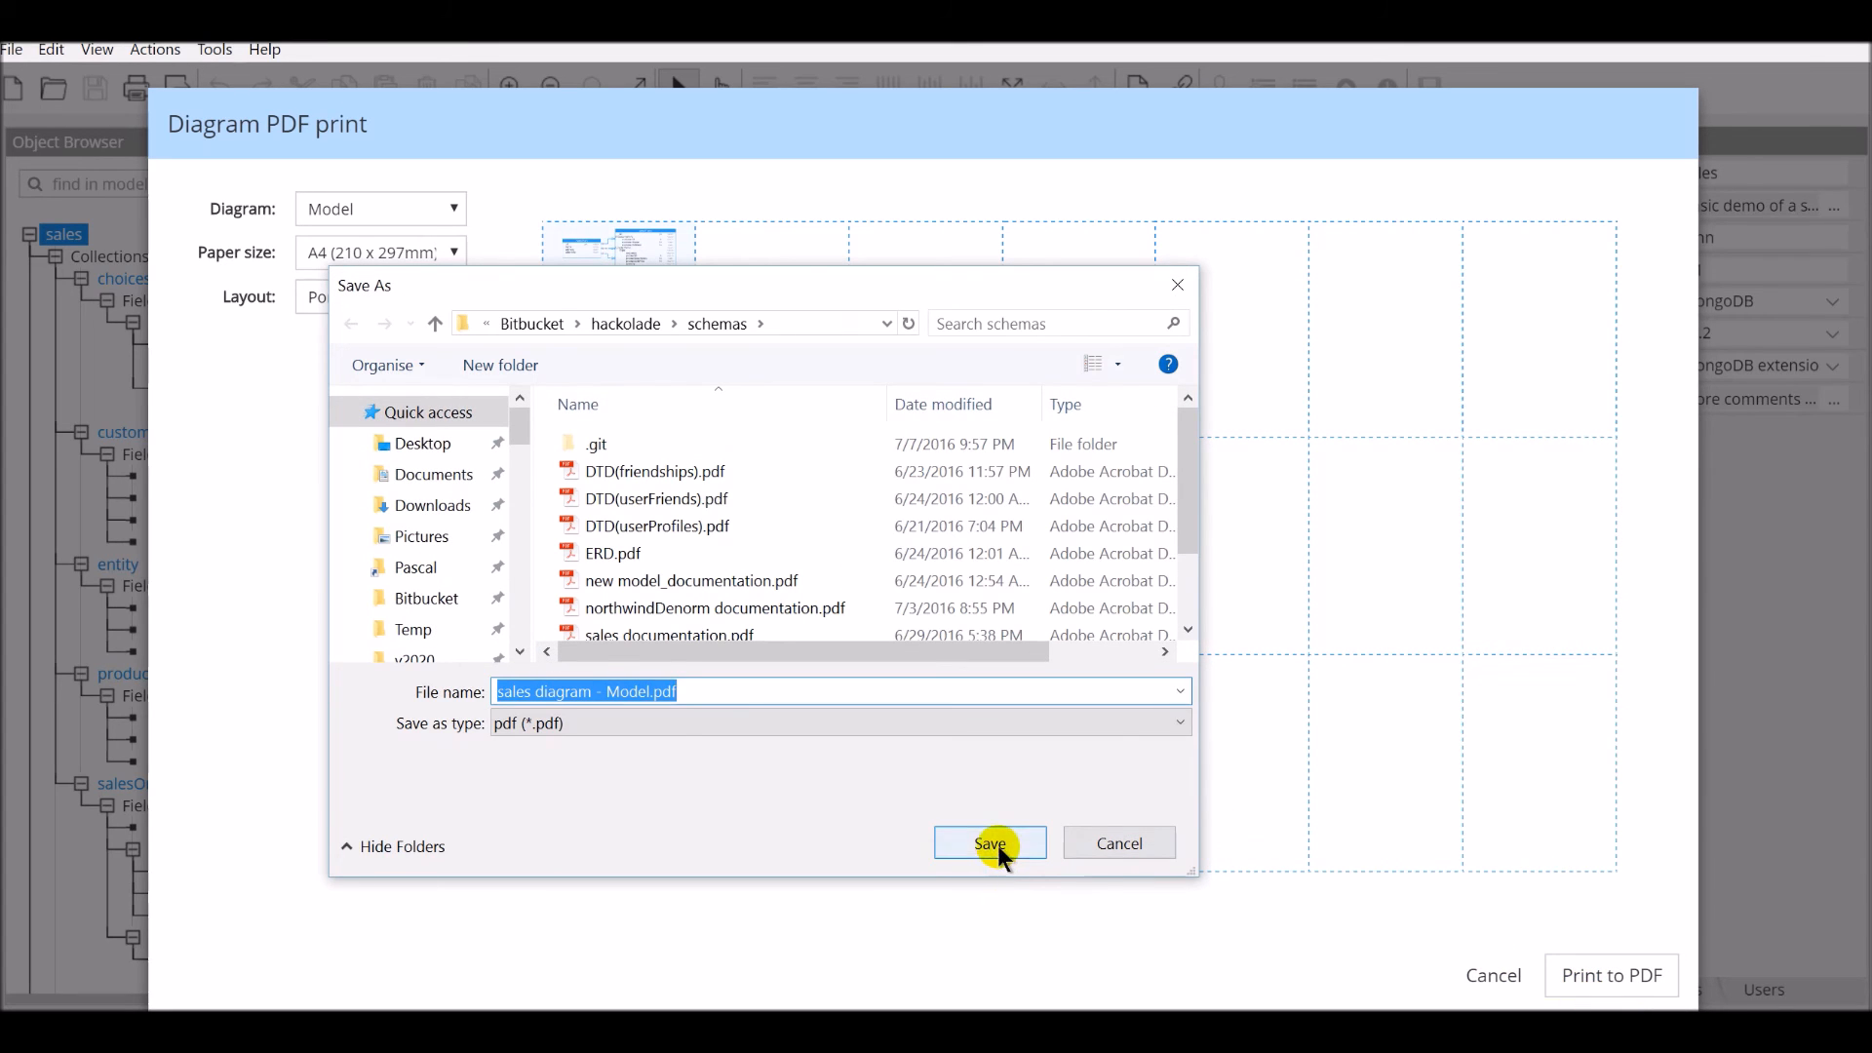
pyautogui.click(989, 842)
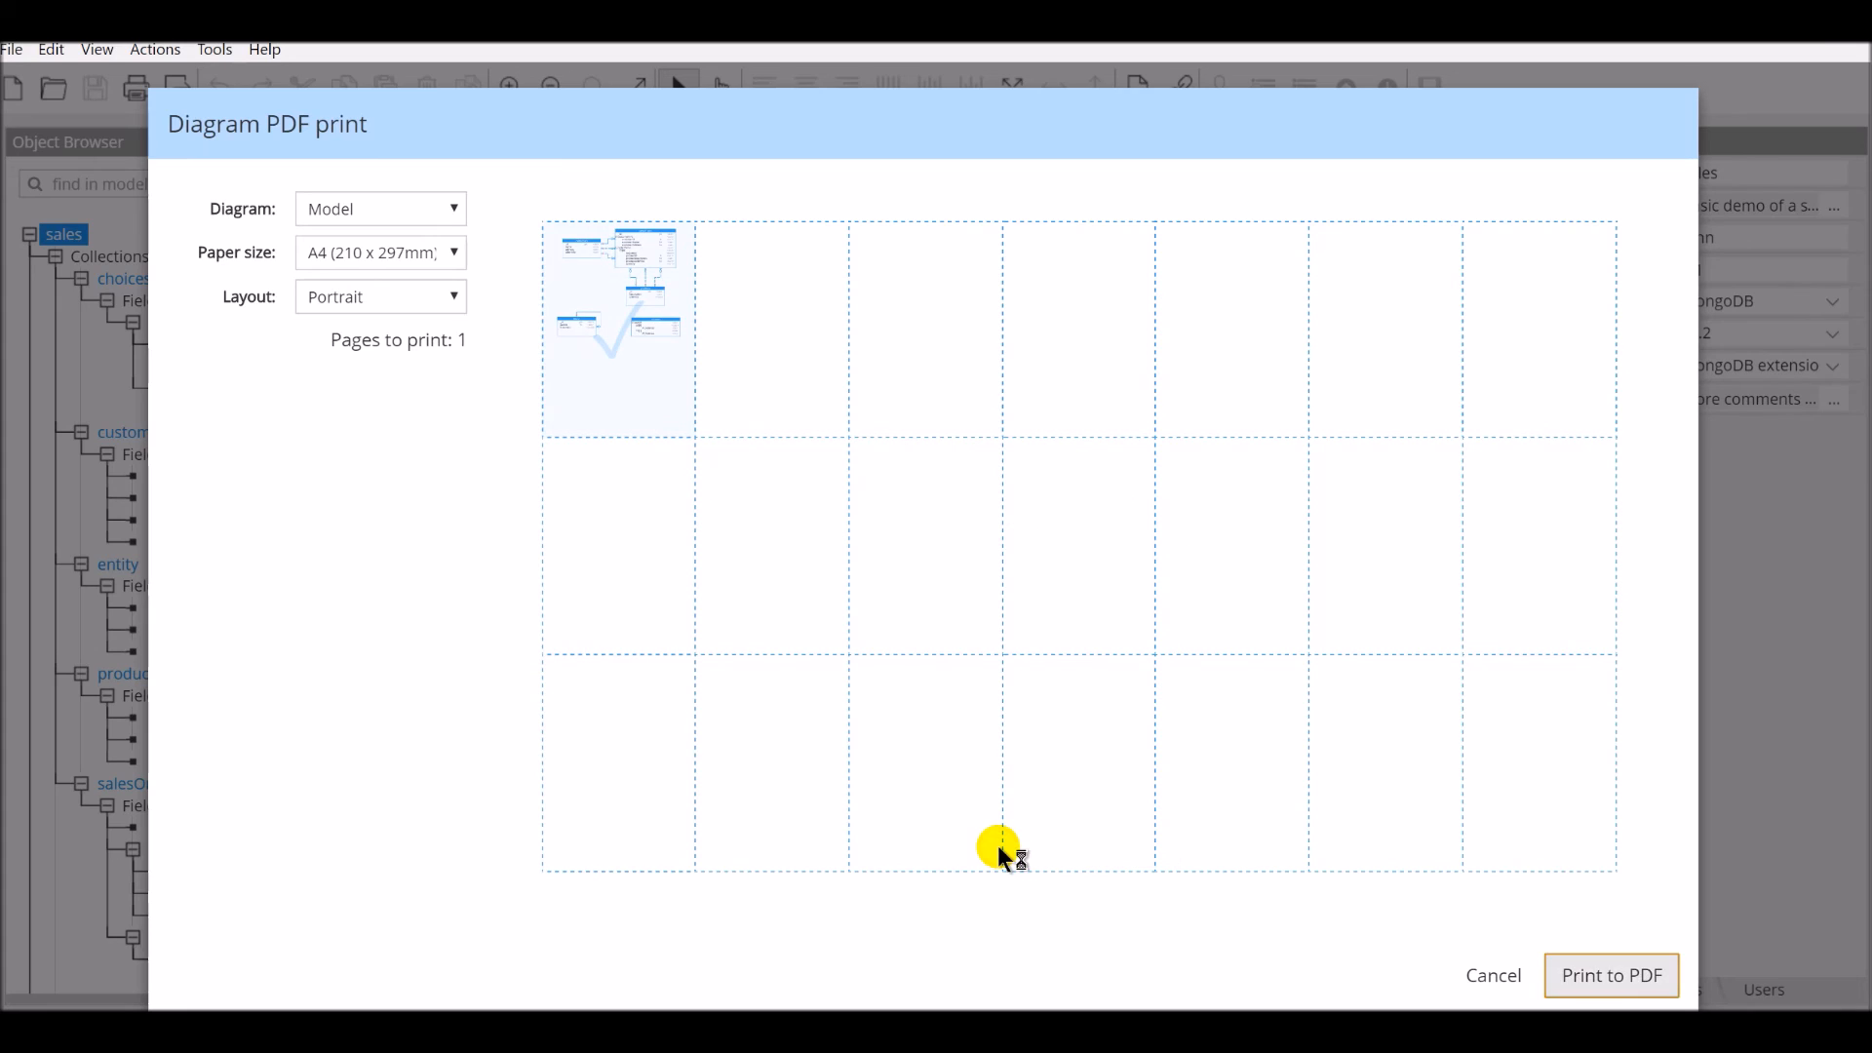
pyautogui.click(1611, 975)
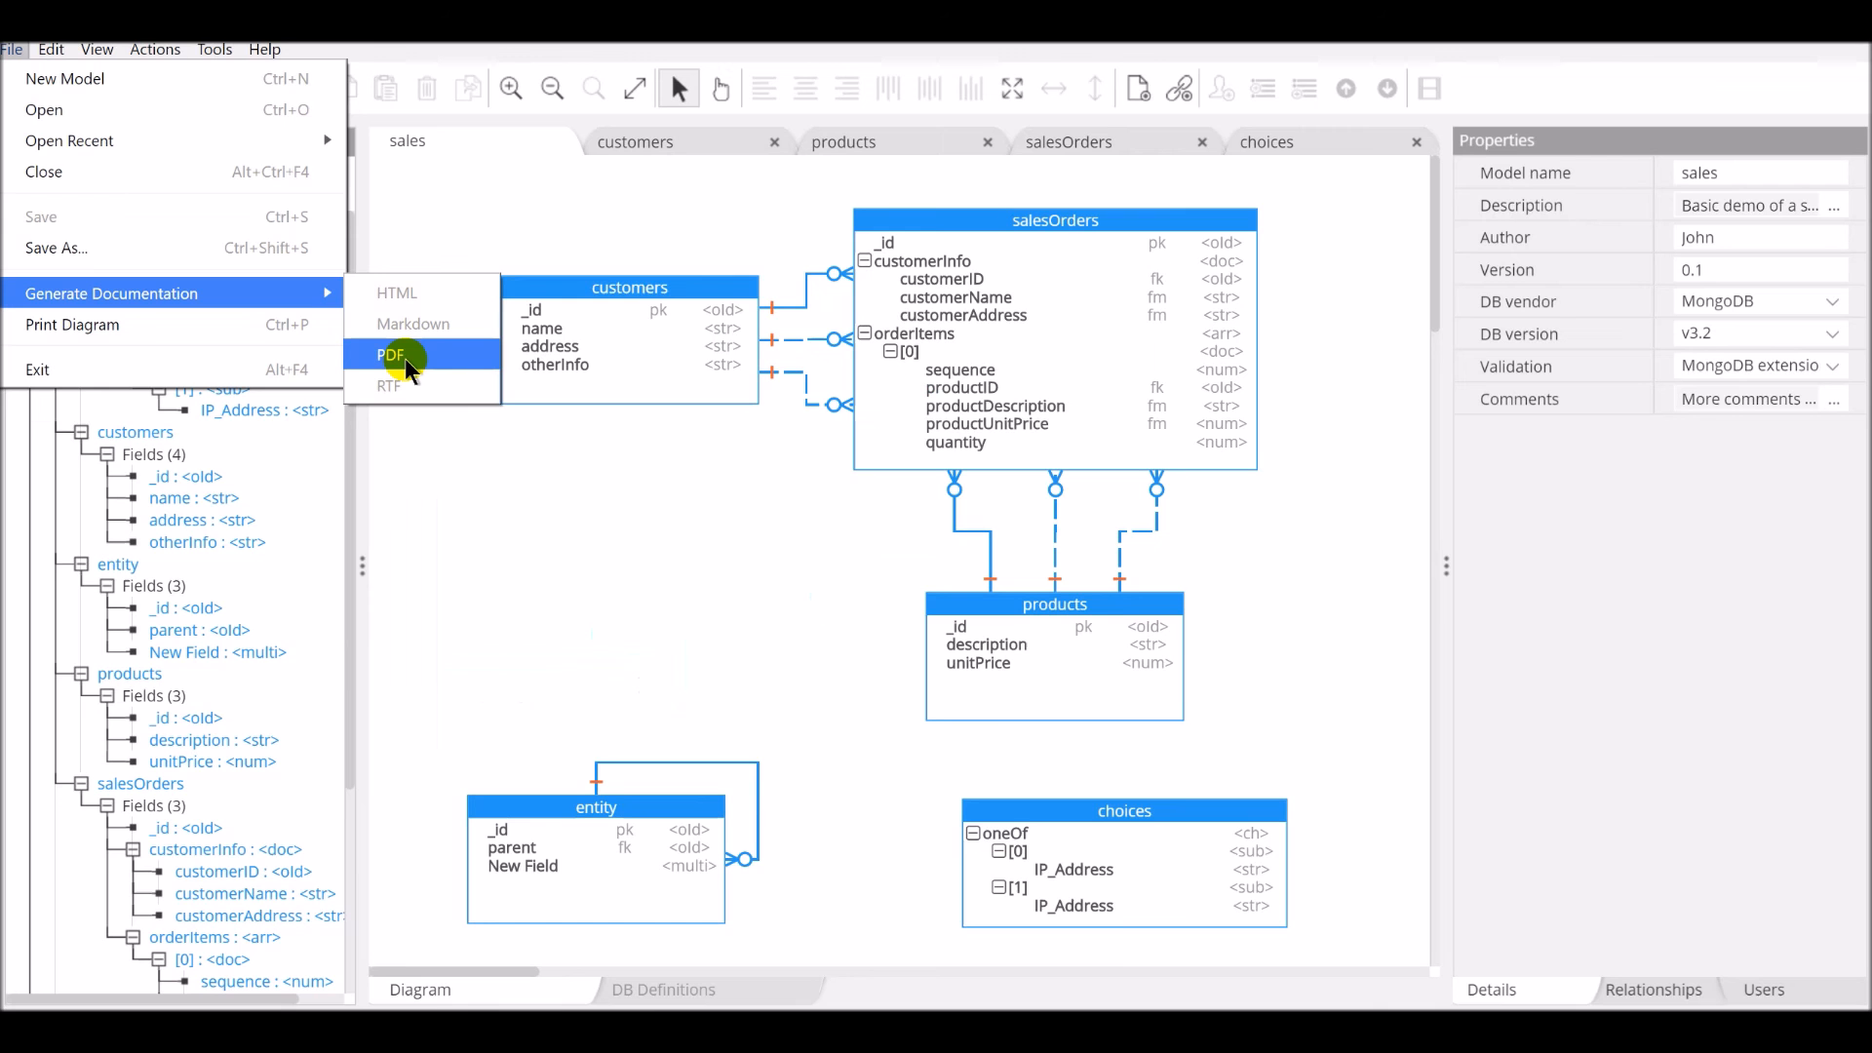
# Step: Export the documentation PDF, replacing the existing 'sales documentation.pdf'
pyautogui.click(392, 355)
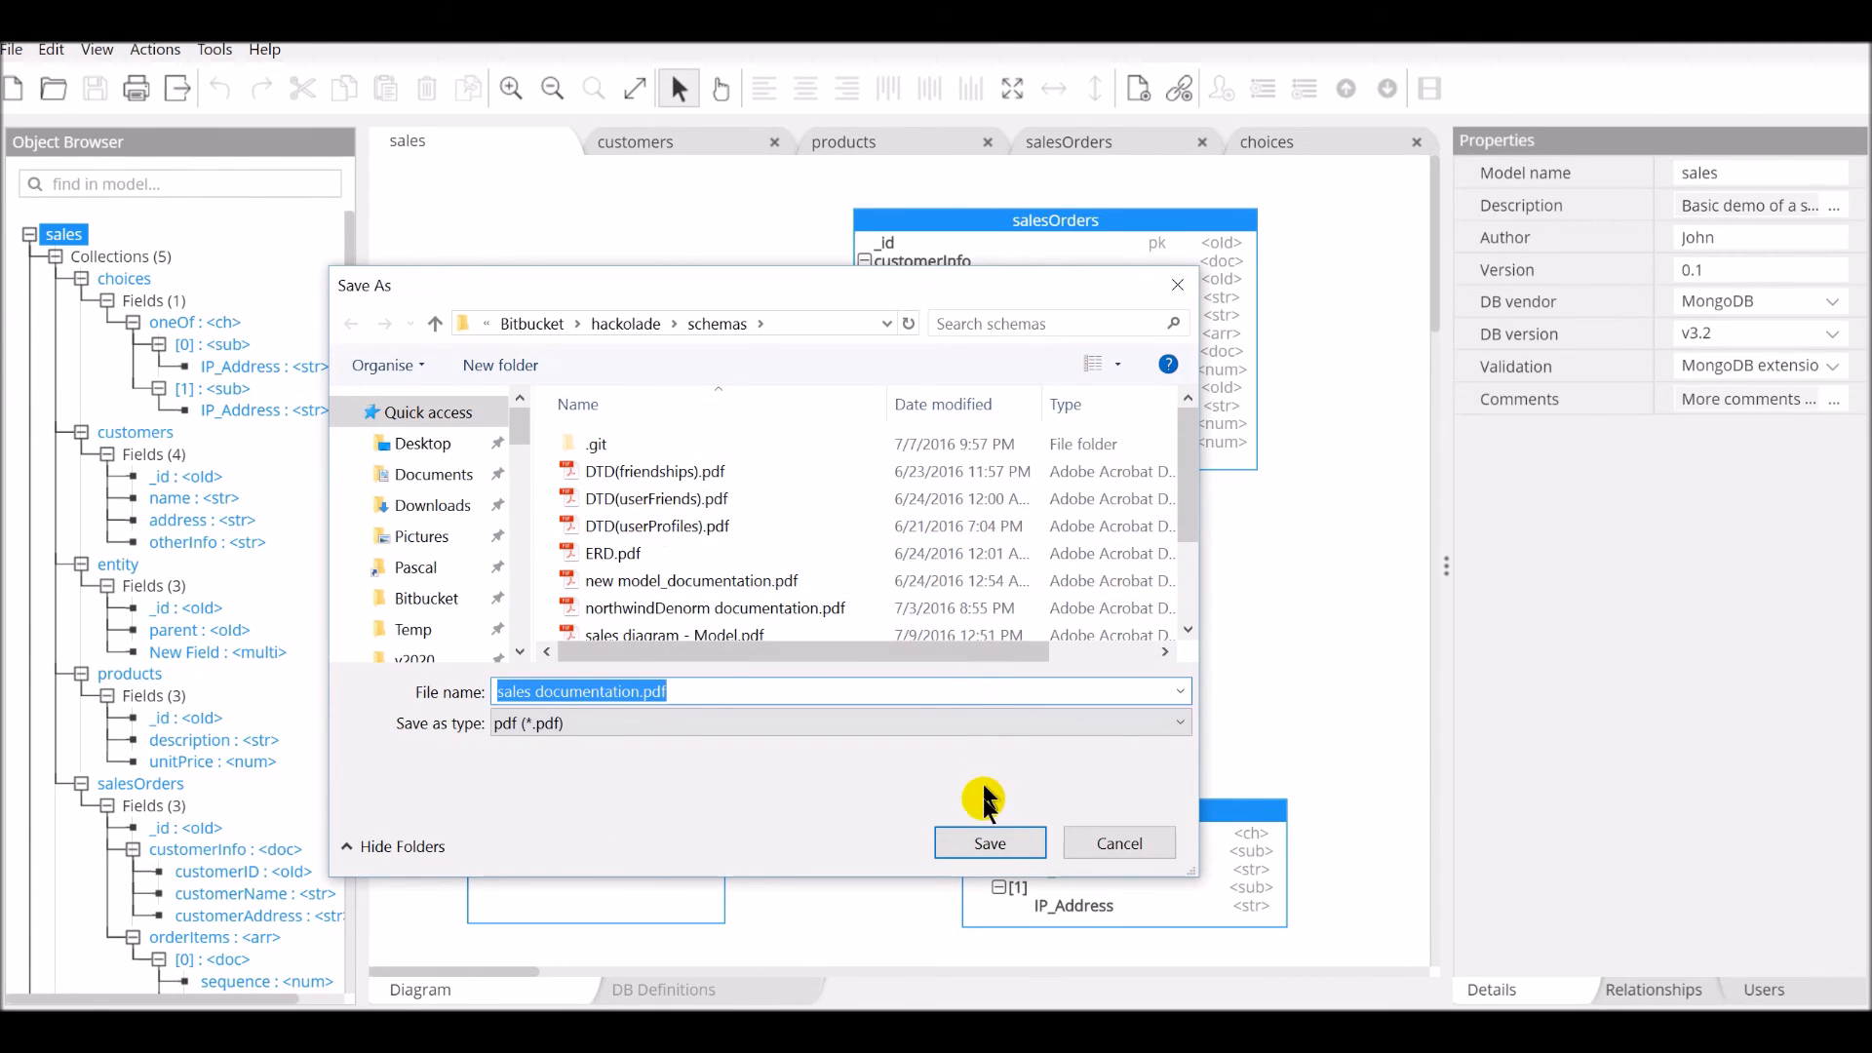
pyautogui.click(989, 842)
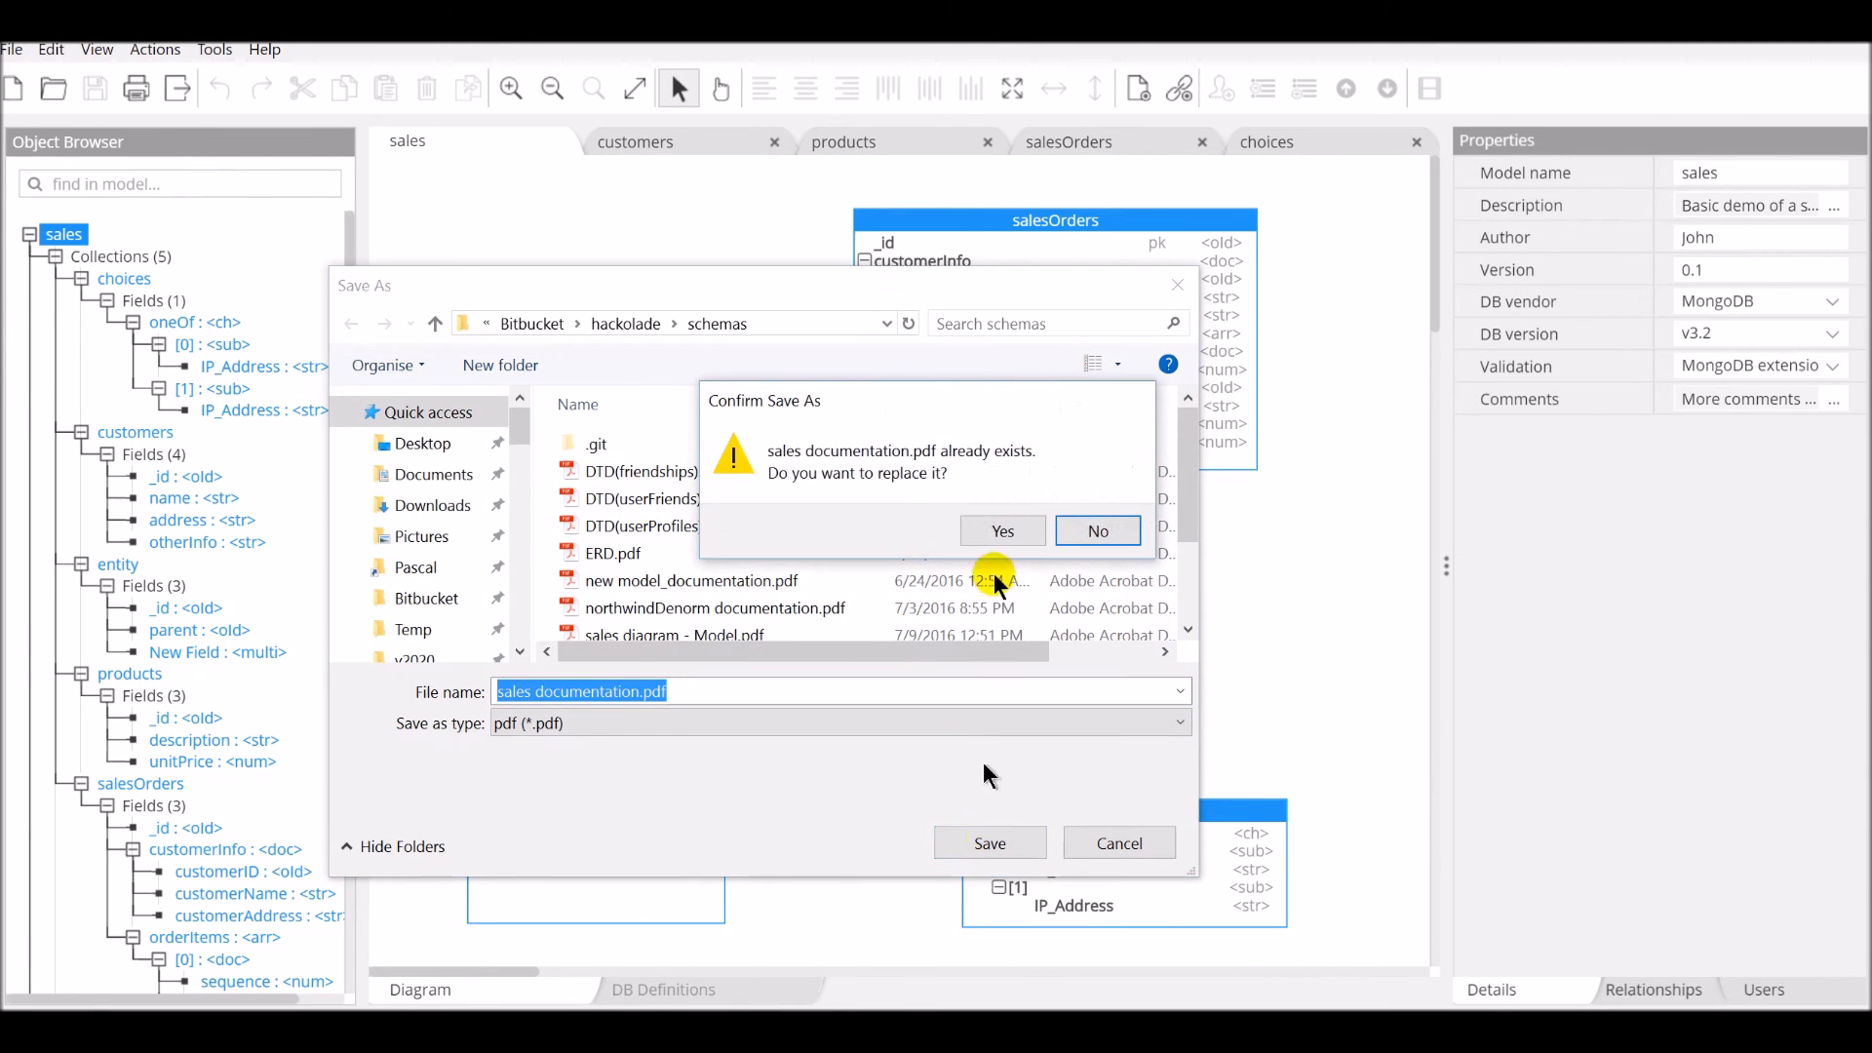
pyautogui.click(1000, 531)
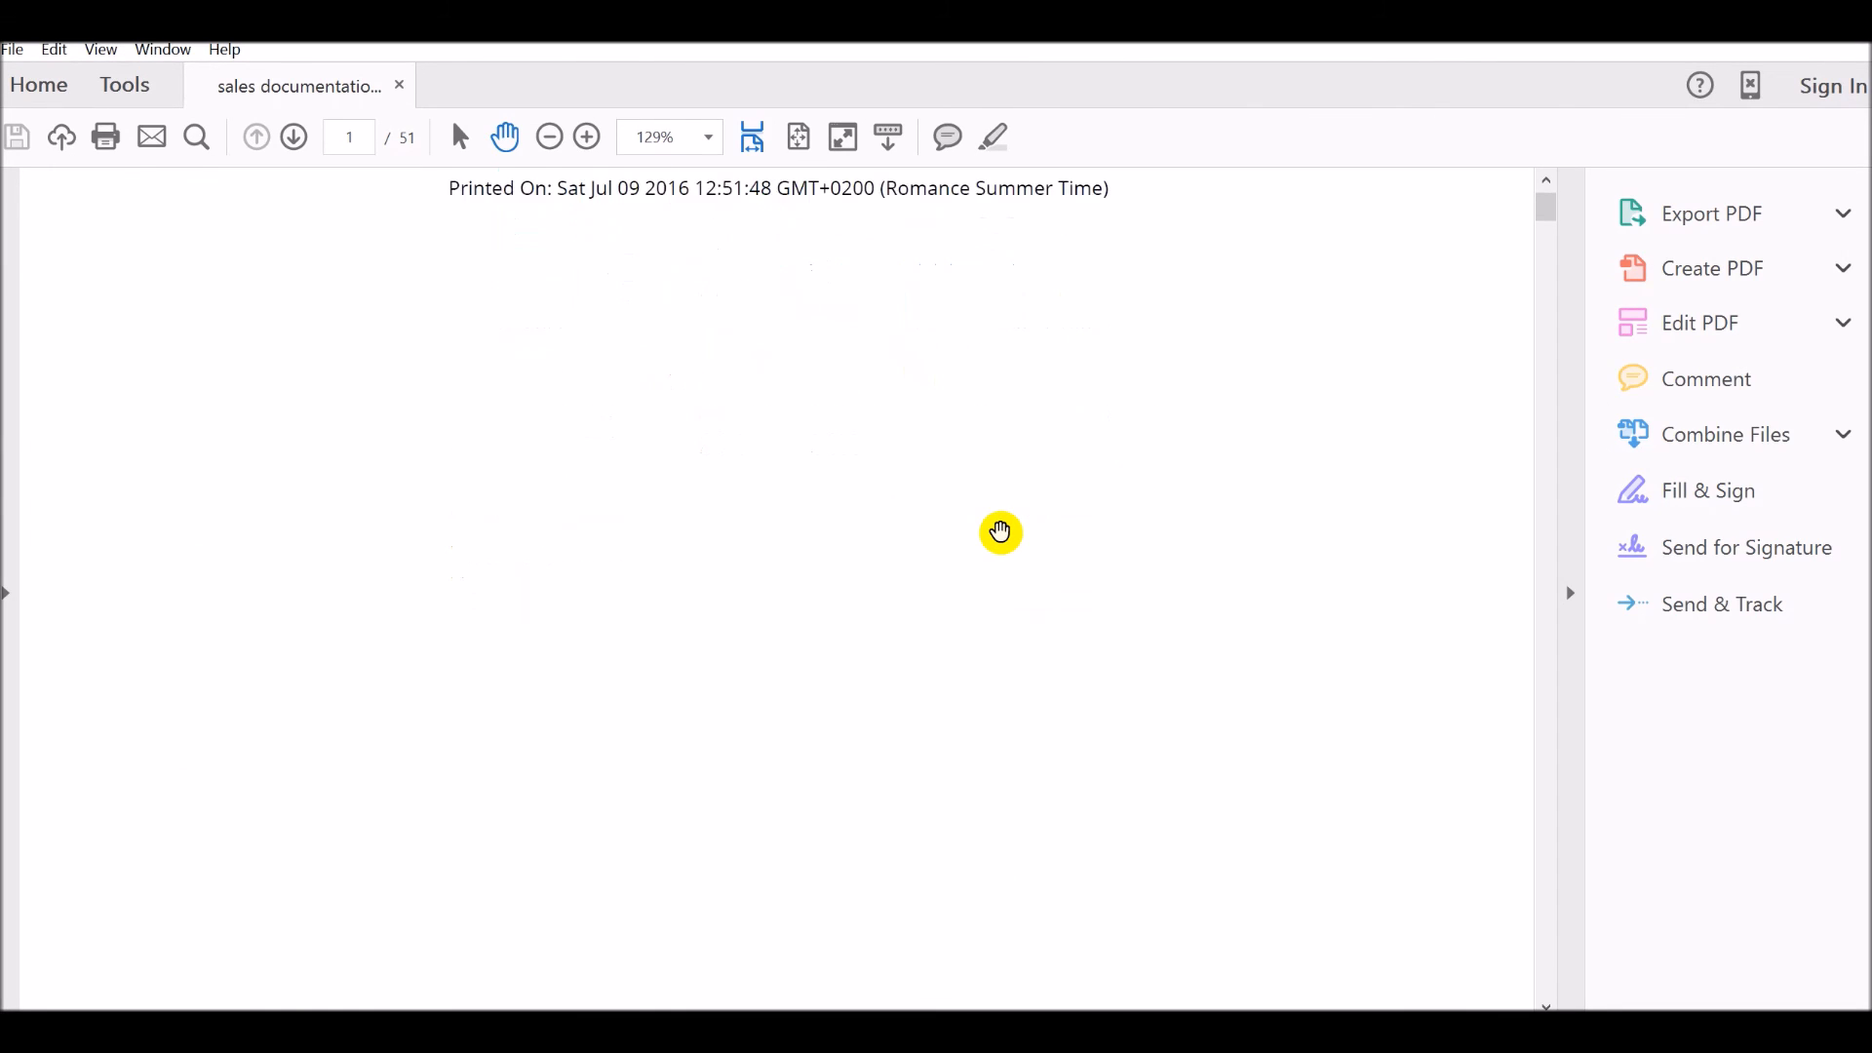
# Step: Scroll through the sales documentation PDF's model properties, database users and salesOrders schema pages
pyautogui.scroll(-3)
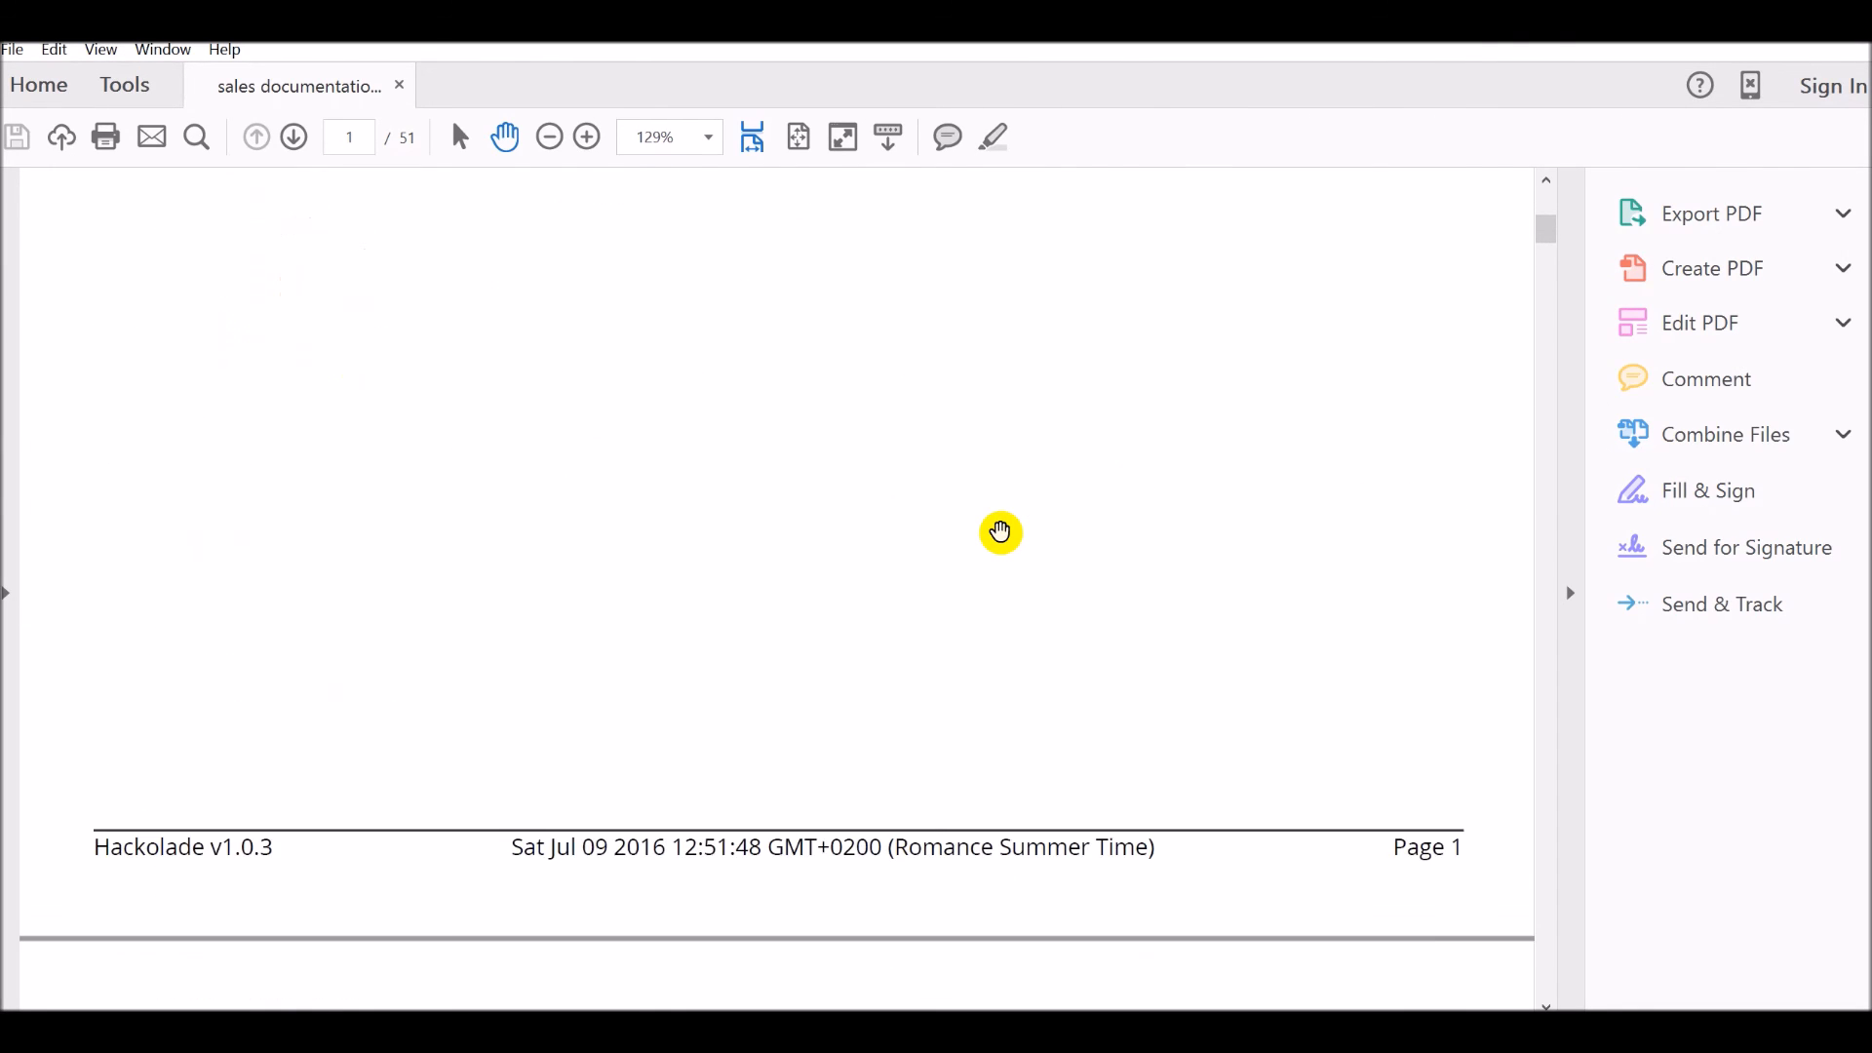
pyautogui.scroll(-3)
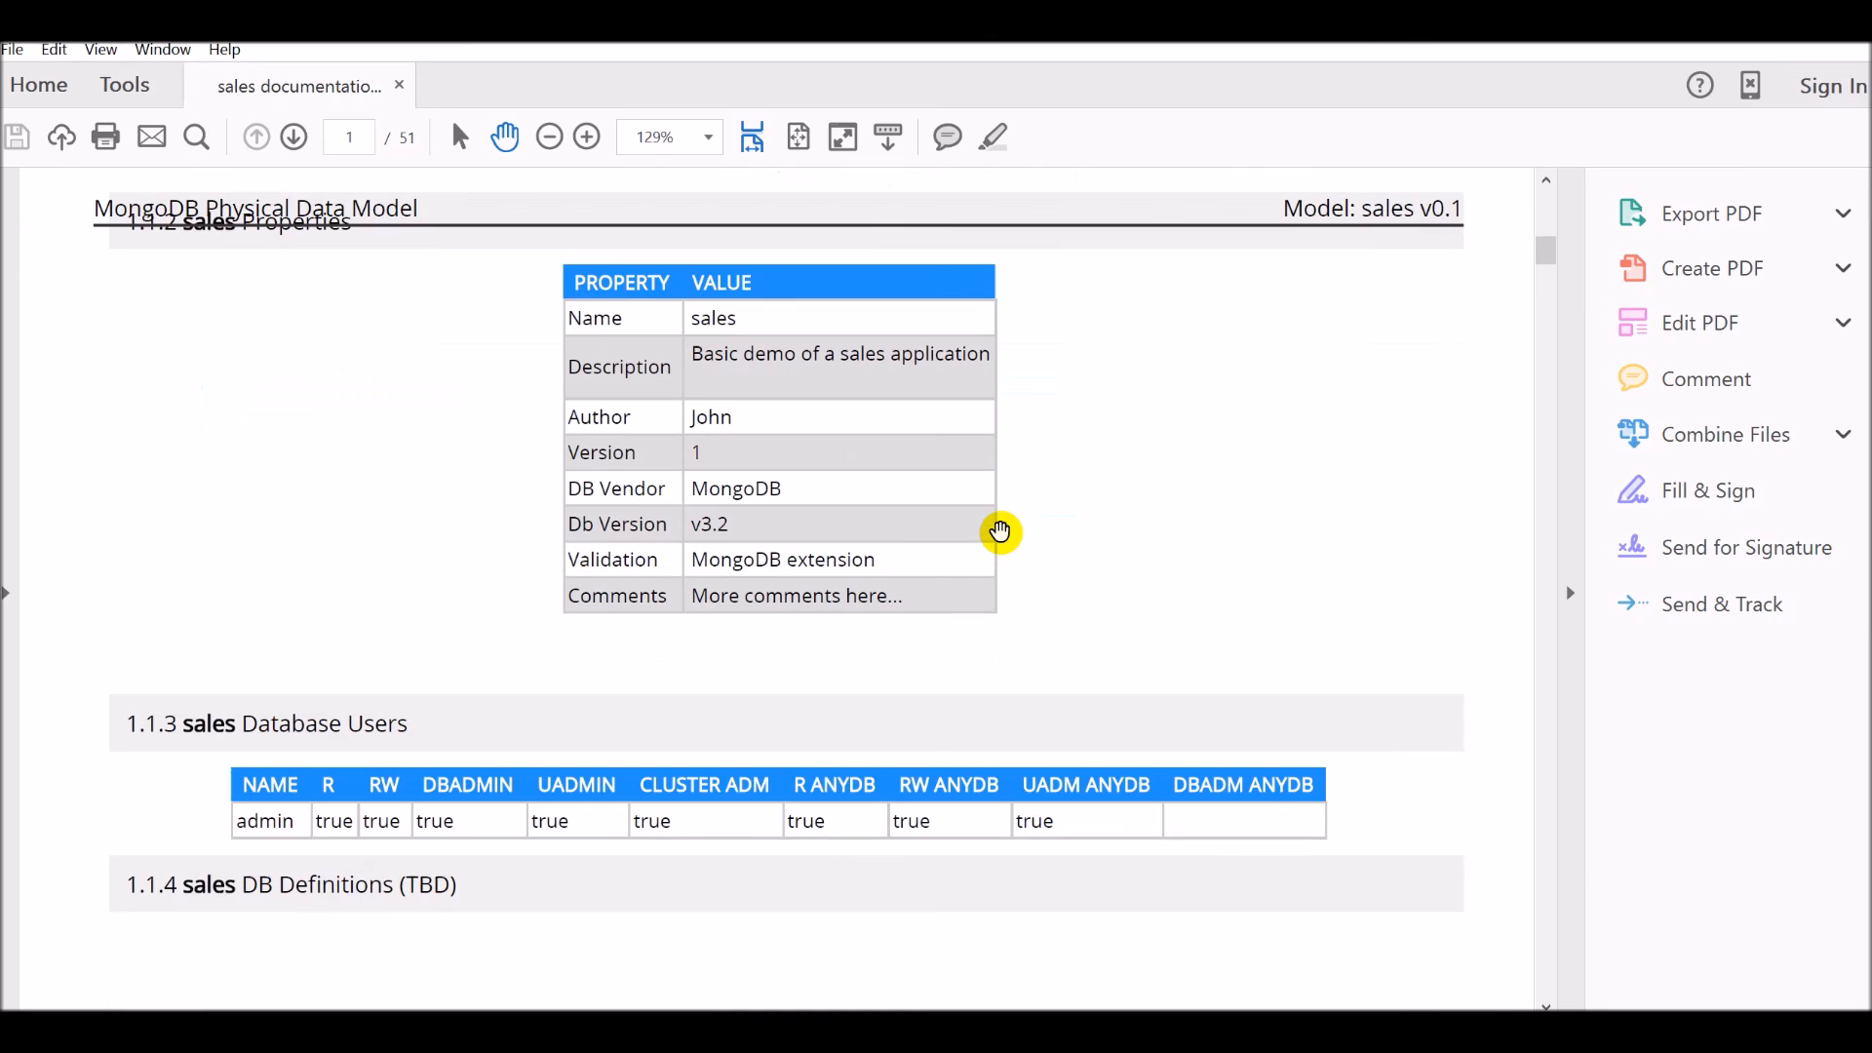
pyautogui.scroll(-3)
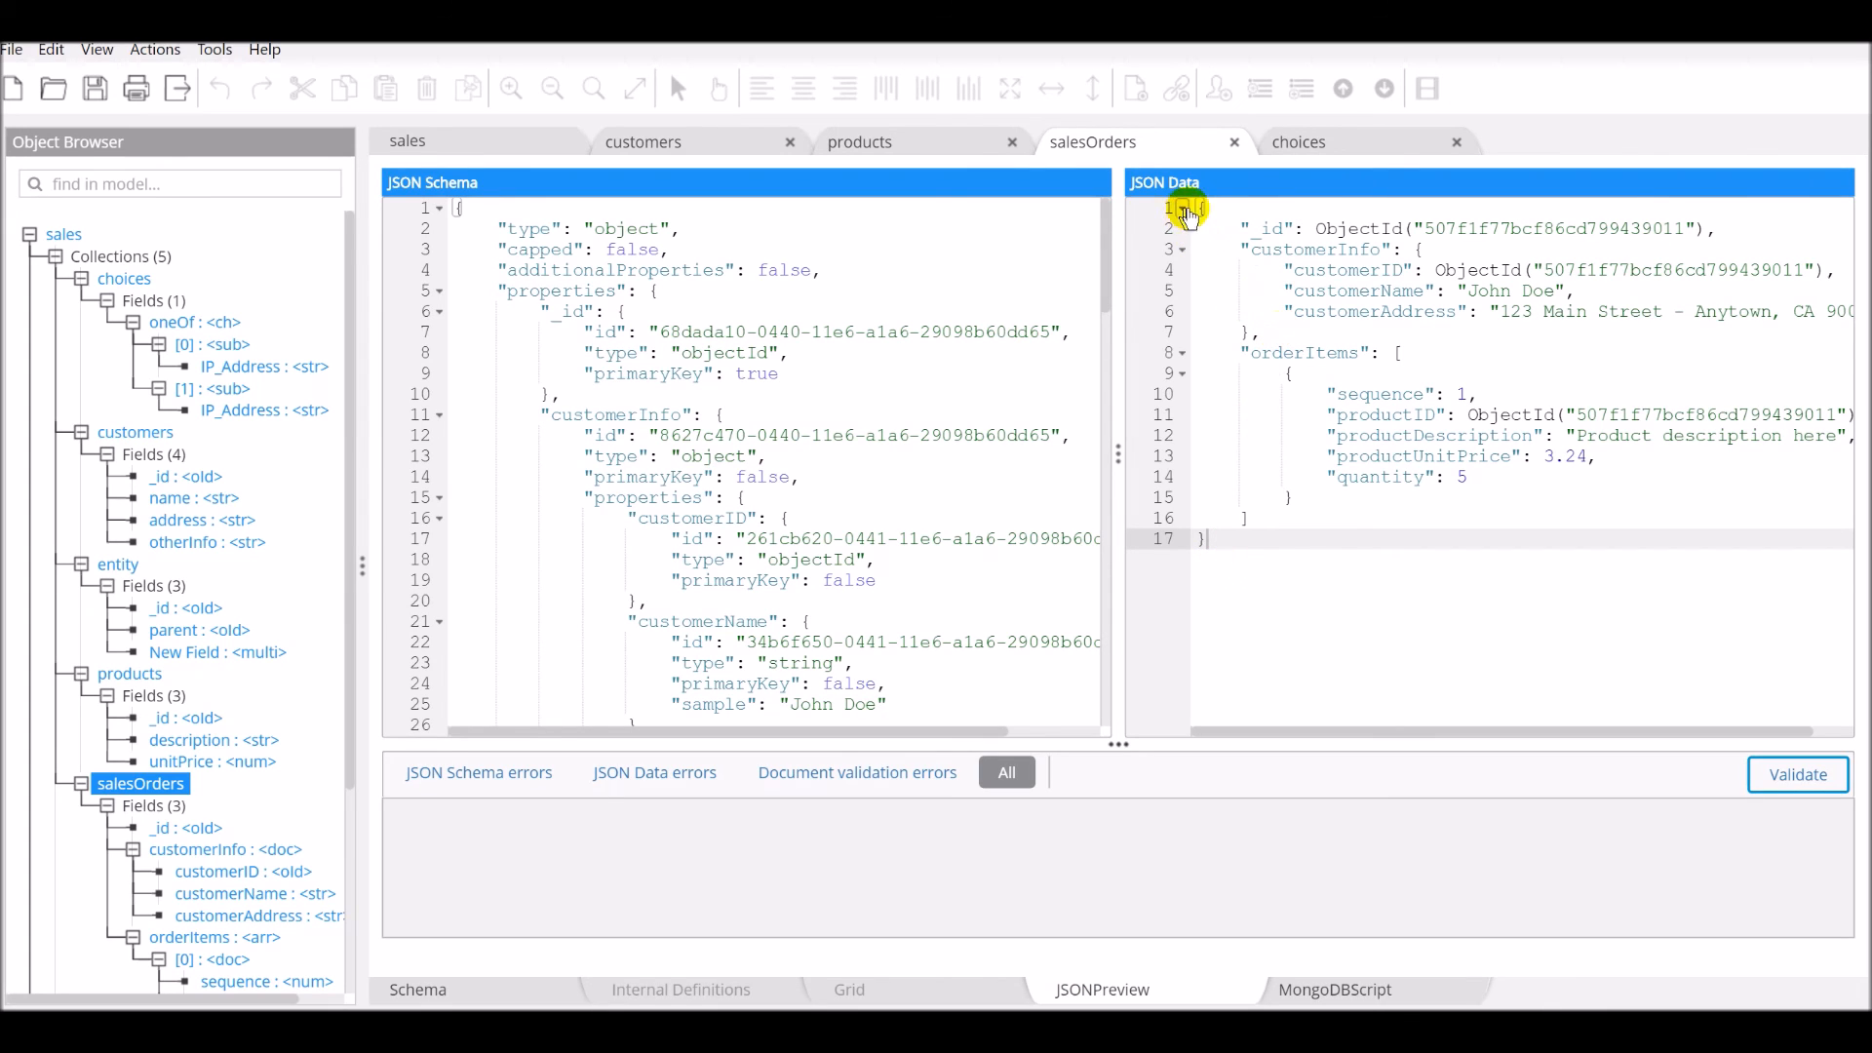
# Step: Inspect the salesOrders JSON schema preview, then switch to its MongoDB script preview
pyautogui.moveTo(1187, 209); pyautogui.dragTo(1216, 466)
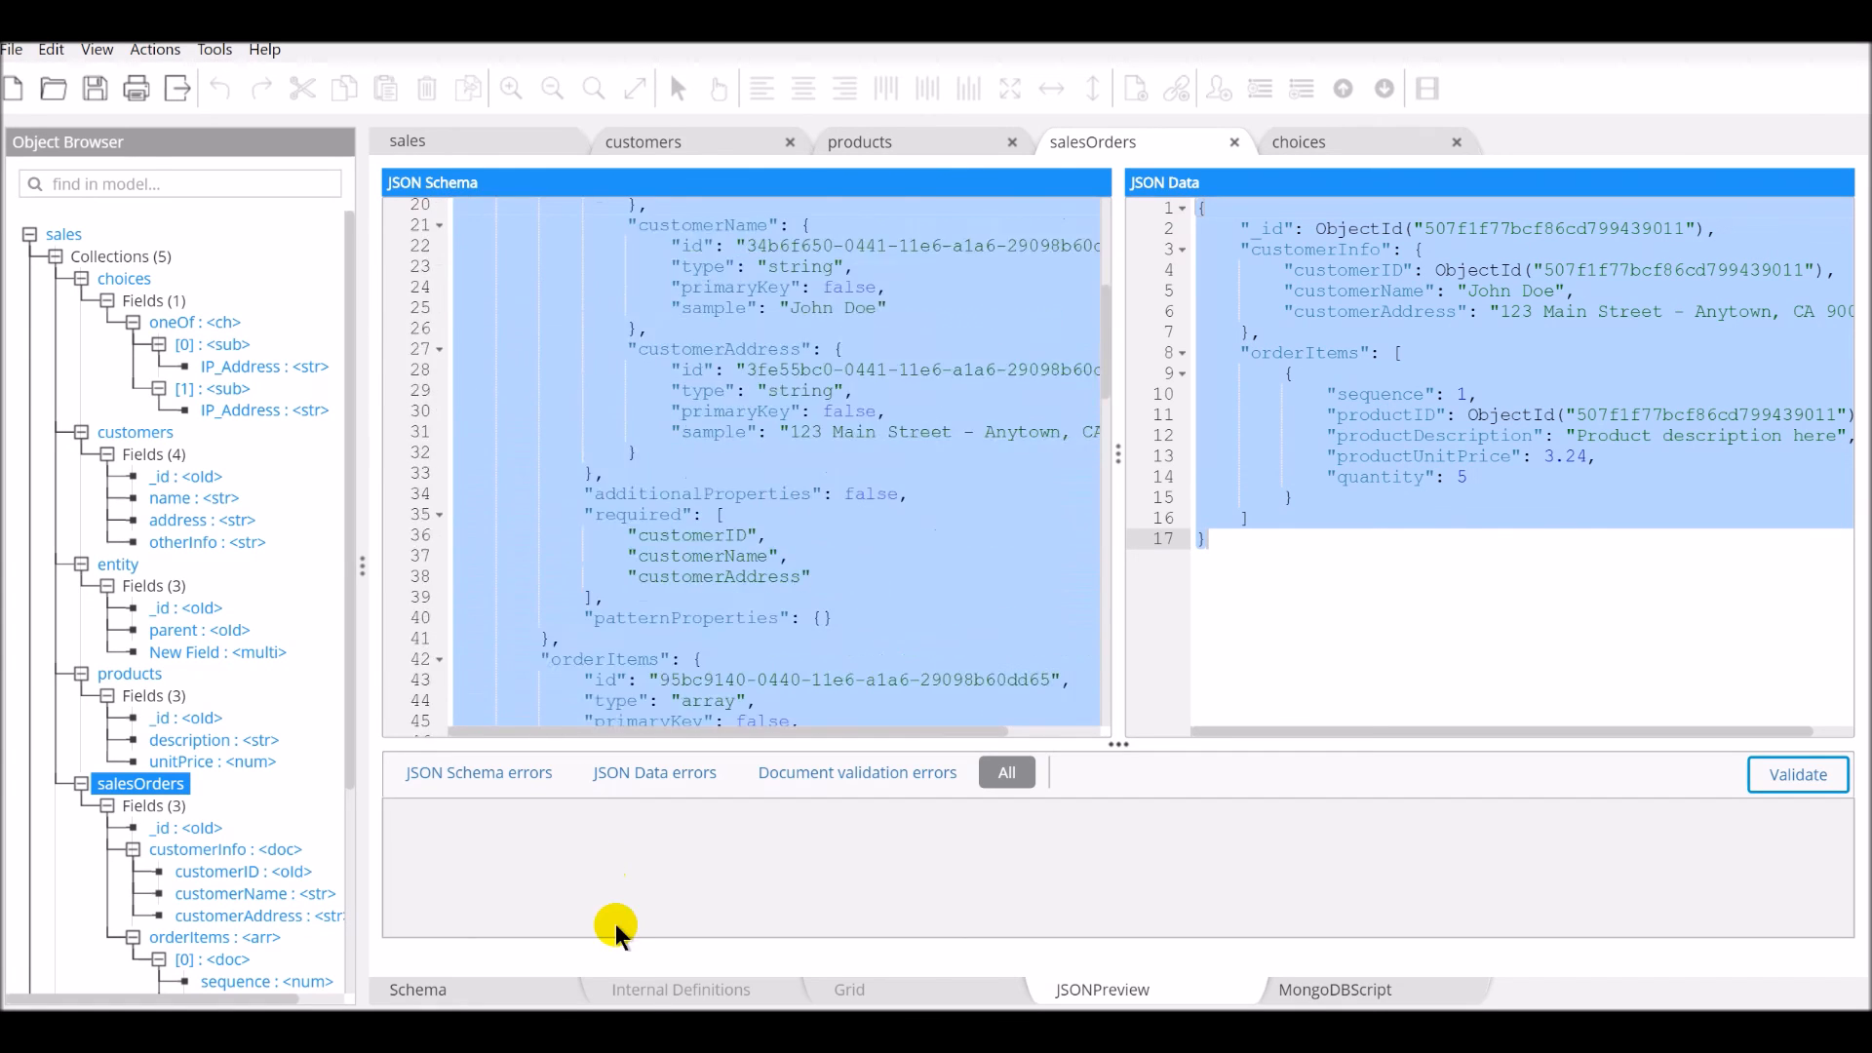
pyautogui.scroll(-3)
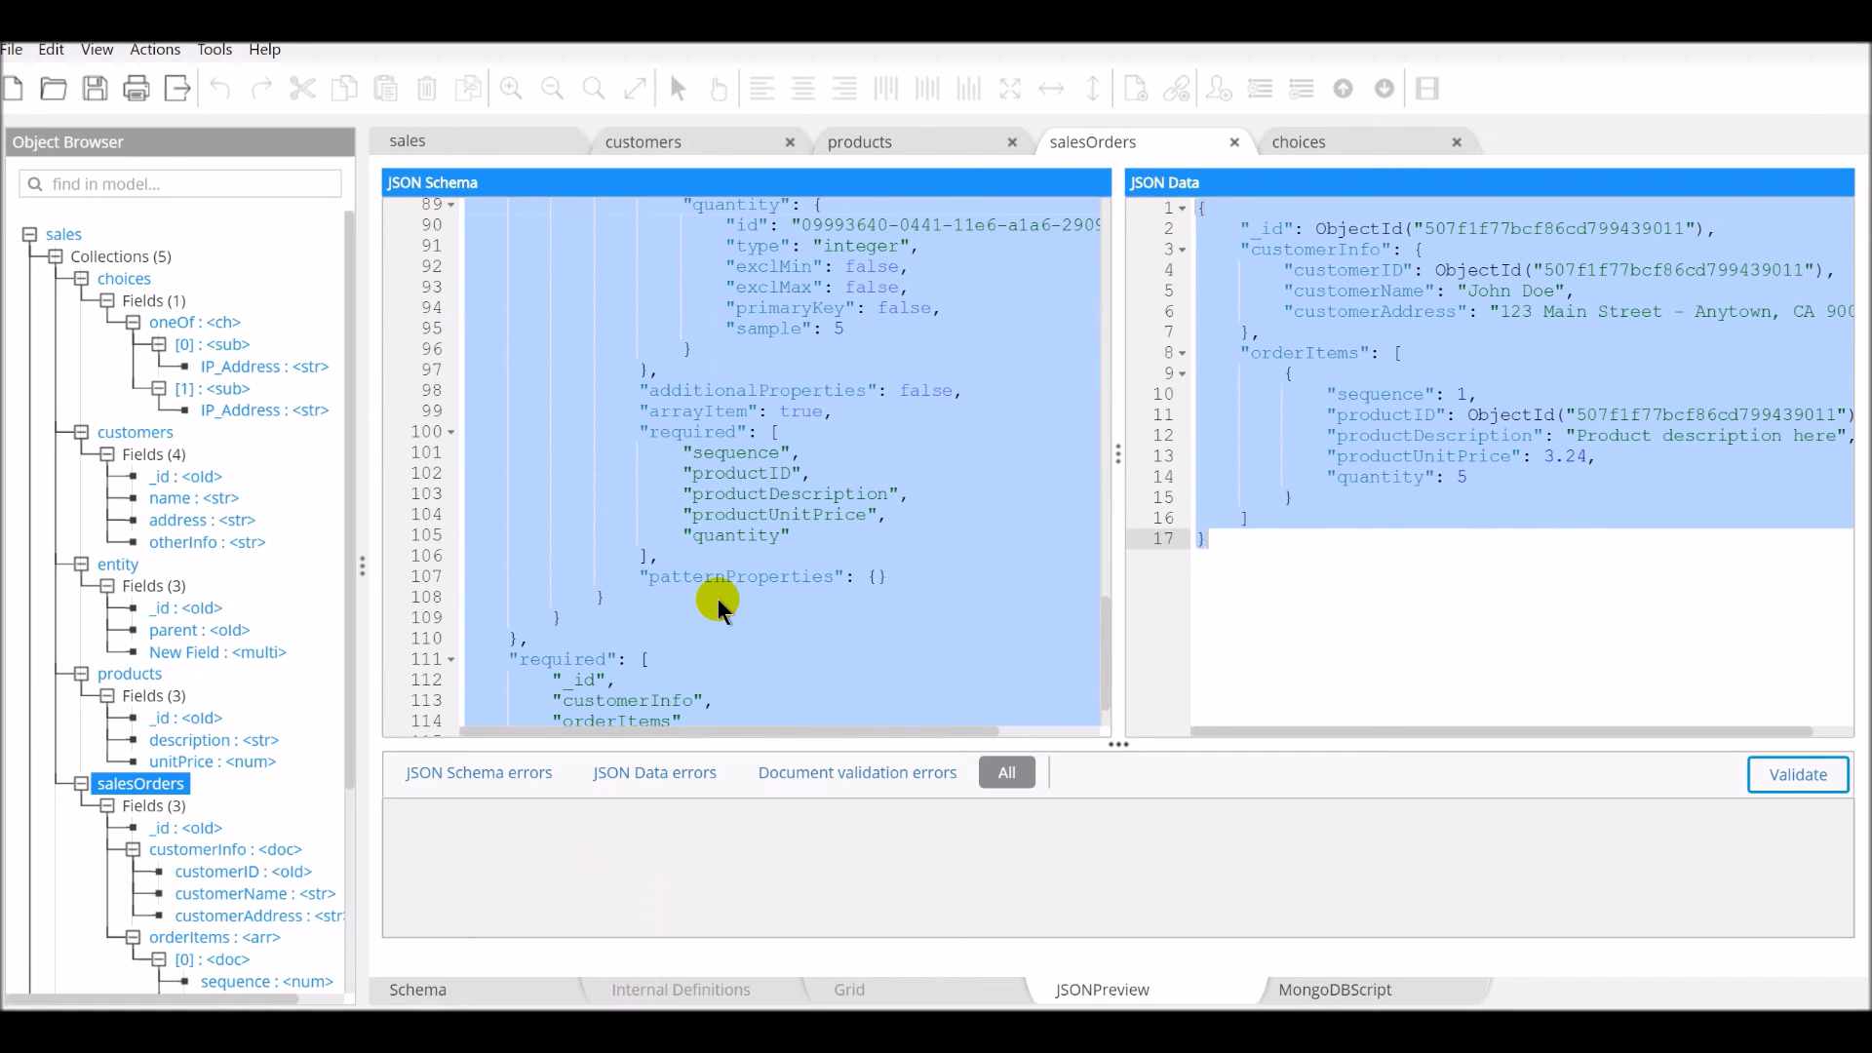
pyautogui.moveTo(629, 89)
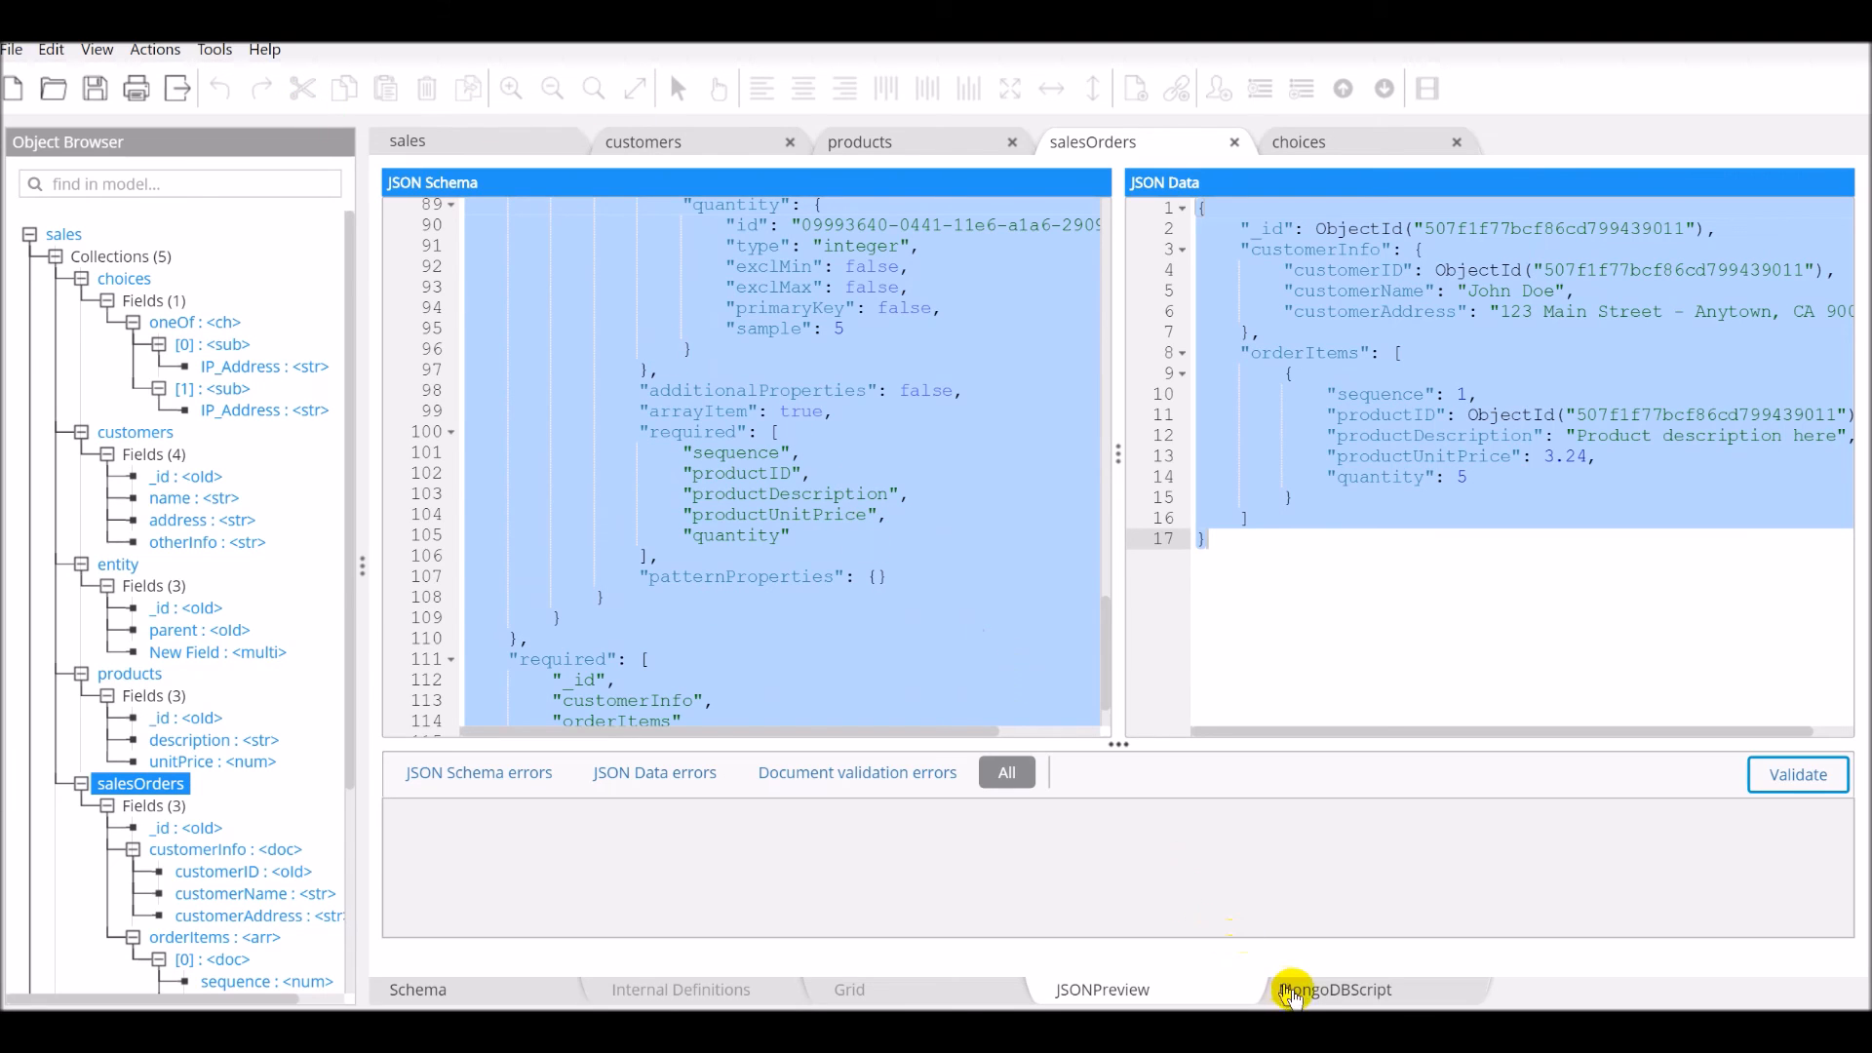
pyautogui.click(1334, 989)
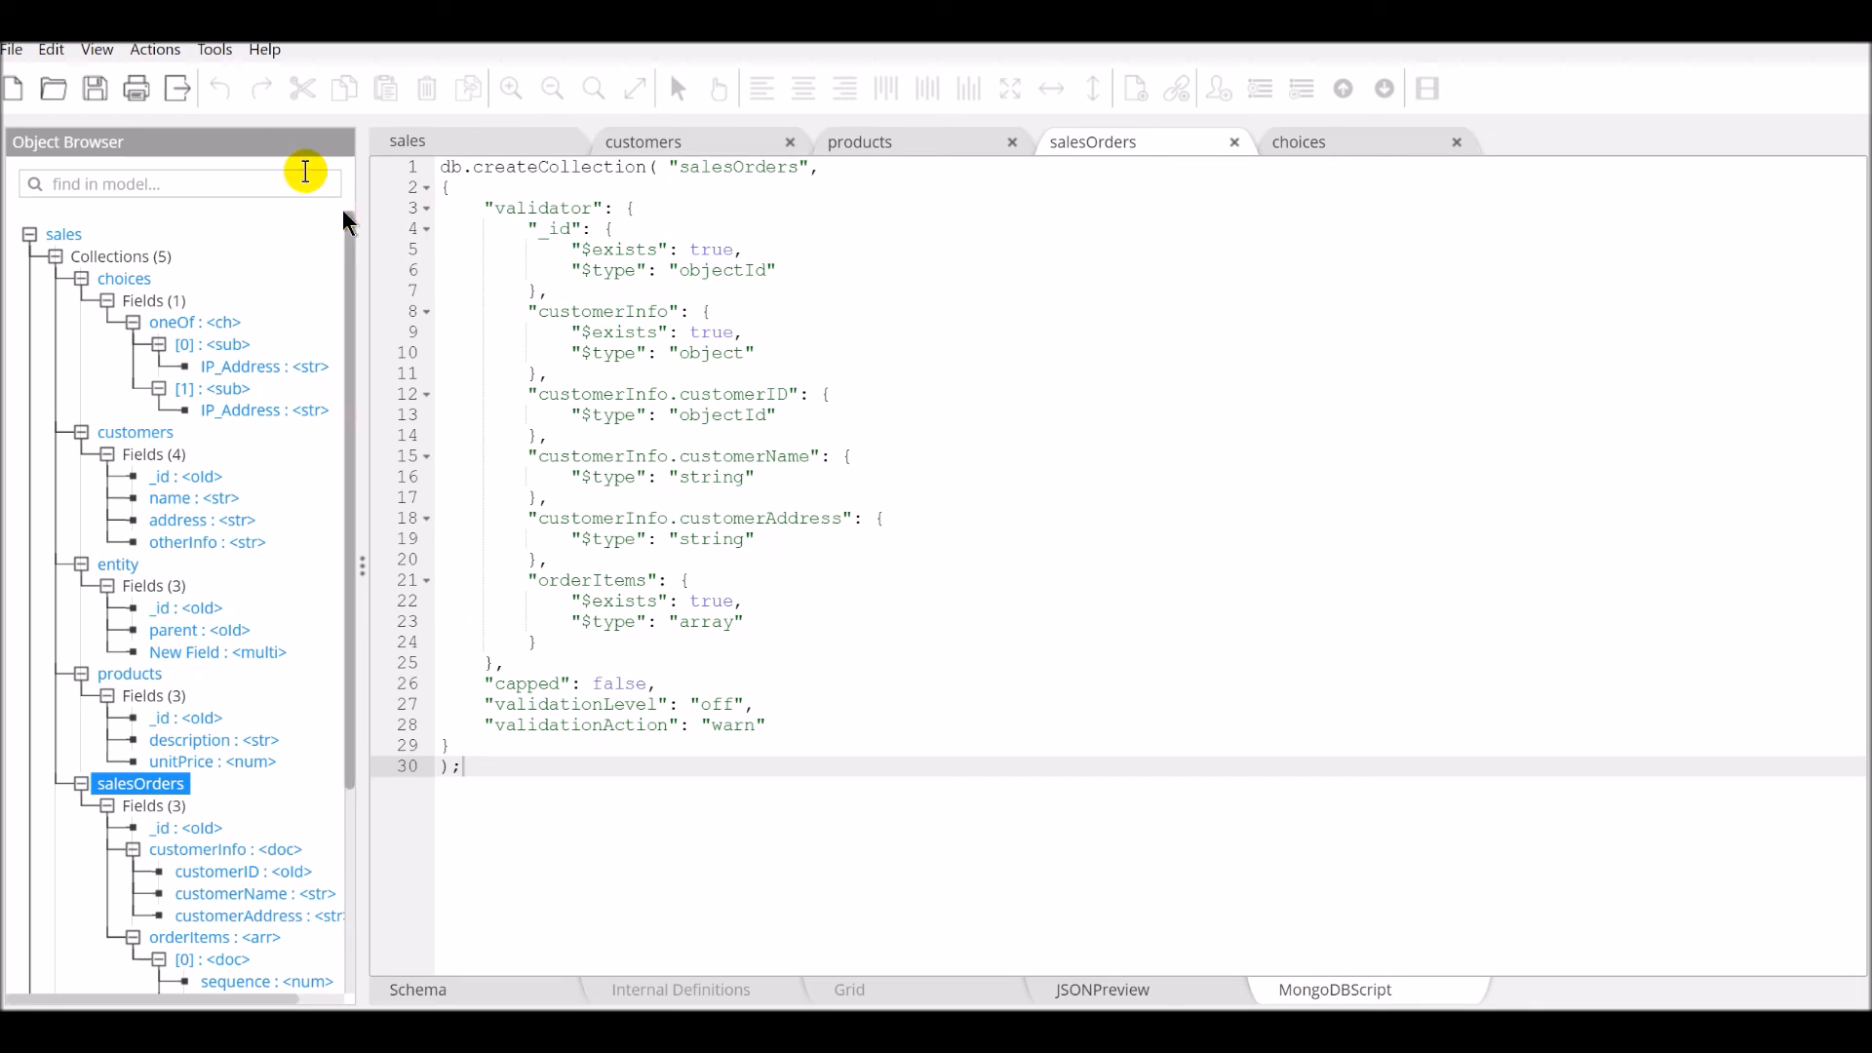
pyautogui.click(214, 49)
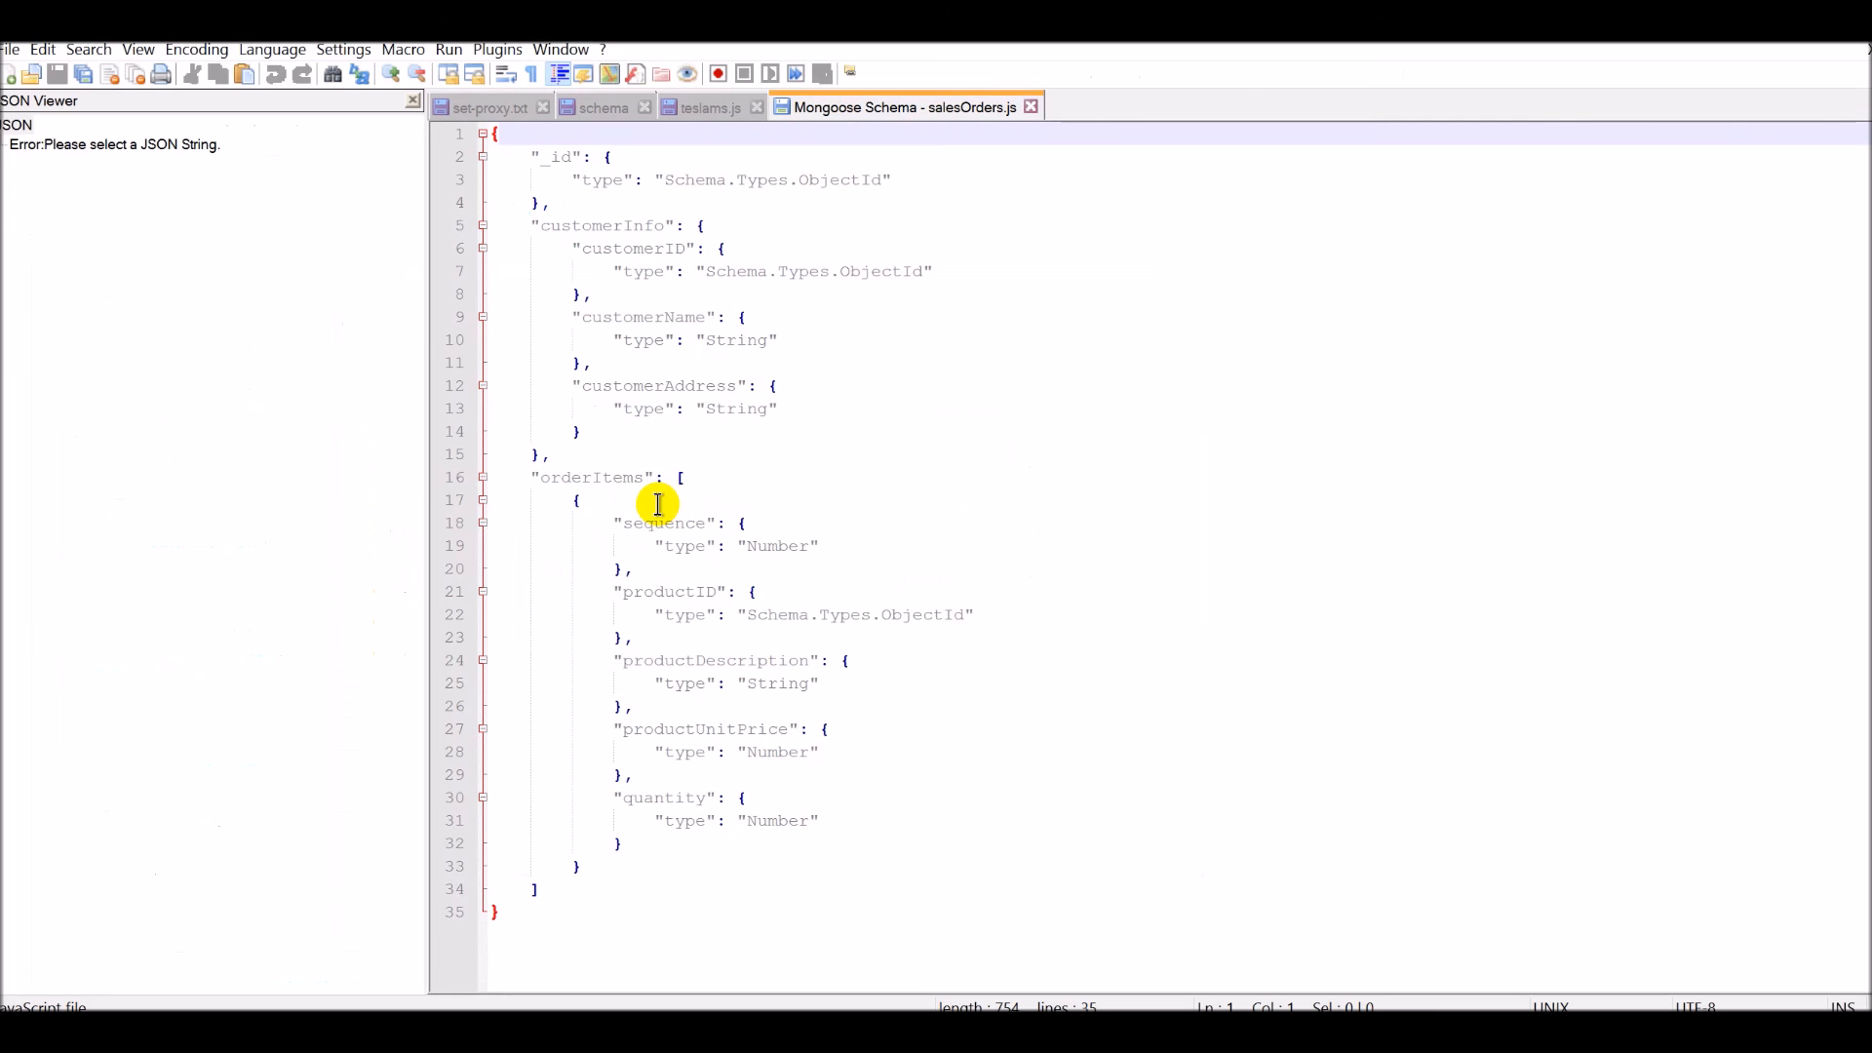
pyautogui.moveTo(730, 773)
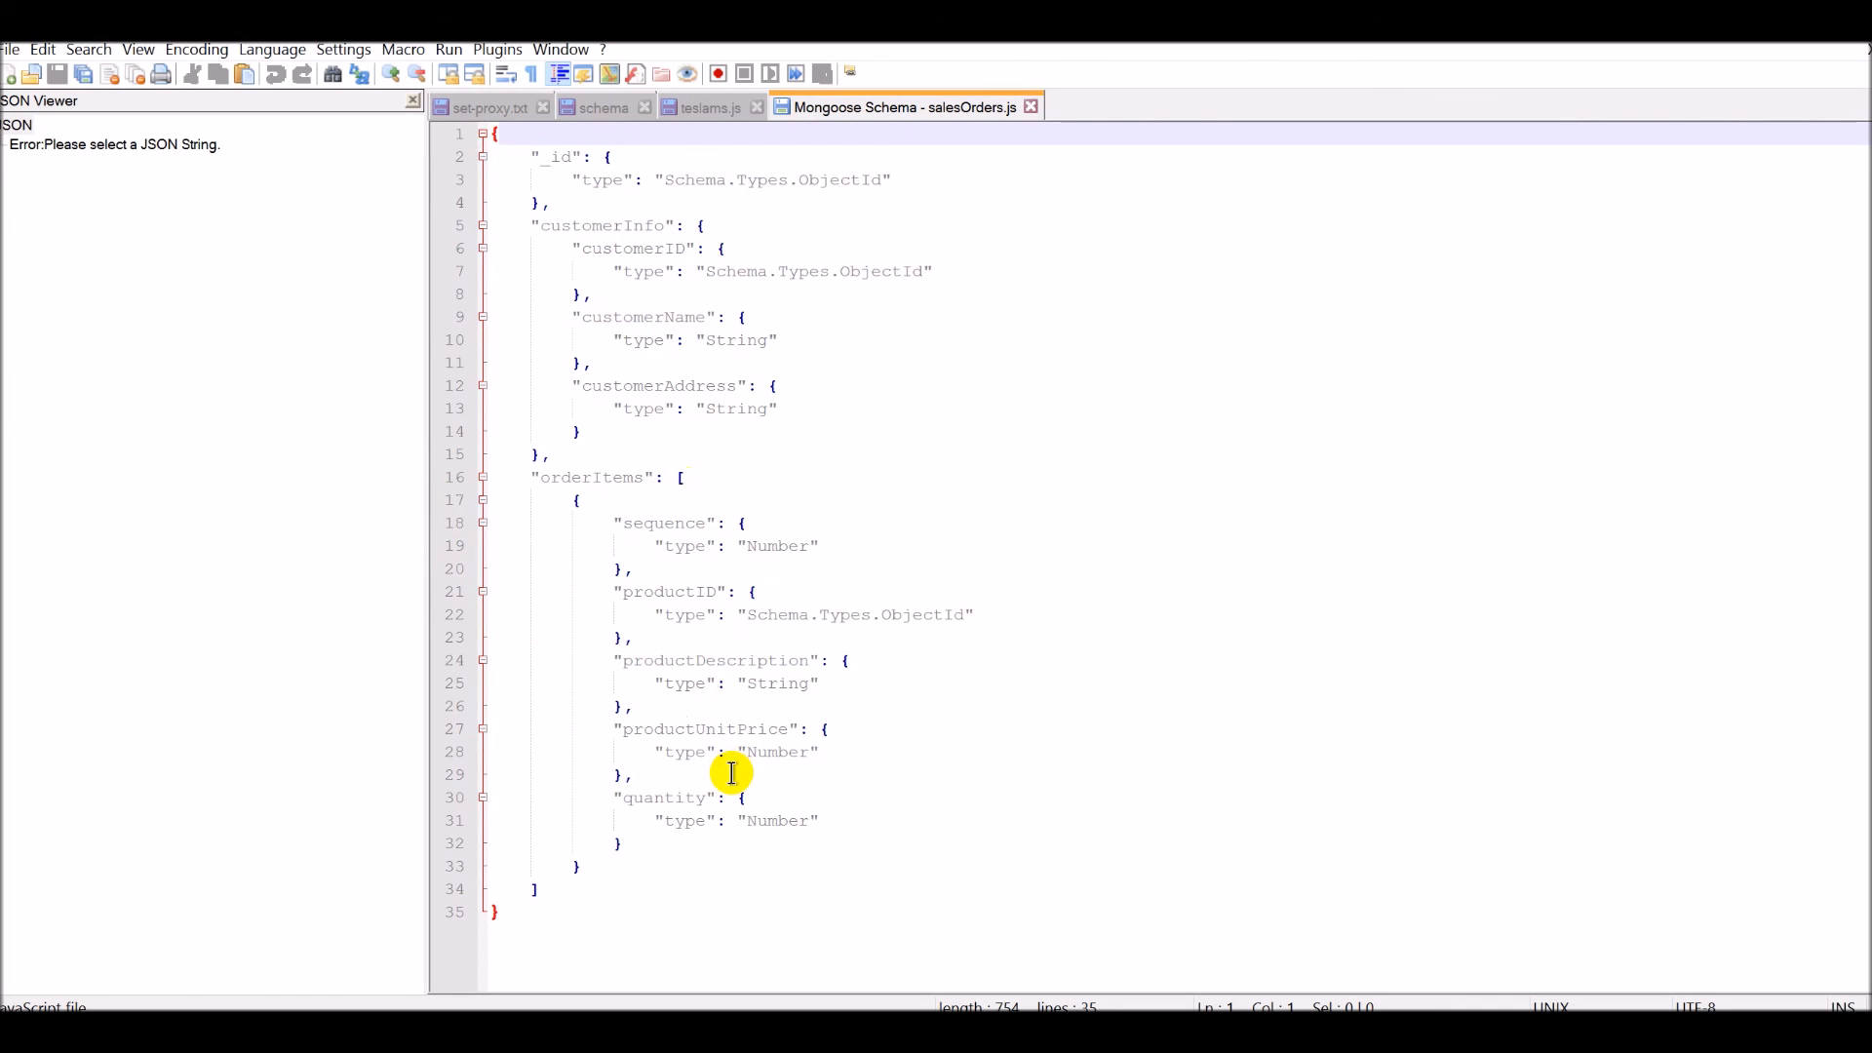